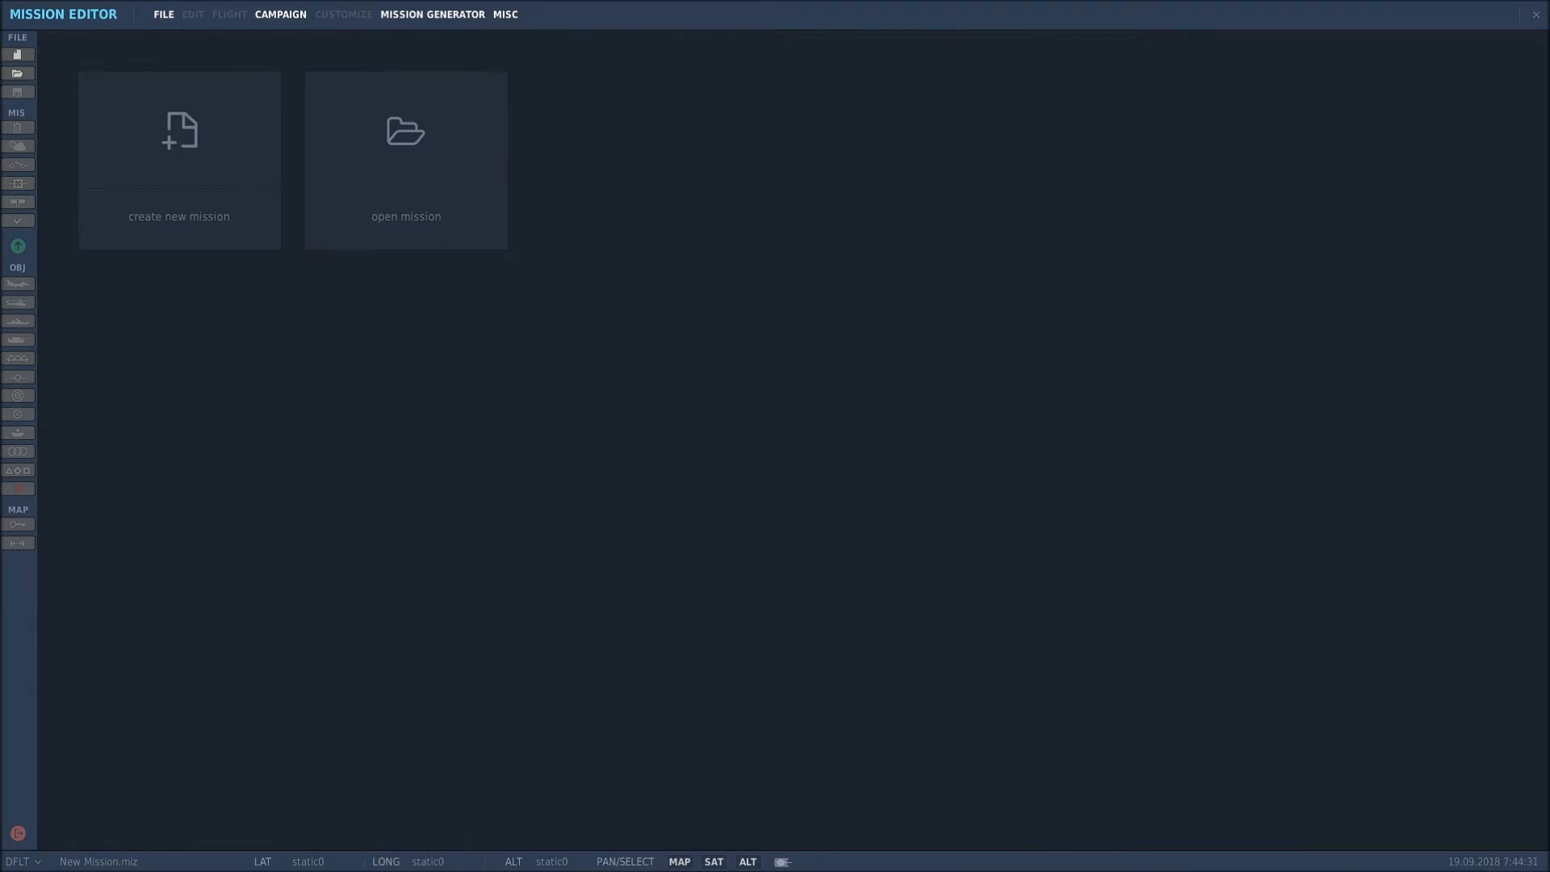
mouse_move(261, 265)
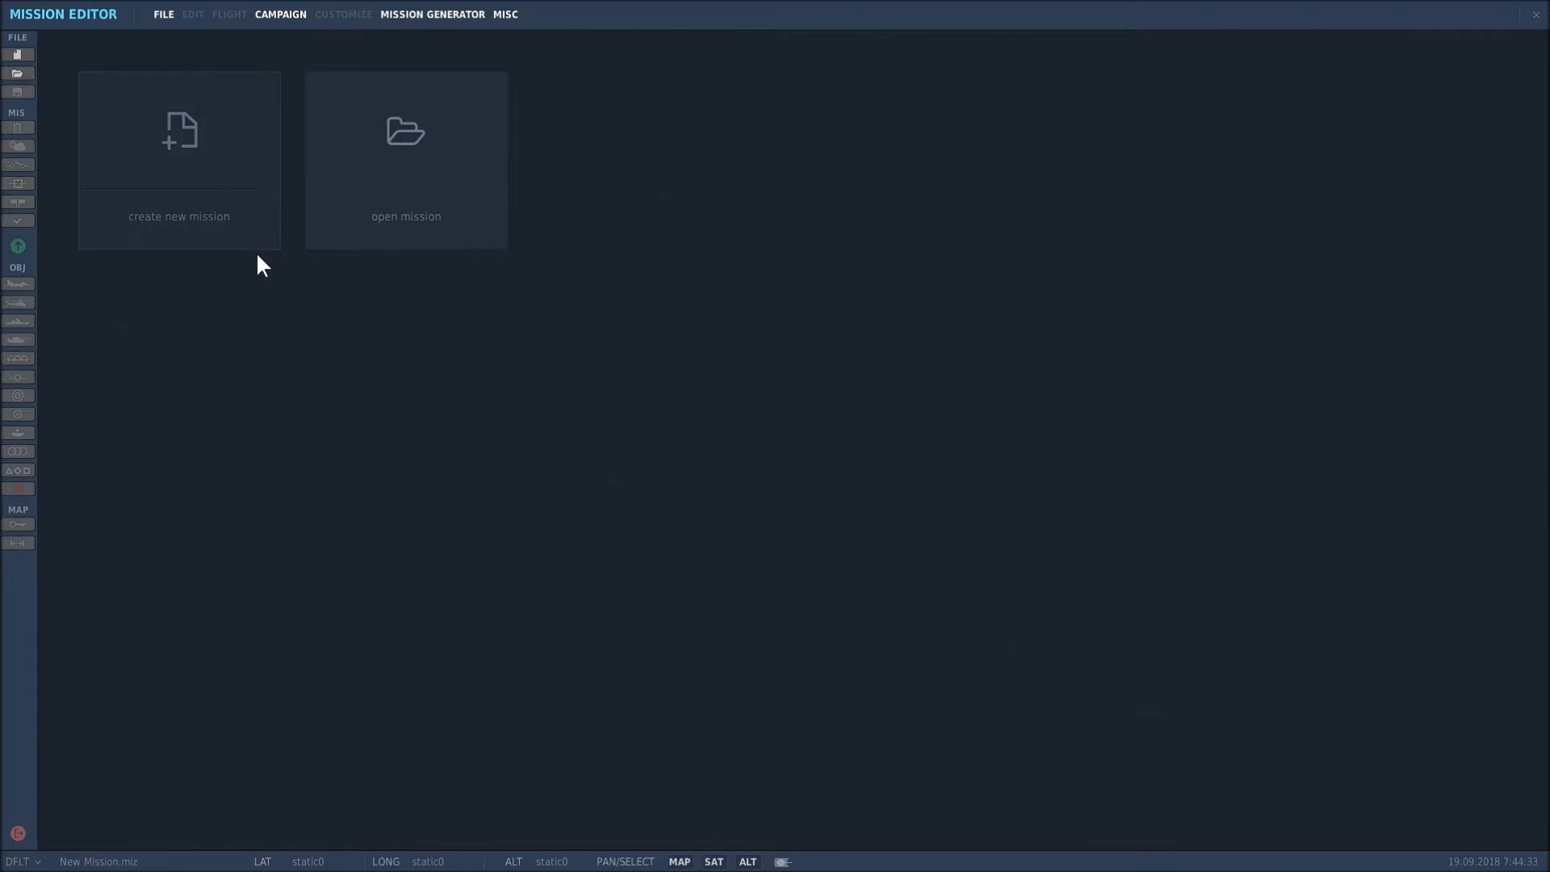
Start a new Normandy mission with the WWII coalition preset and confirm.
left_click(180, 158)
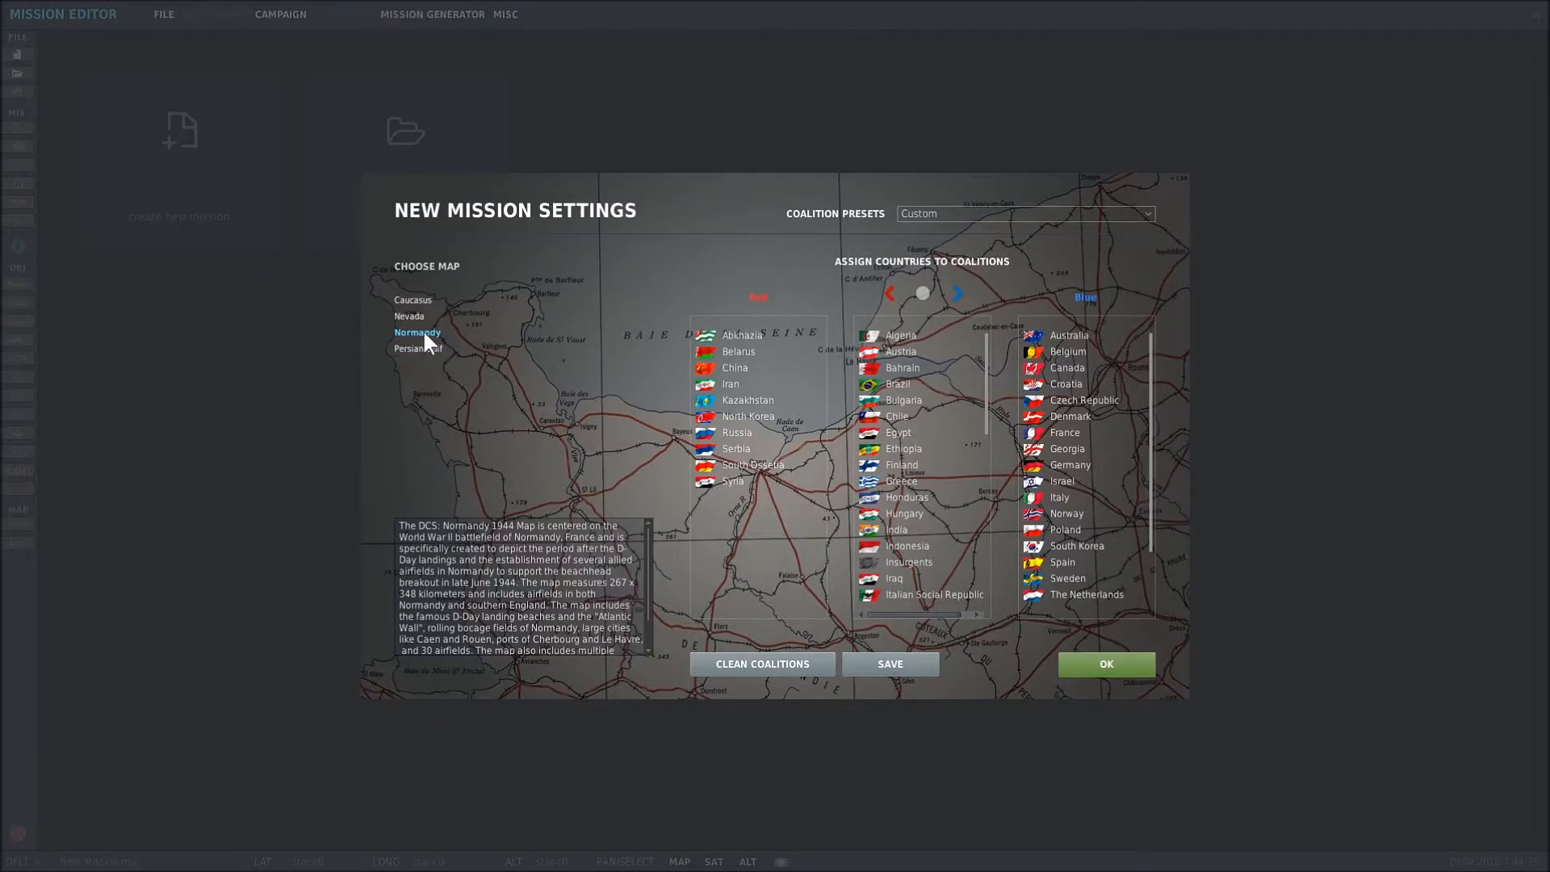
left_click(1024, 213)
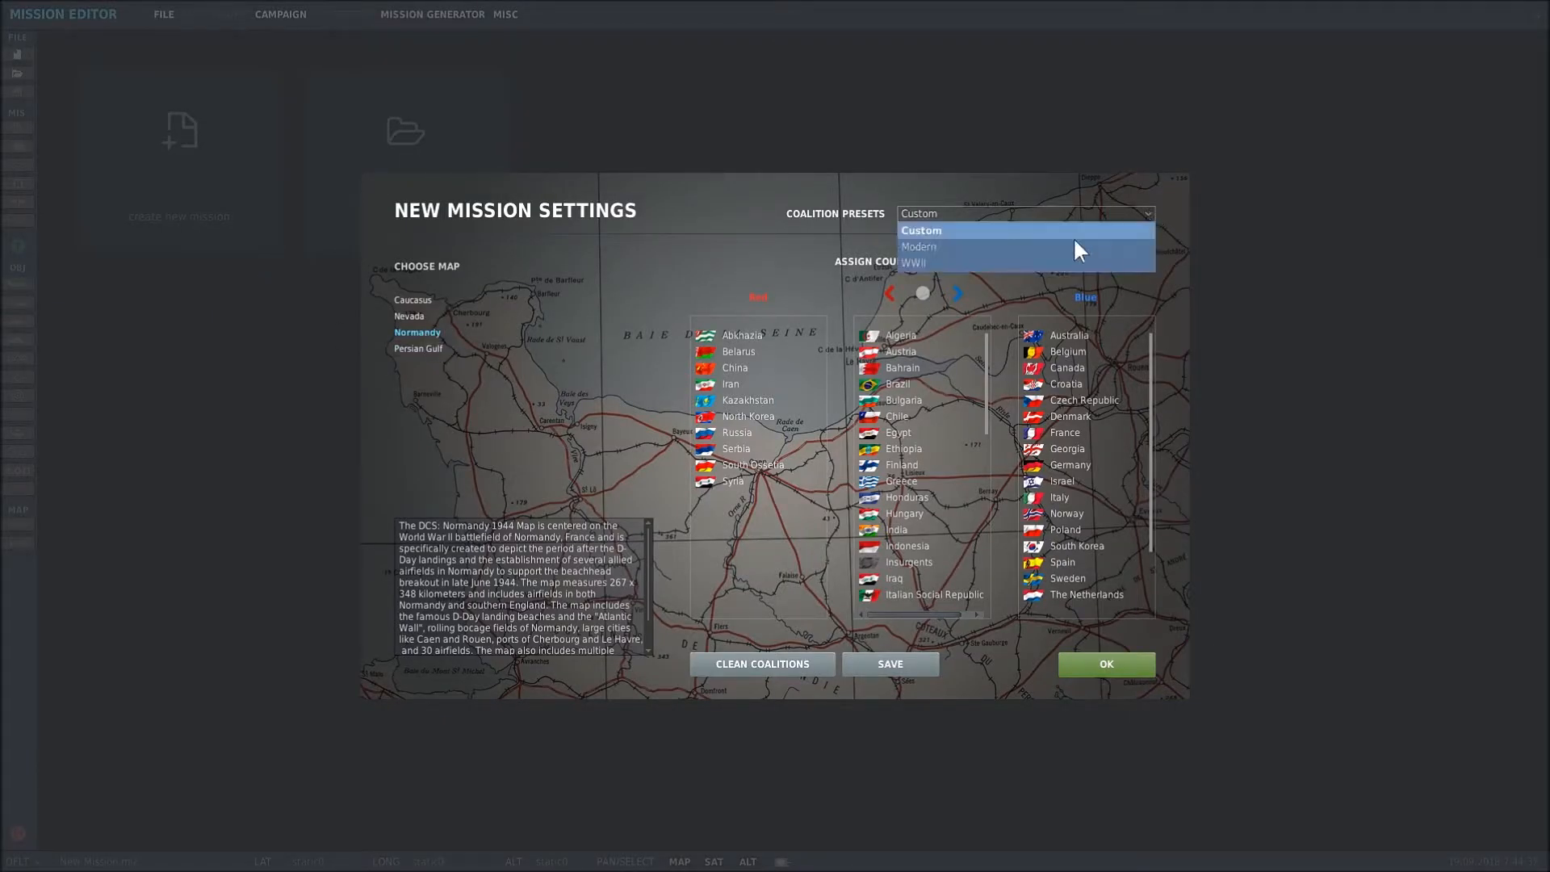
left_click(913, 262)
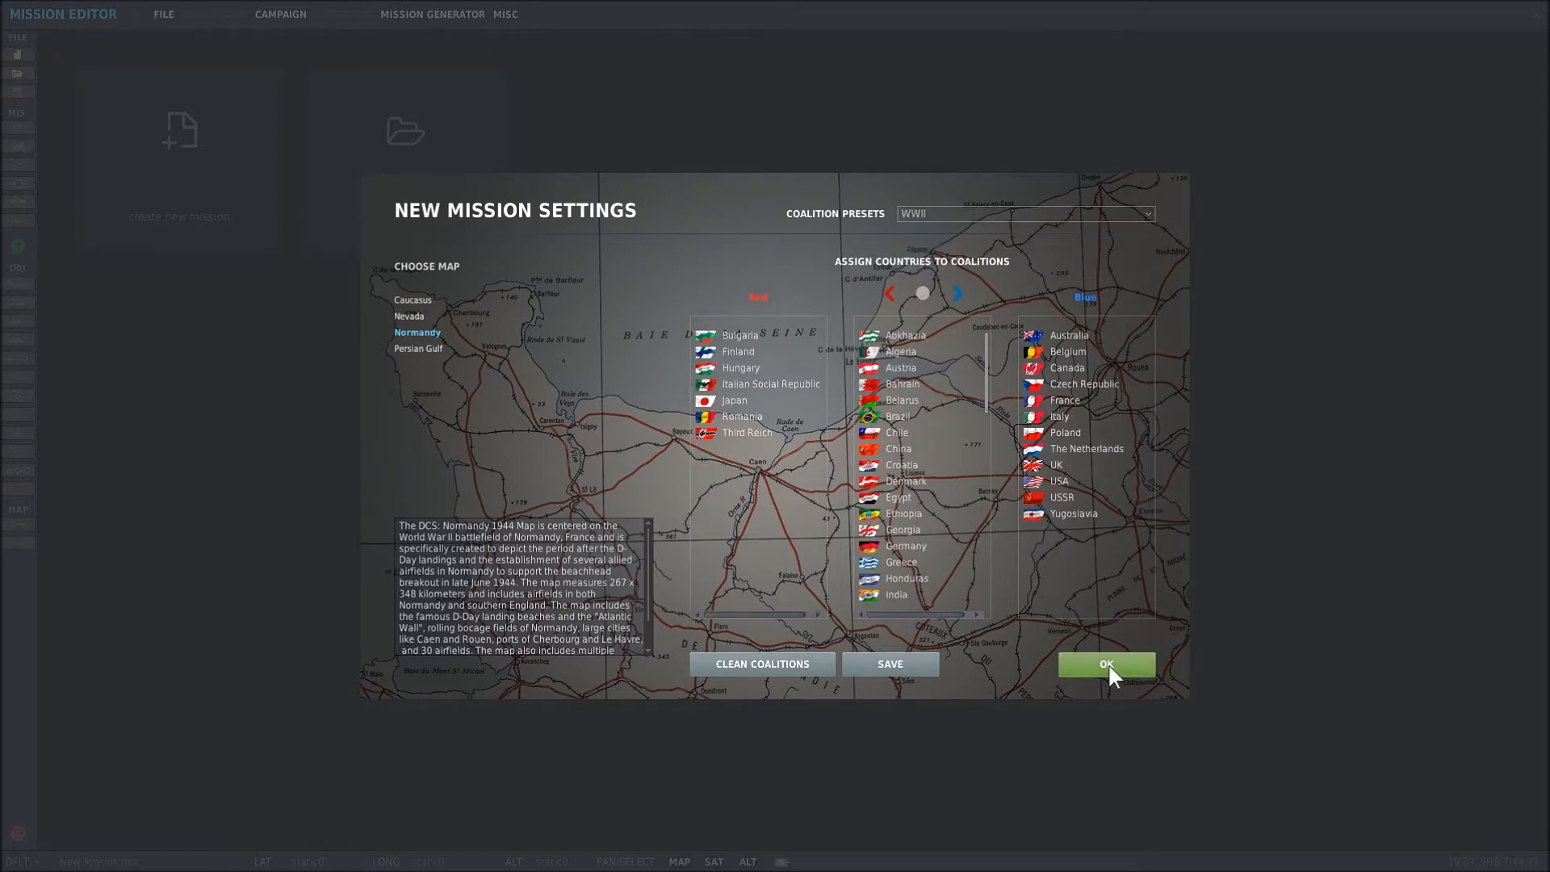
left_click(1106, 664)
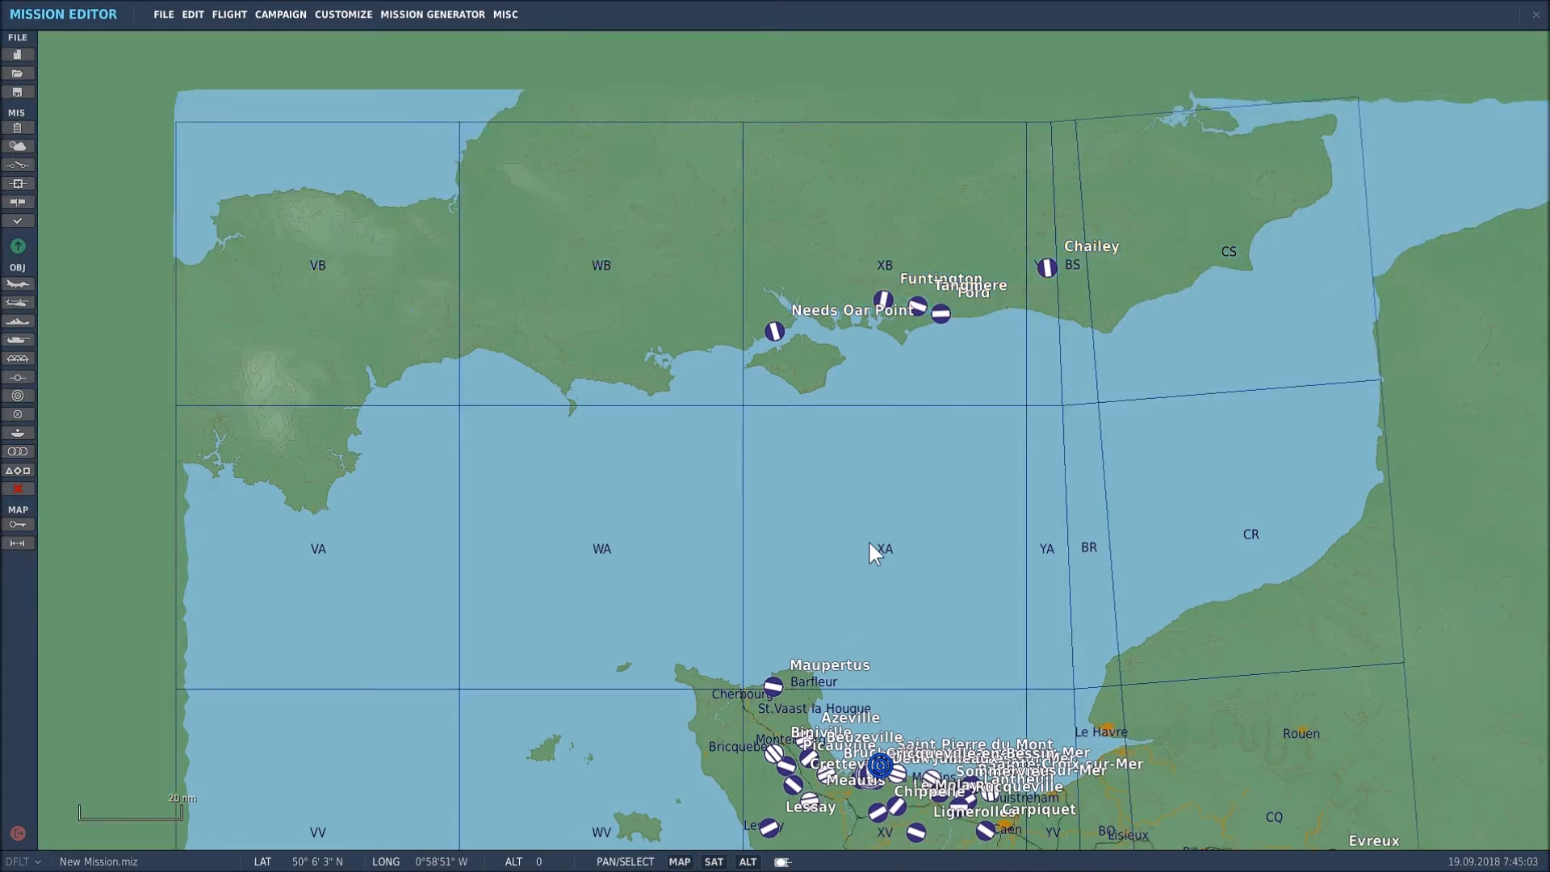
mouse_move(197, 21)
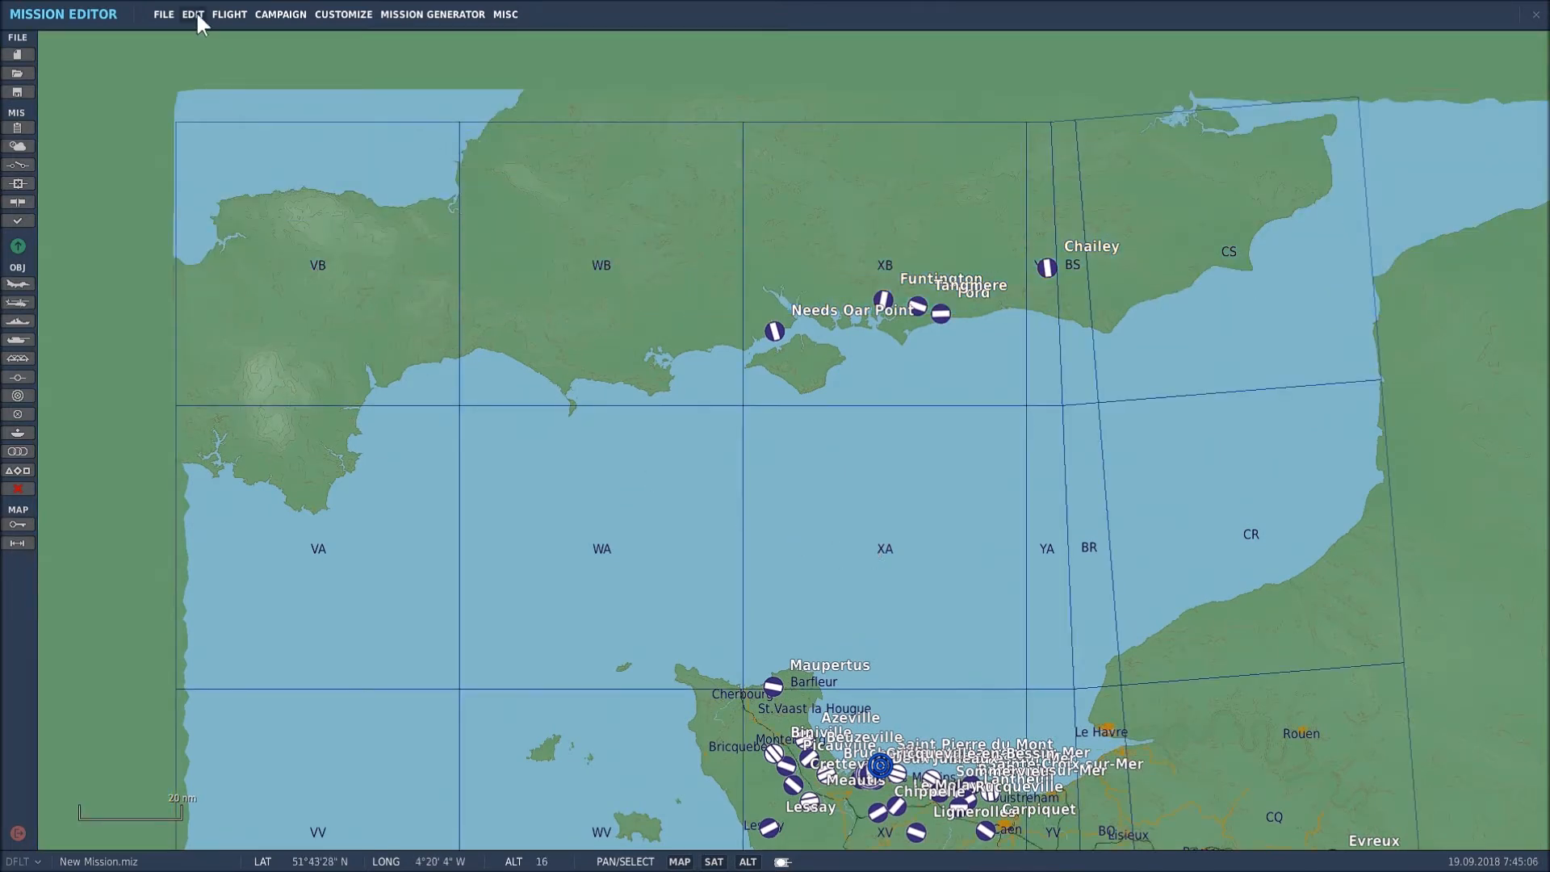
Load the NORMANDY MAP CHAIN HOME SITES static template from Edit > Load Static Template.
left_click(192, 15)
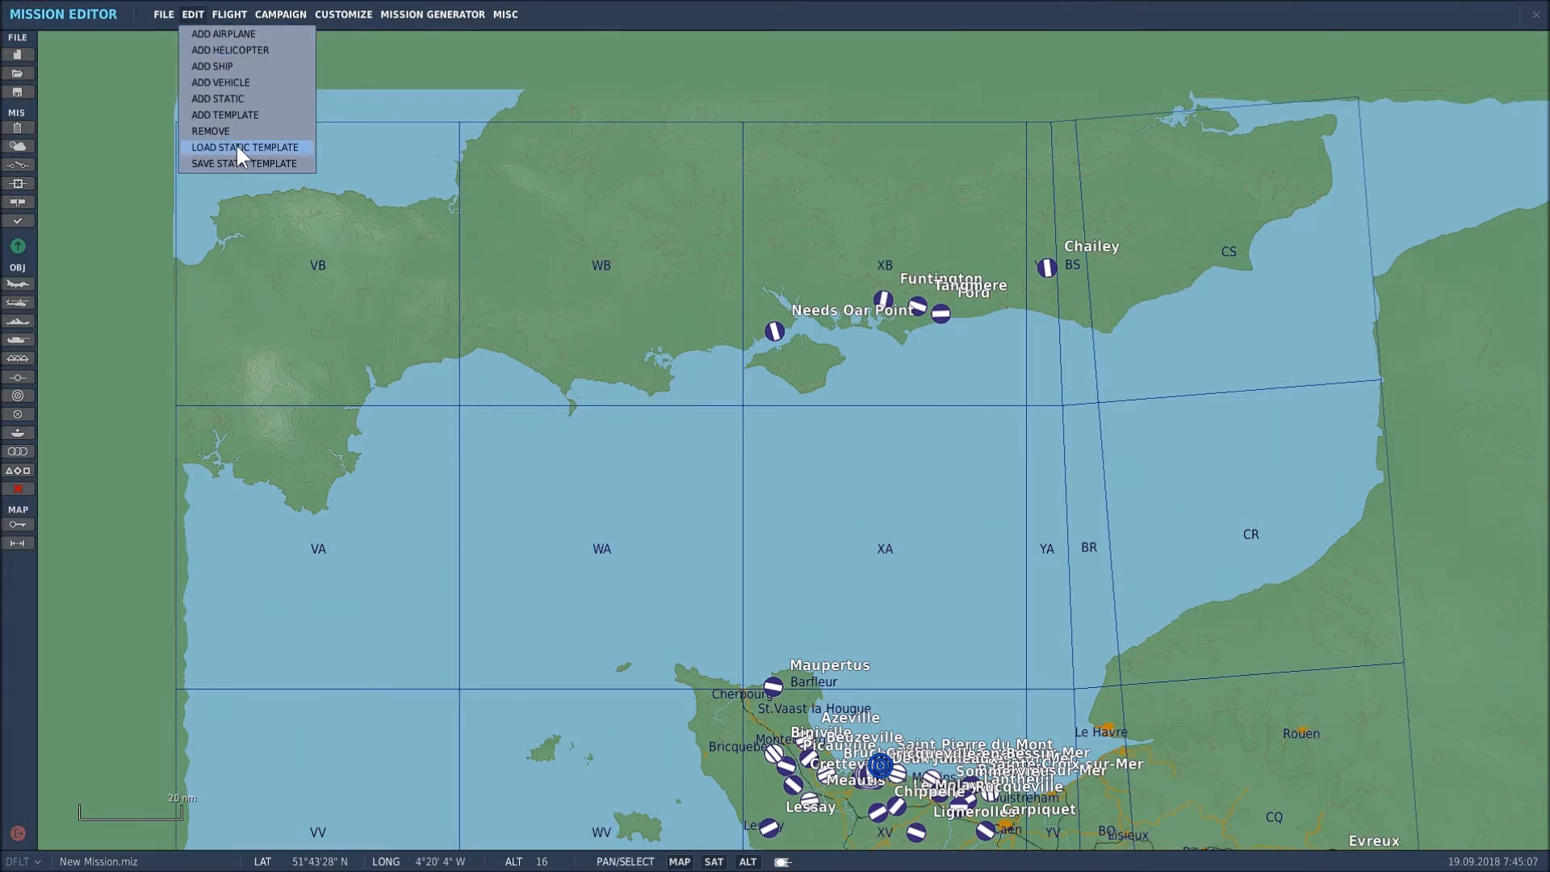
left_click(244, 146)
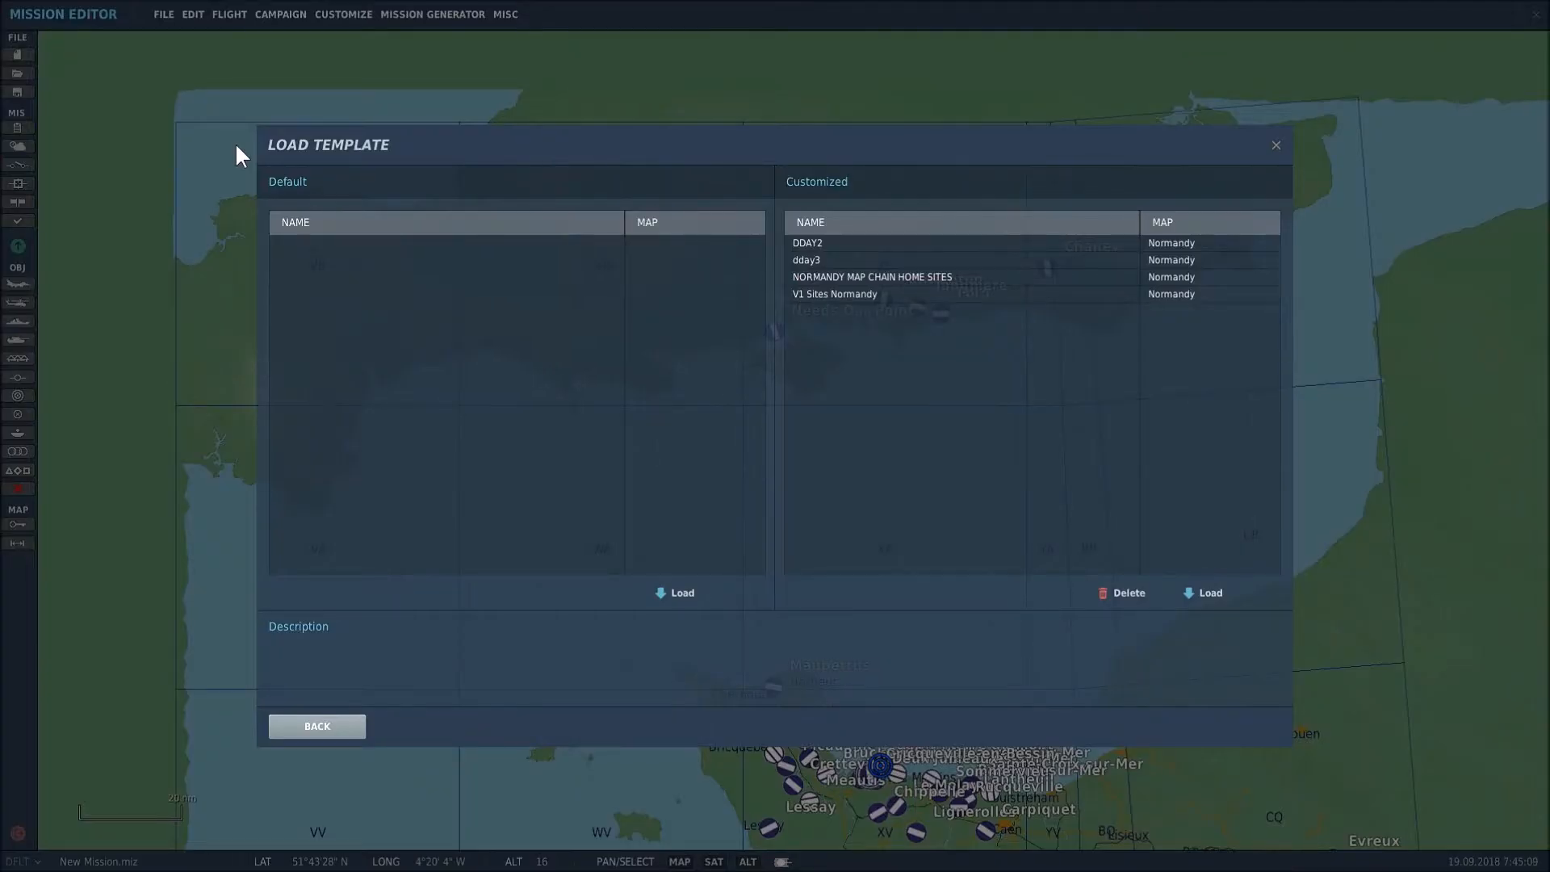
mouse_move(1288, 688)
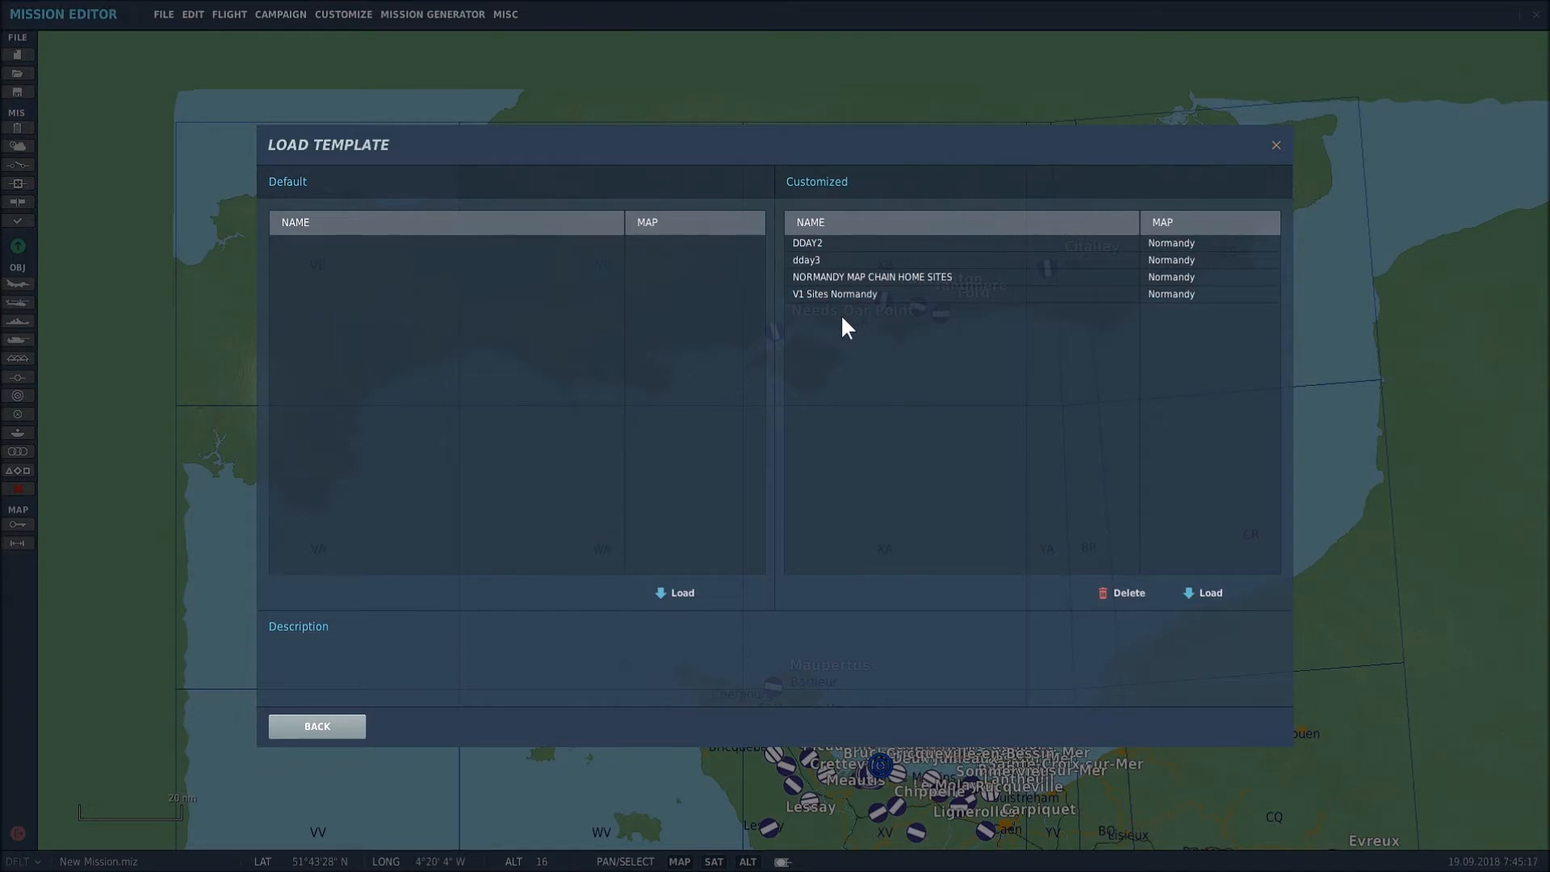
mouse_move(853, 318)
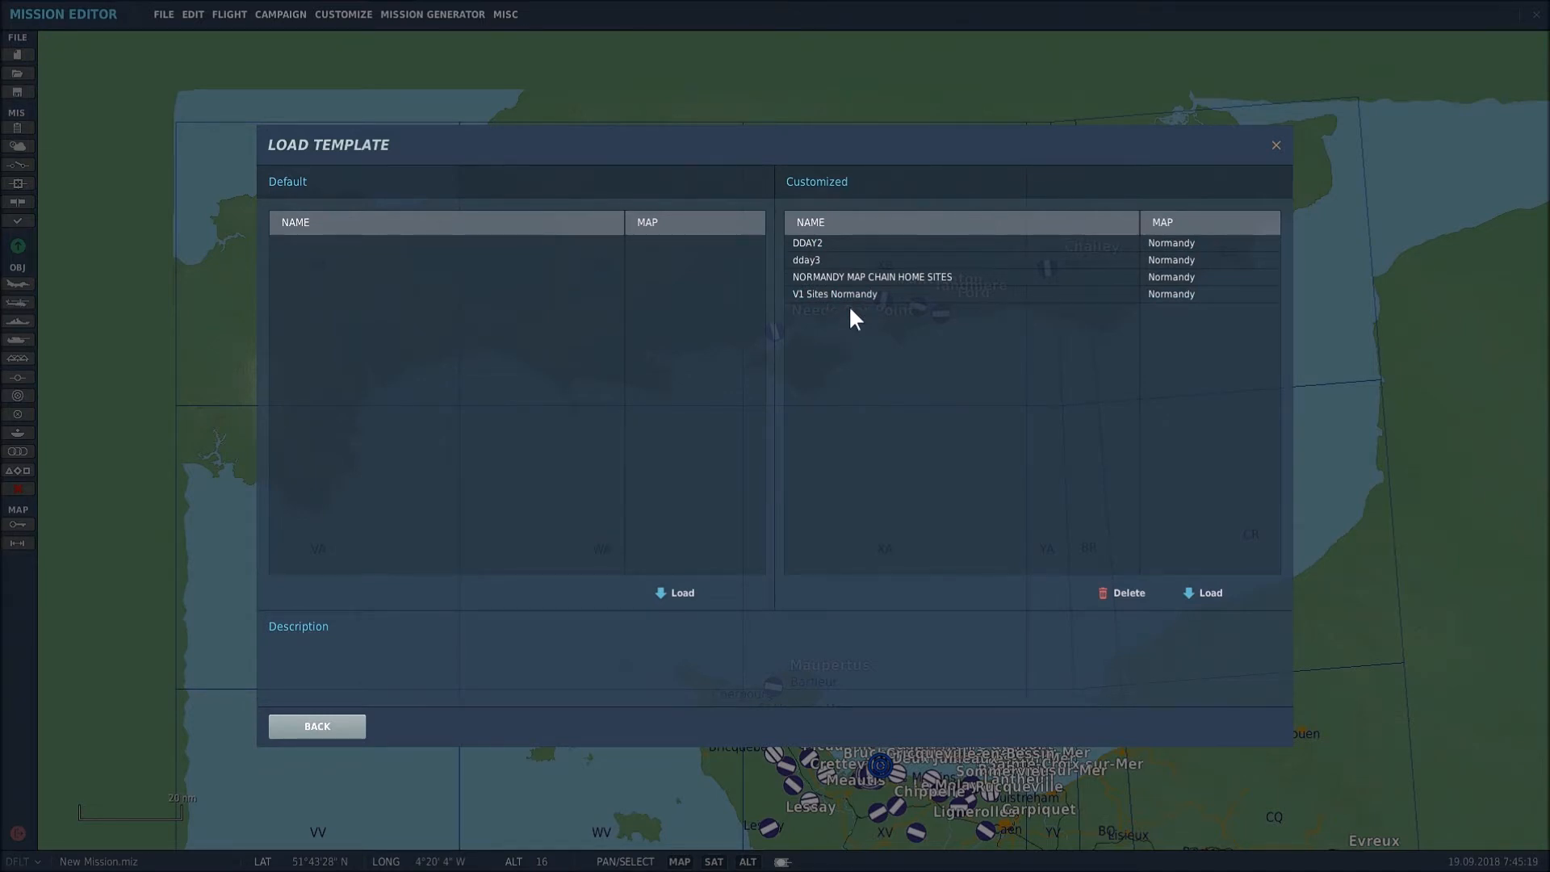
mouse_move(871, 276)
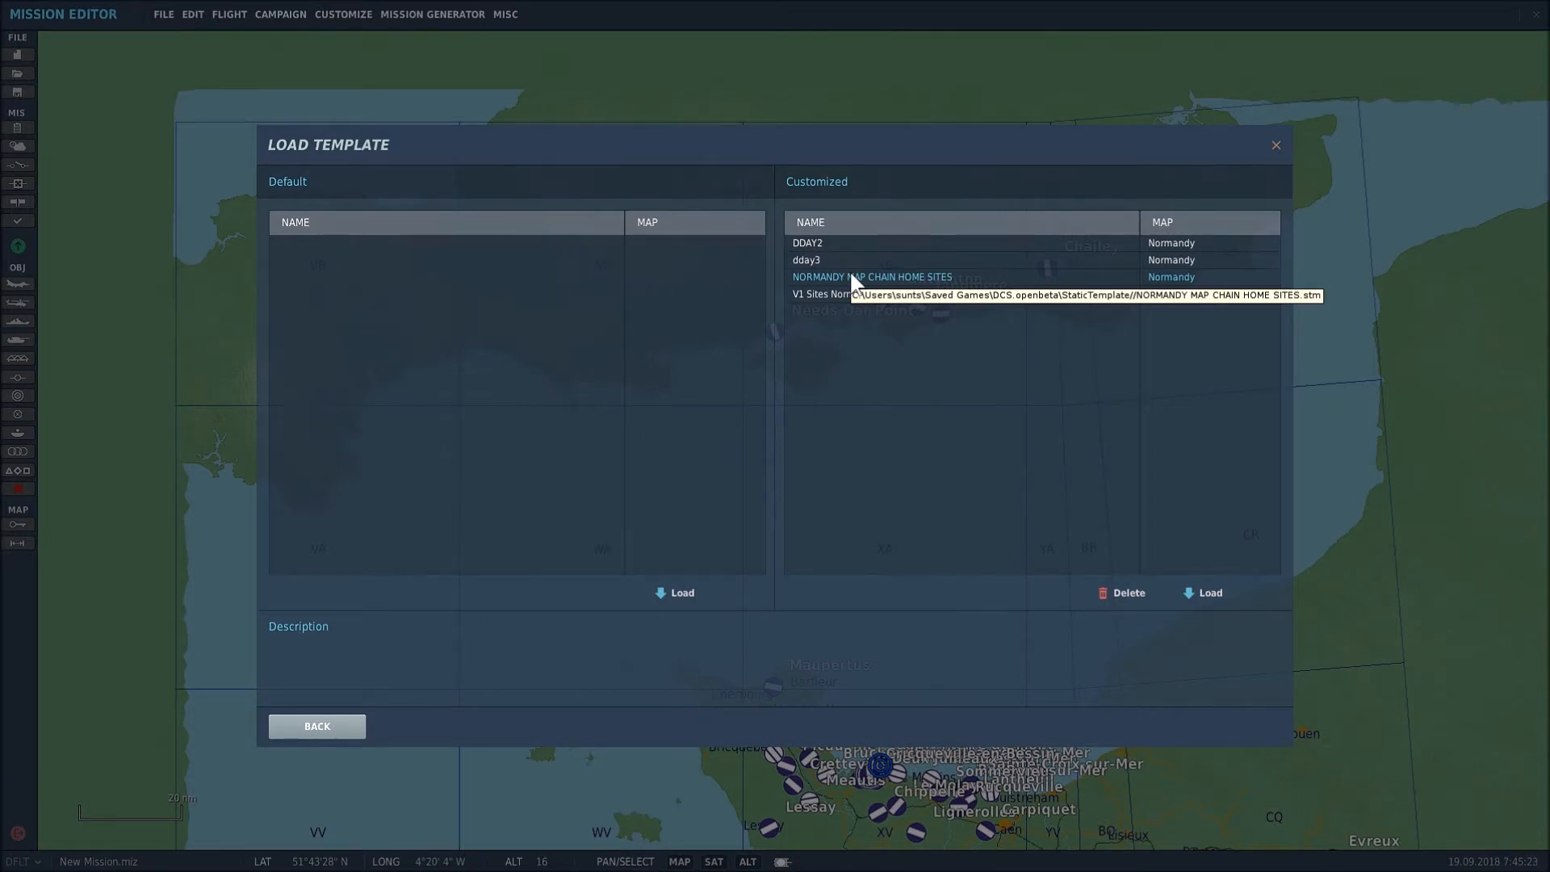
mouse_move(852, 284)
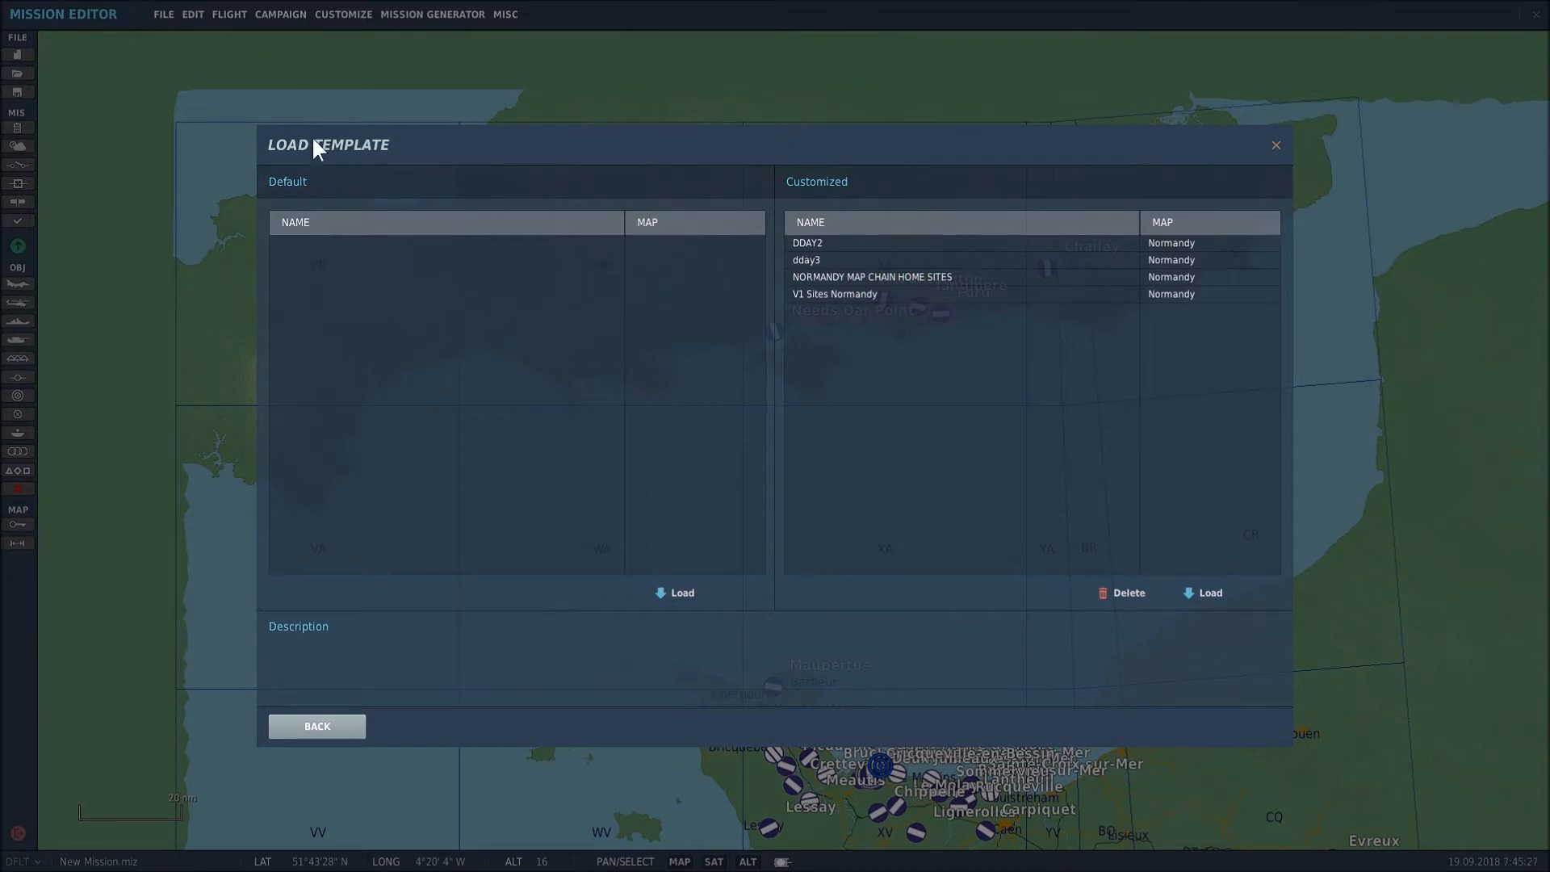
mouse_move(1011, 400)
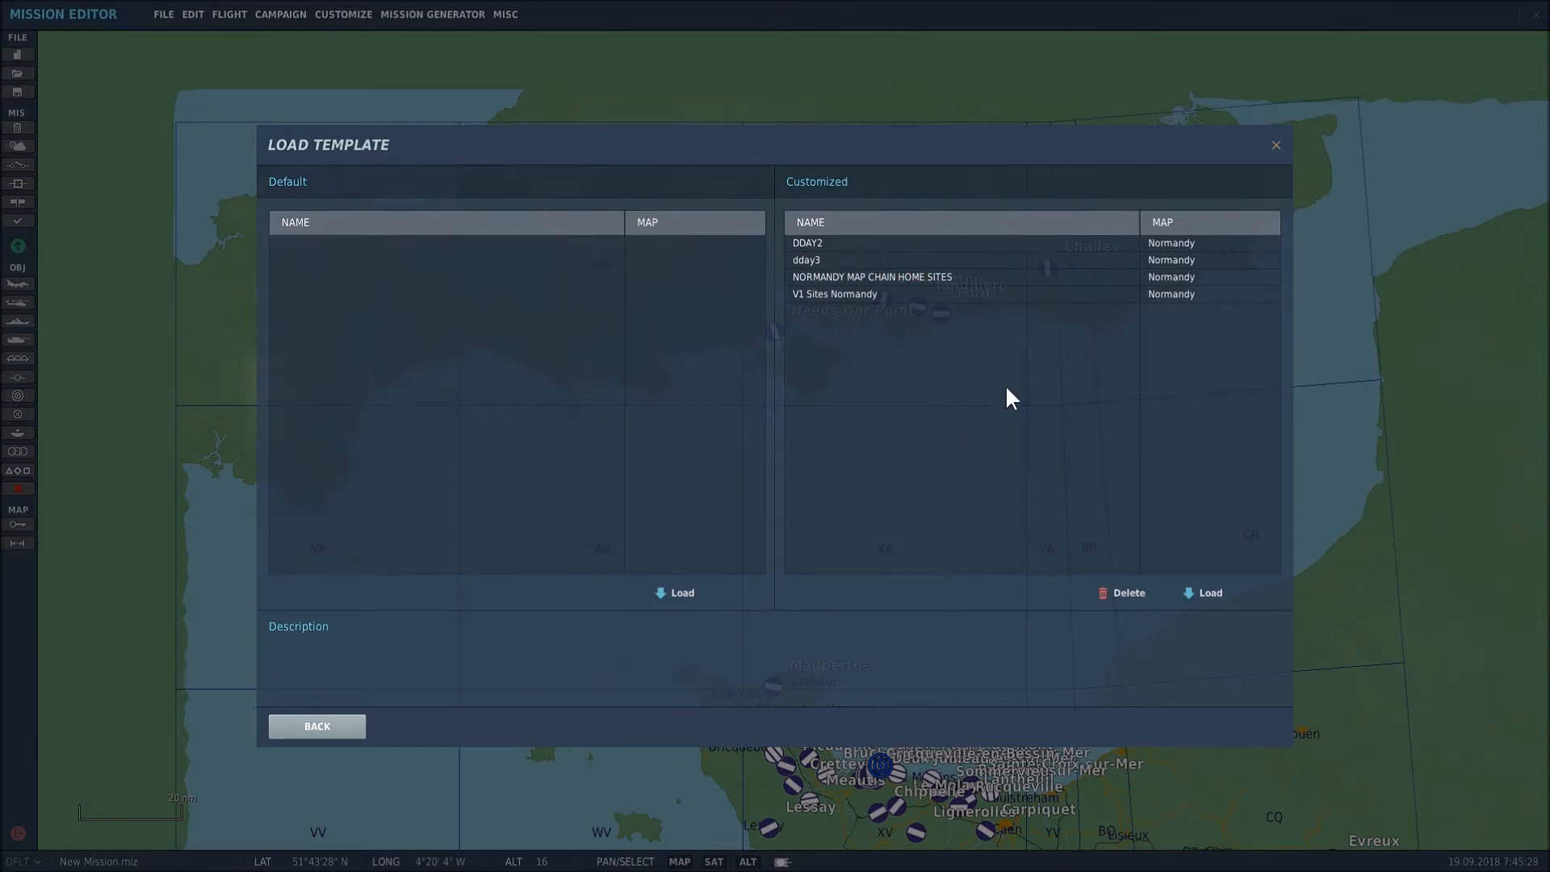
mouse_move(1019, 392)
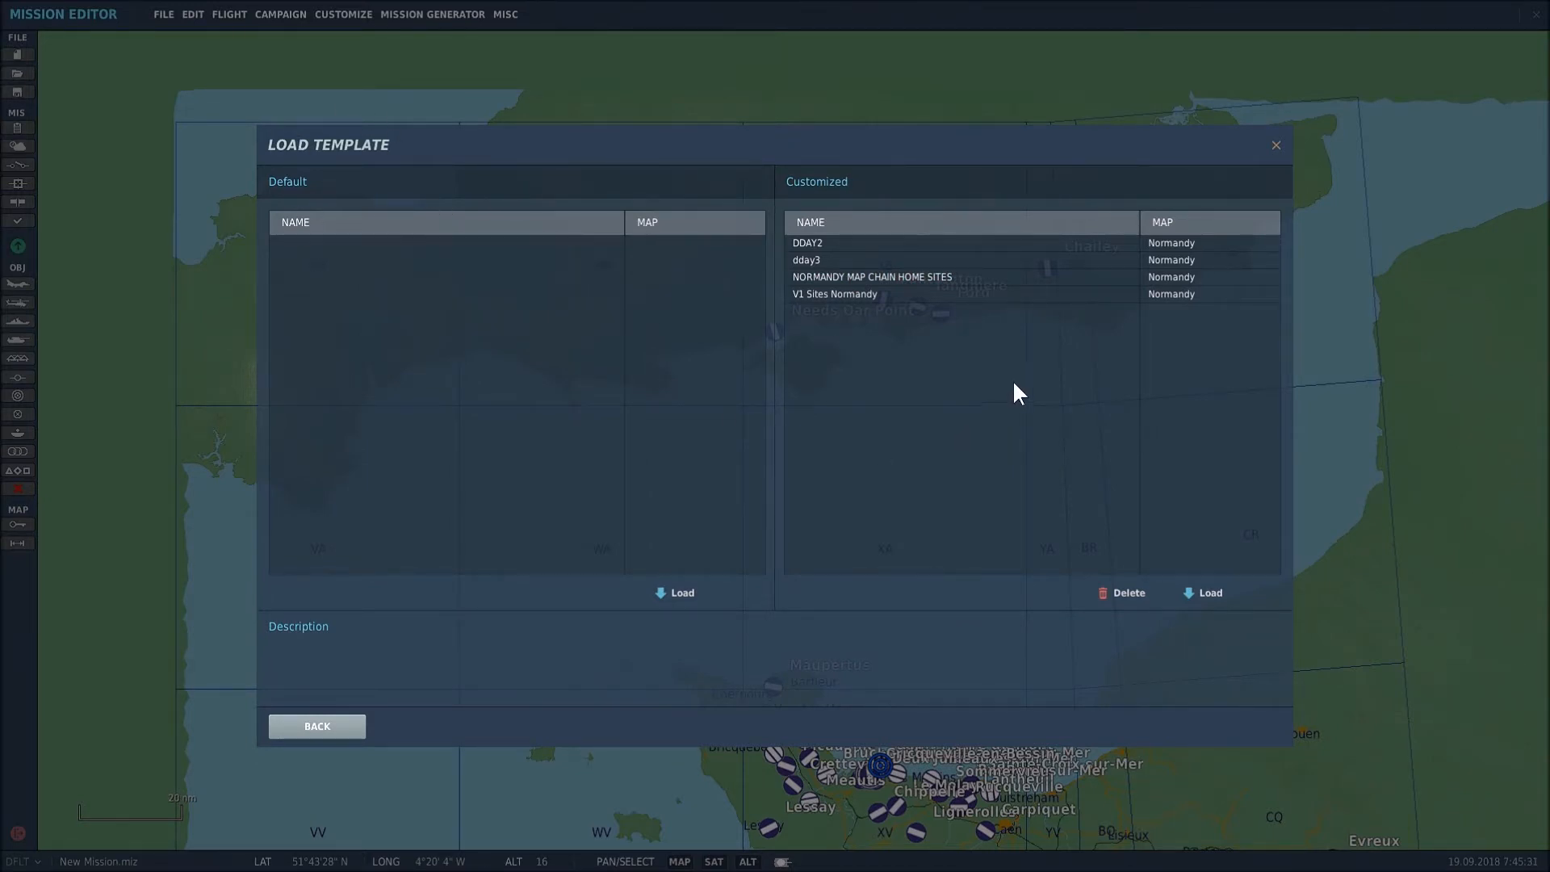
mouse_move(1075, 371)
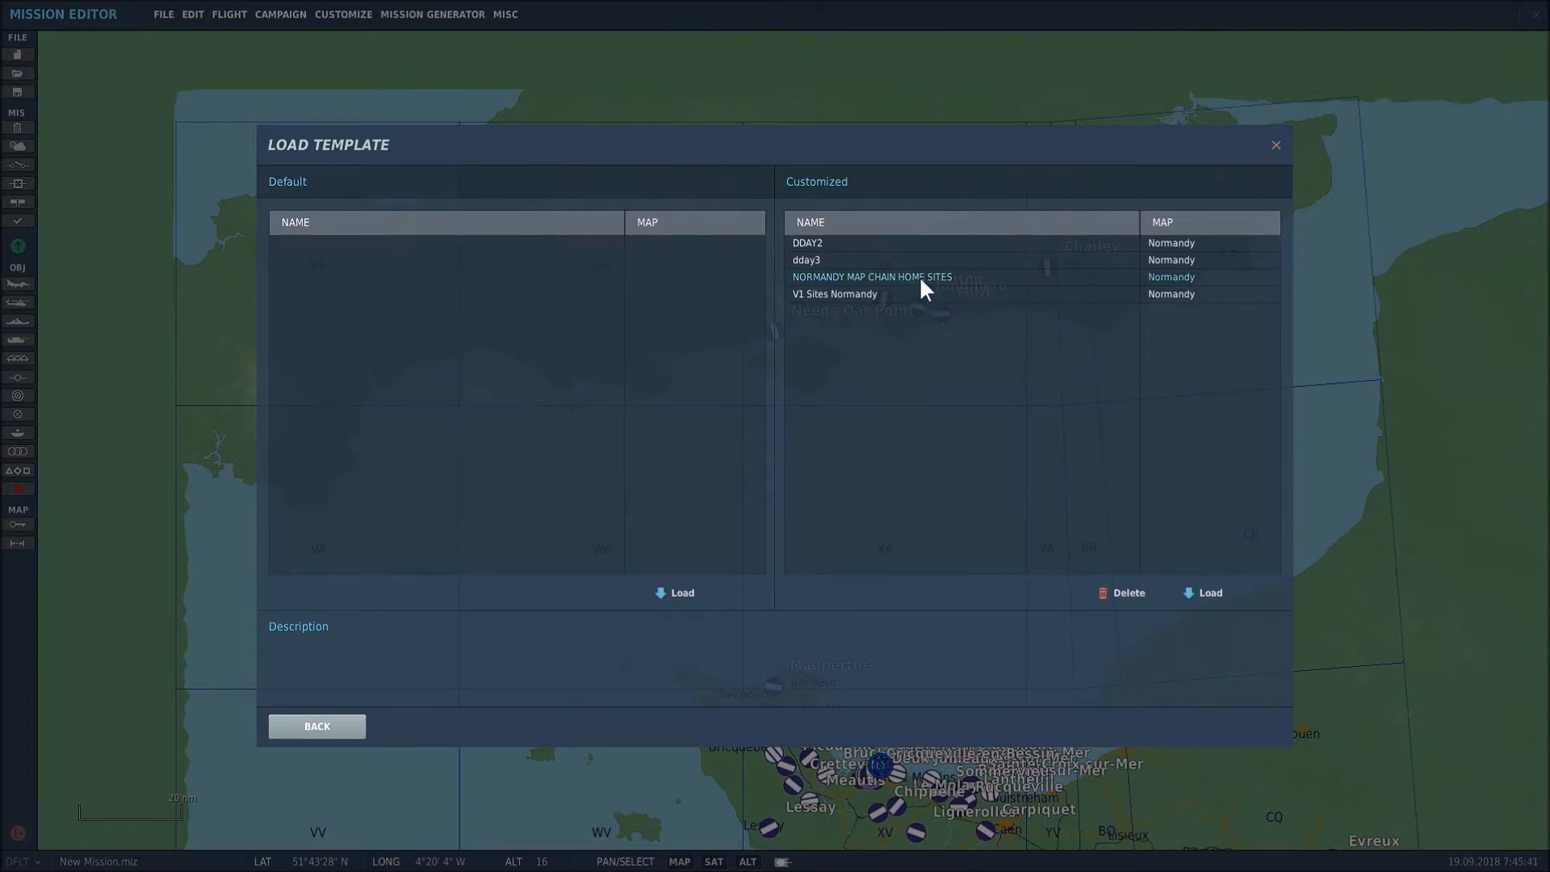
left_click(870, 276)
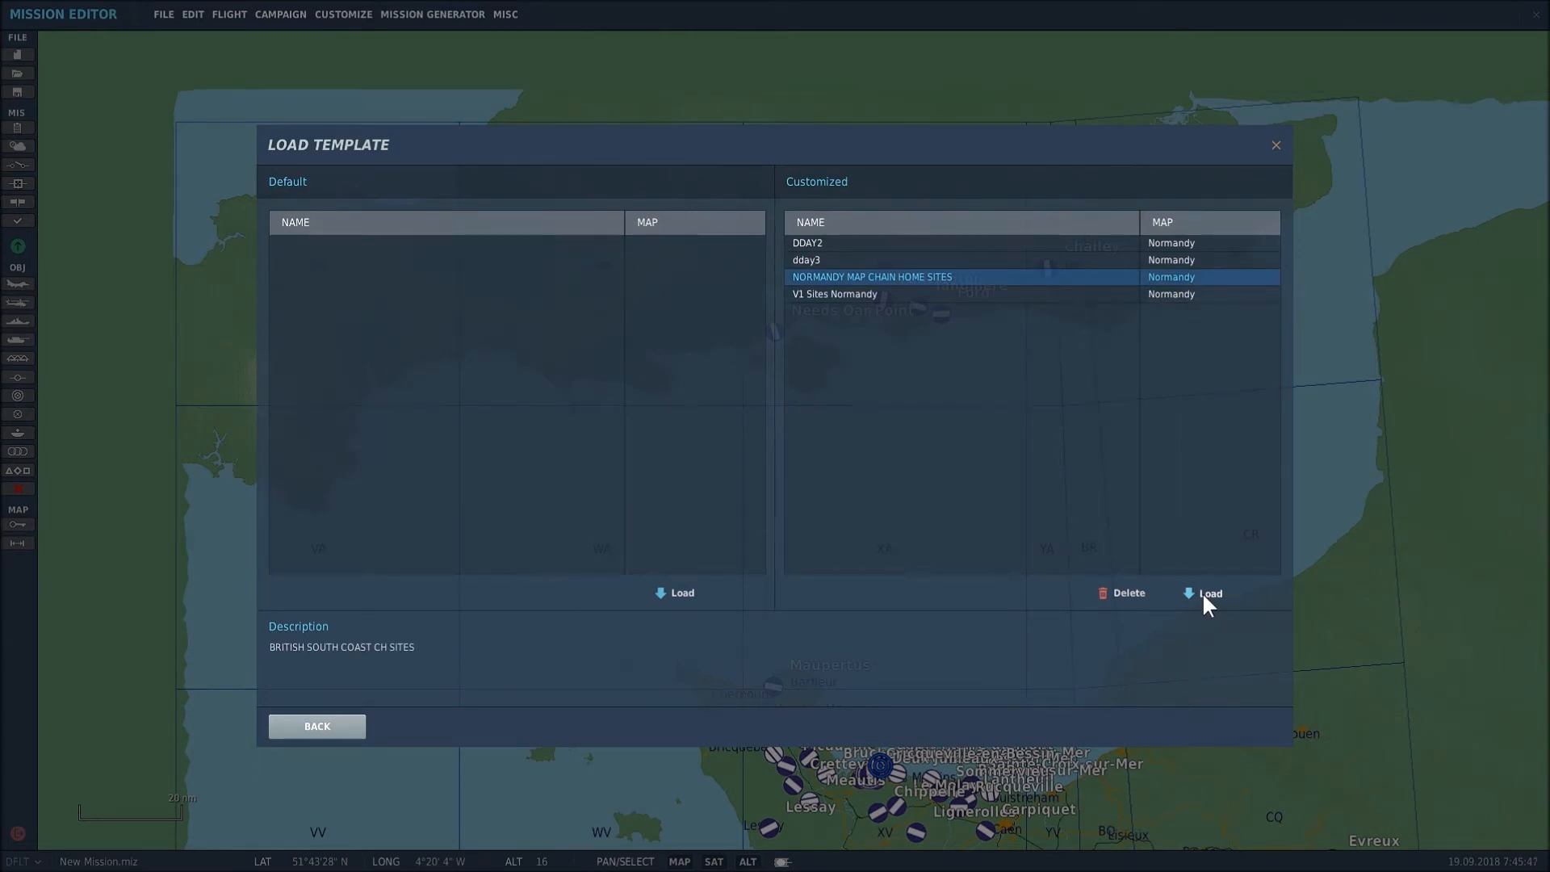
left_click(1210, 593)
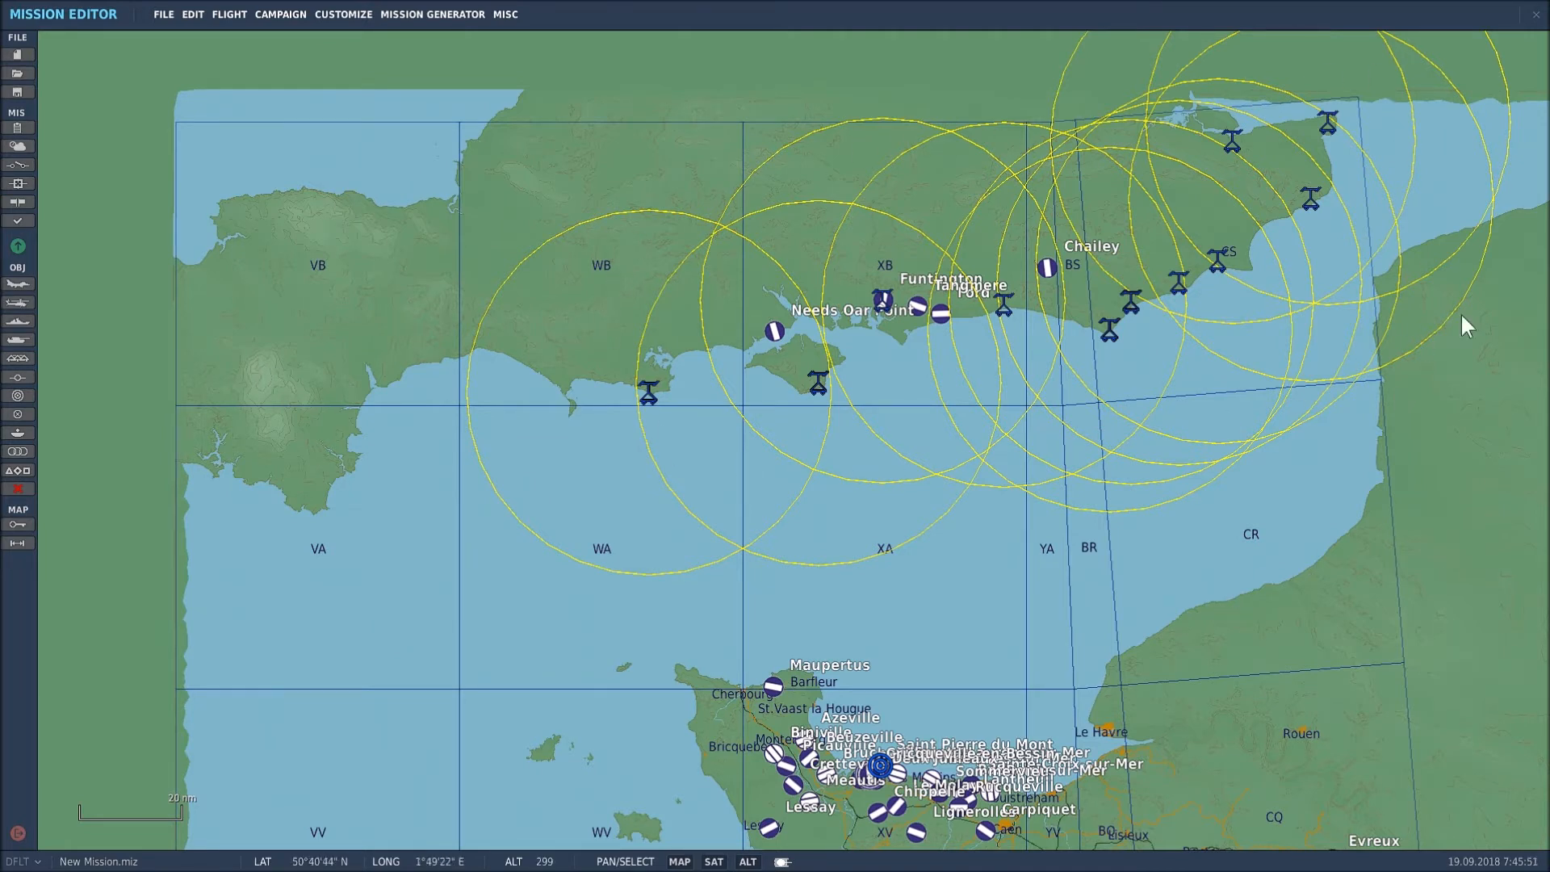
mouse_move(1172, 429)
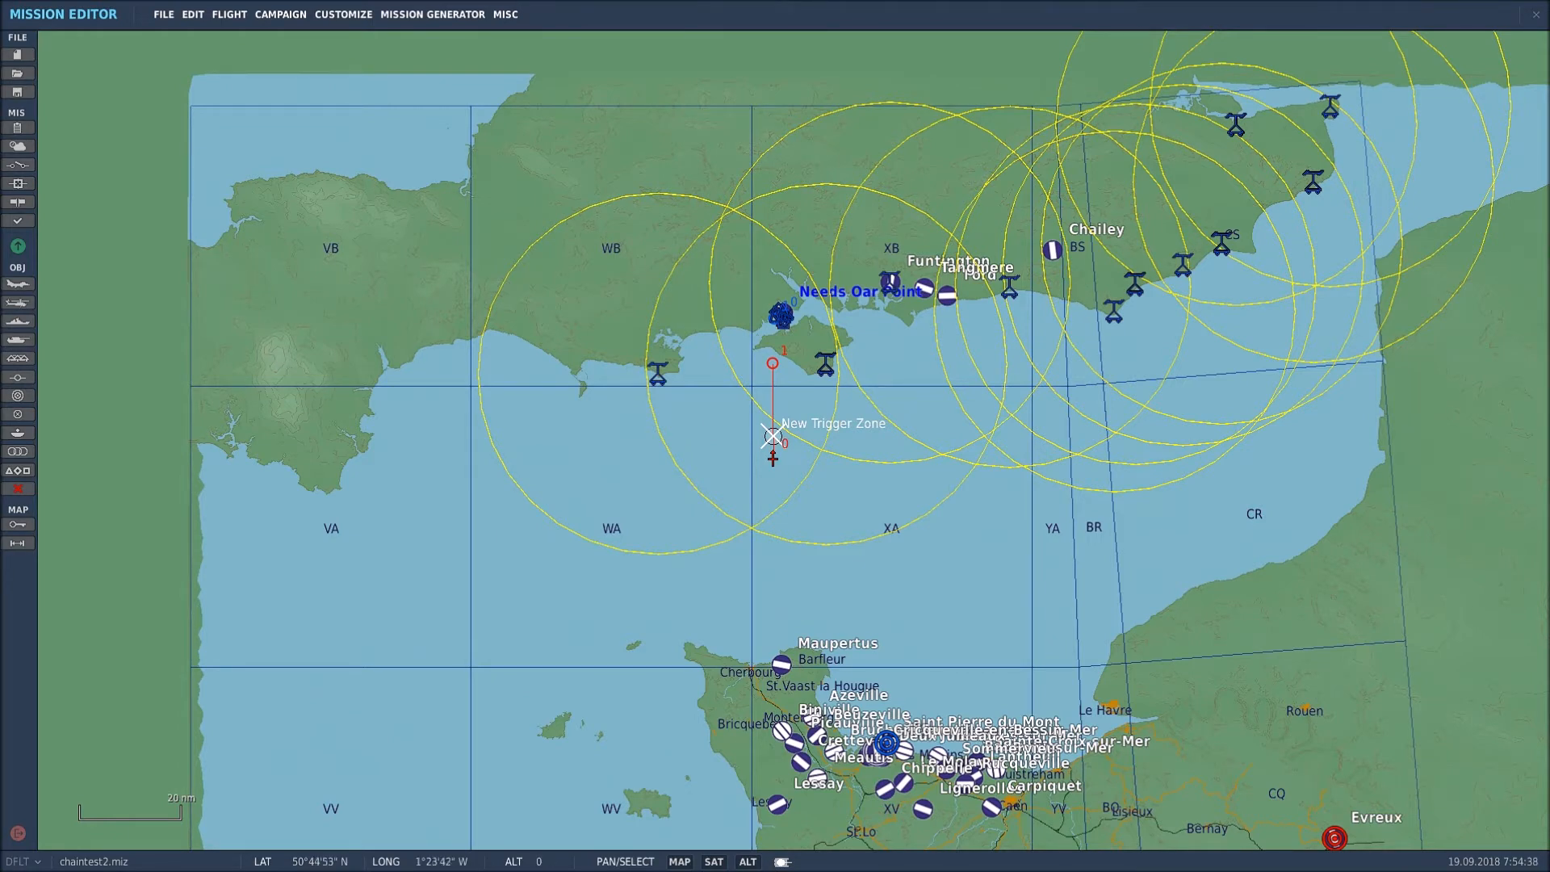
scroll("up", 3)
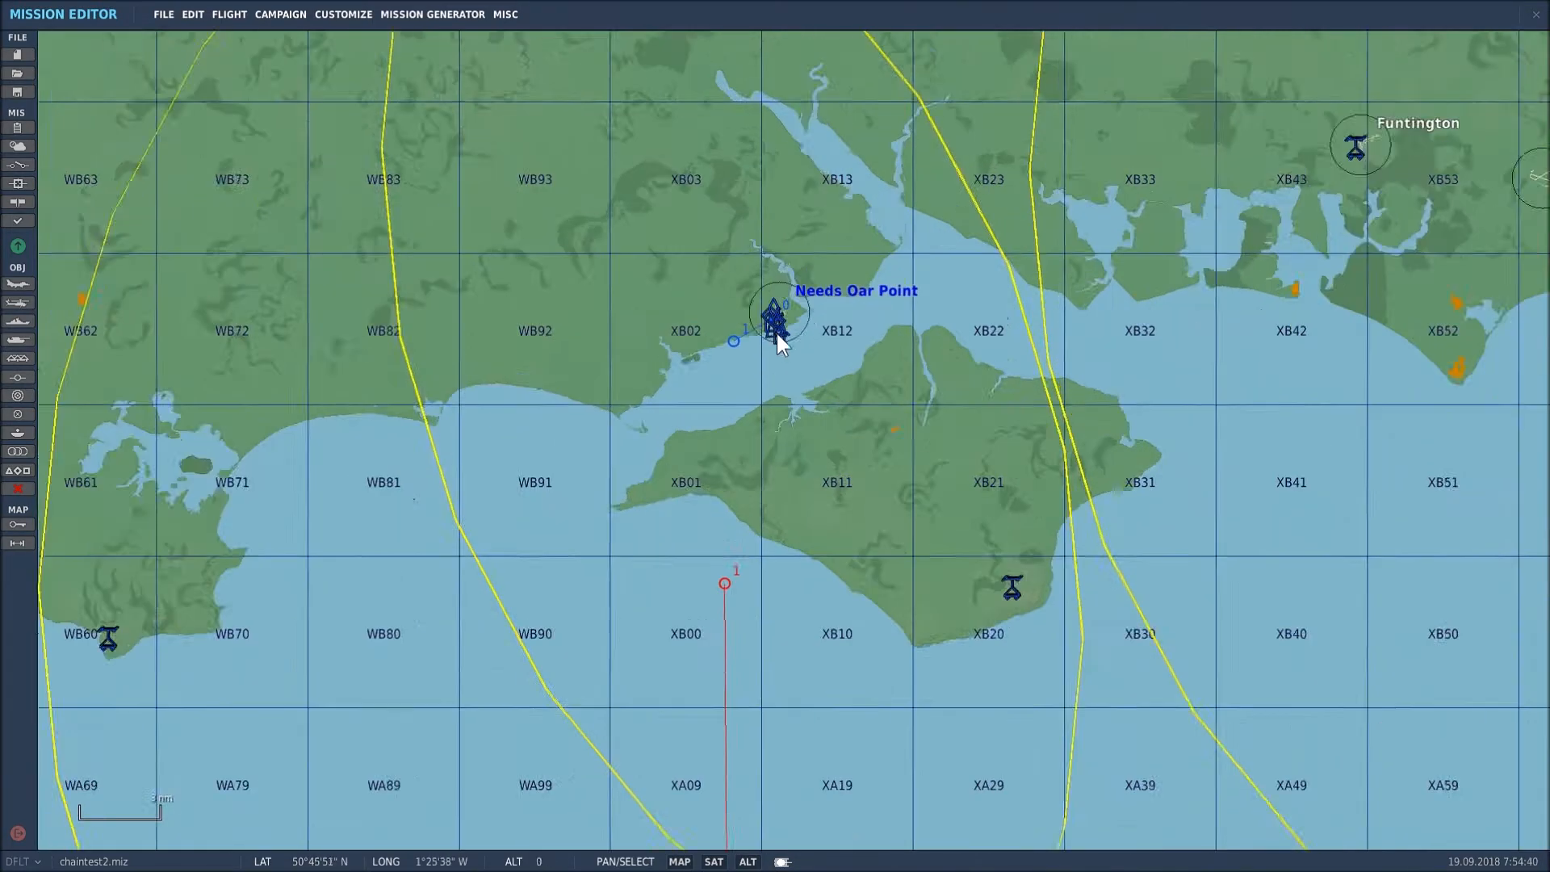
scroll("up", 3)
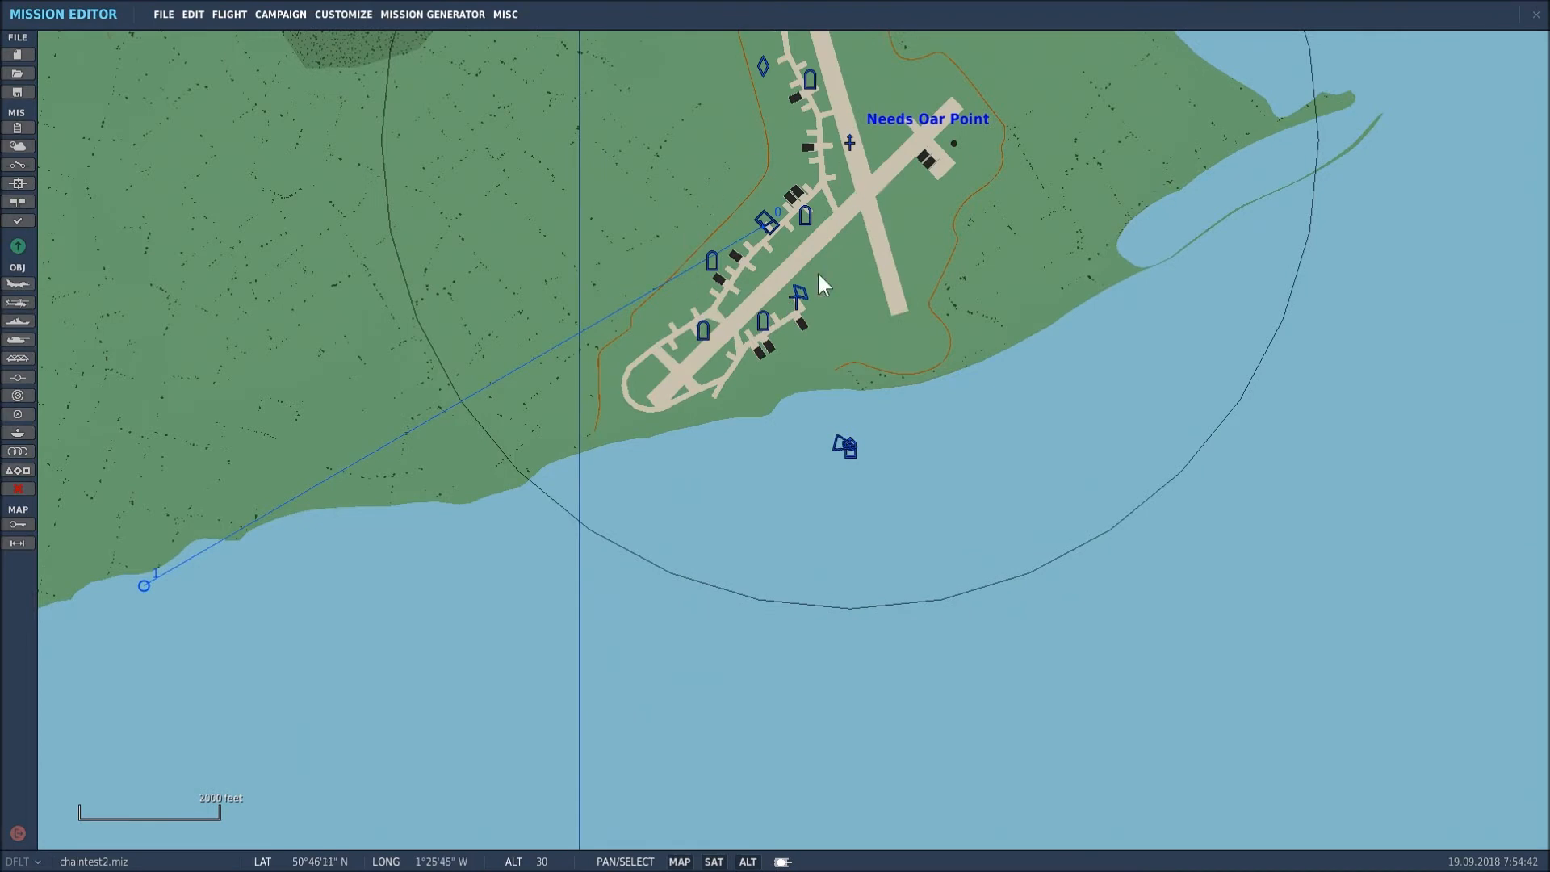
mouse_move(702, 342)
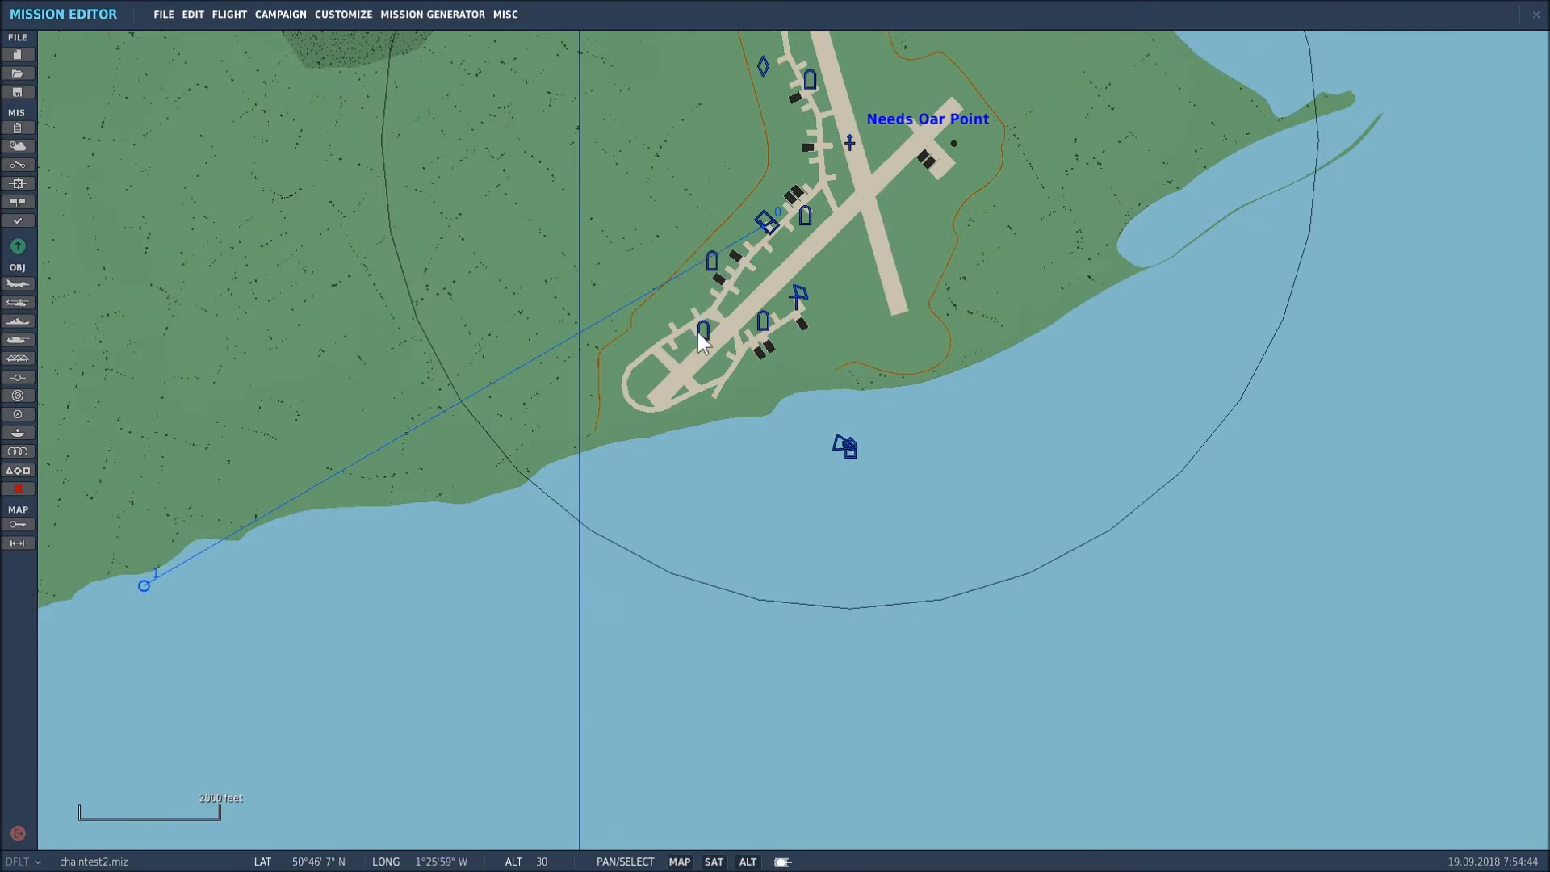
left_click(703, 329)
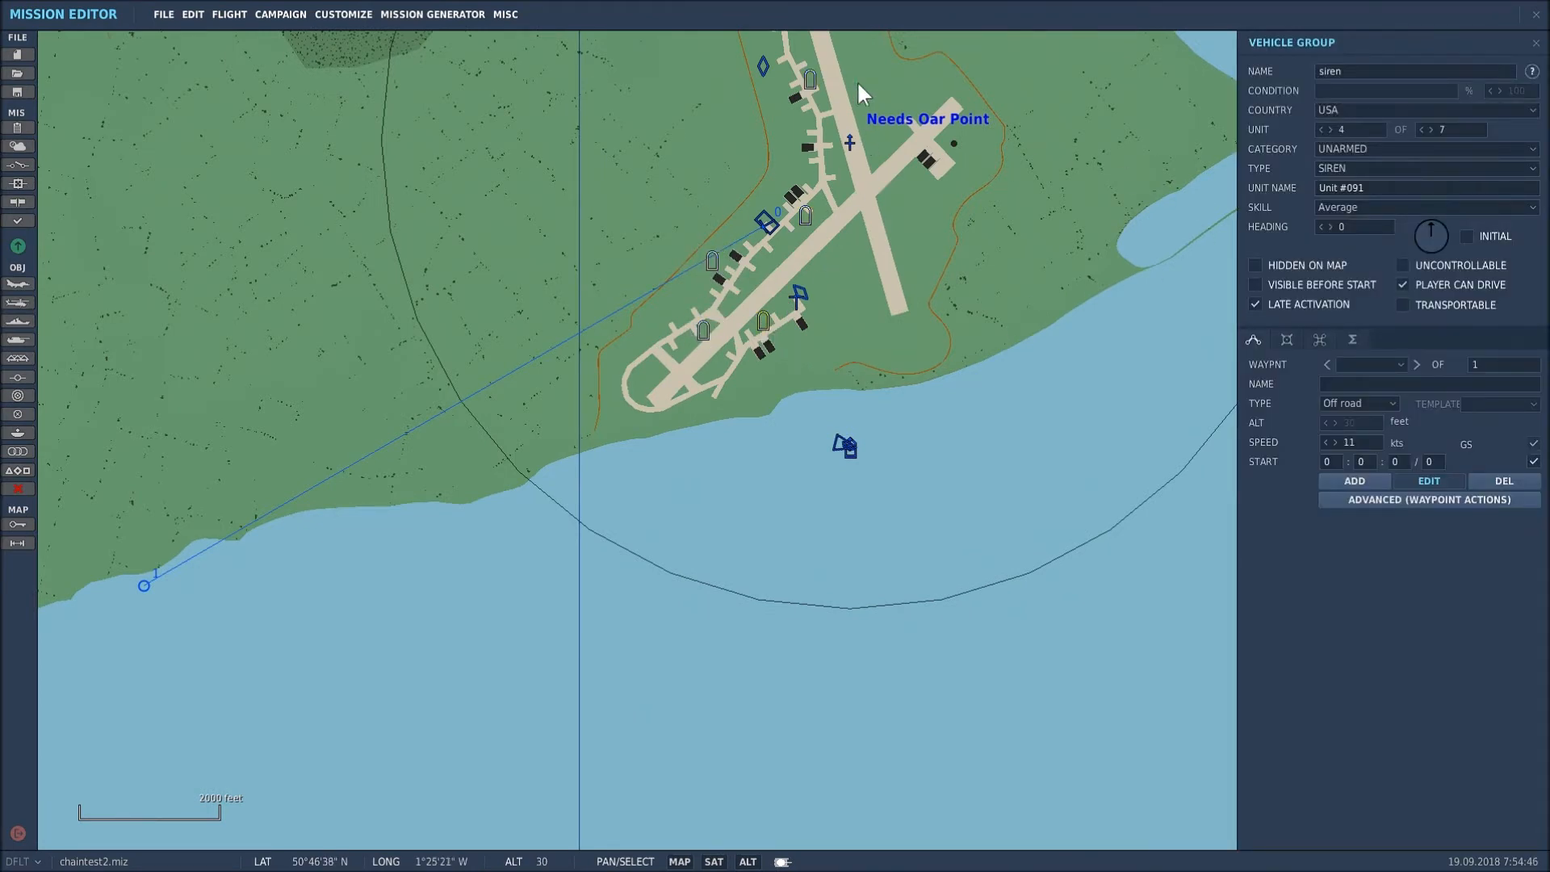
scroll("down", 3)
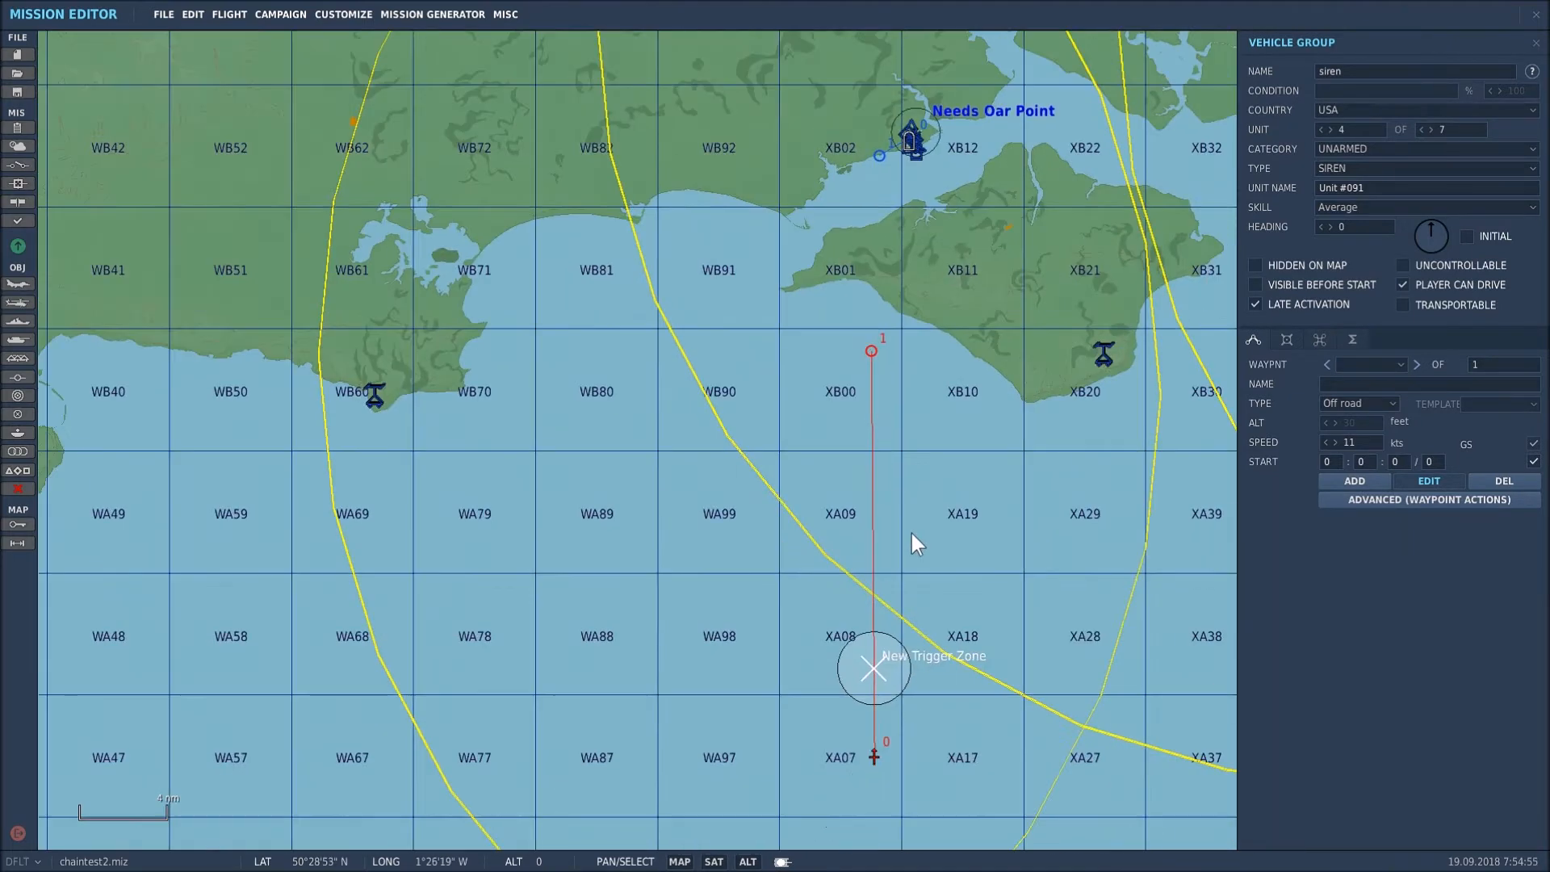
scroll("down", 3)
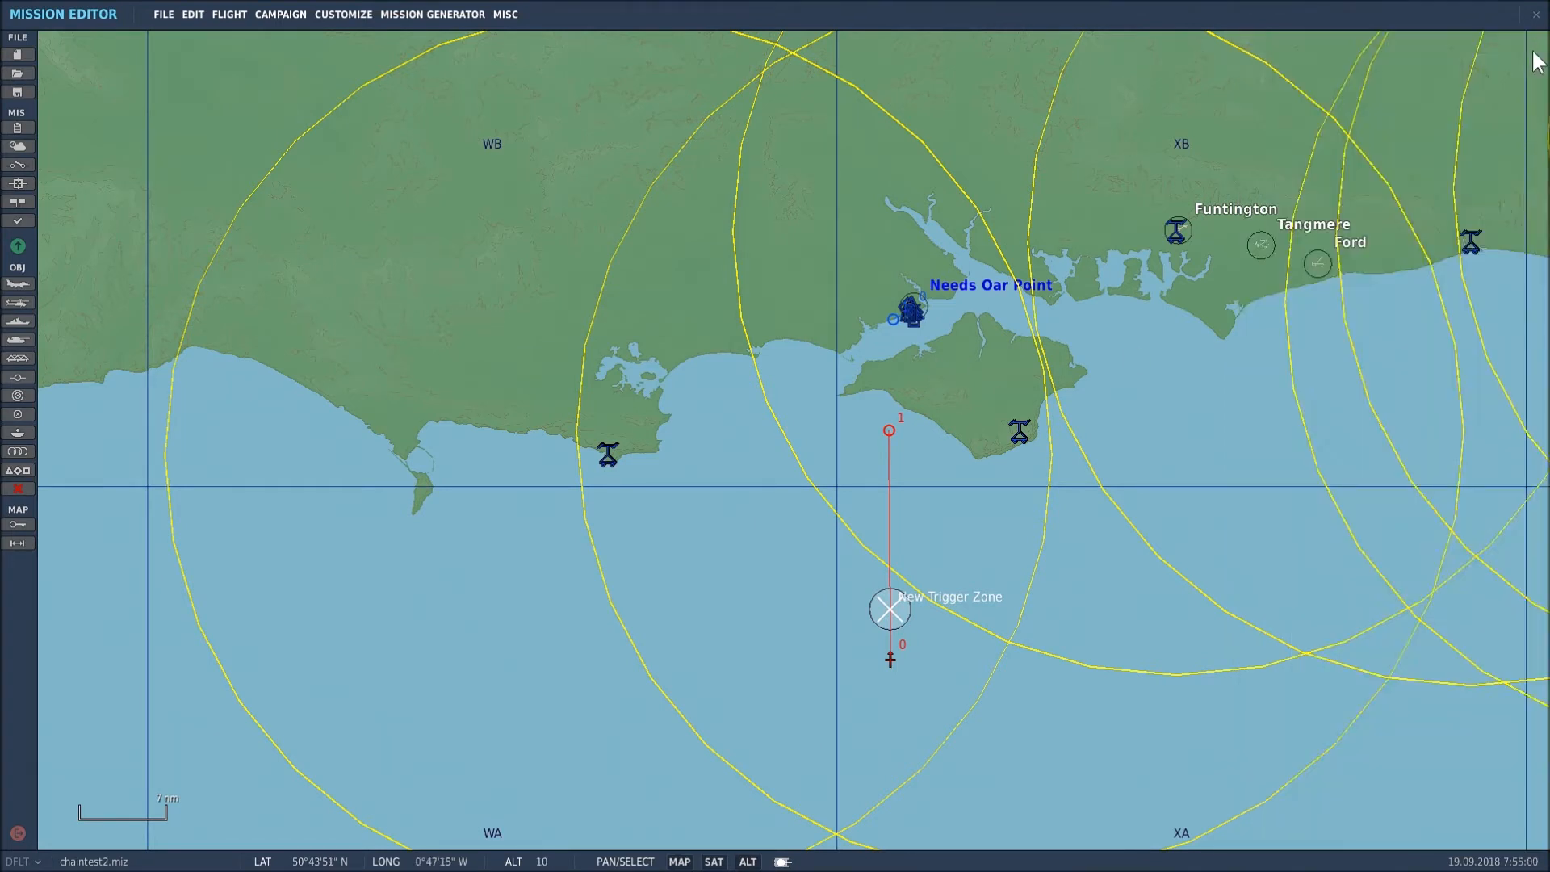
mouse_move(108, 233)
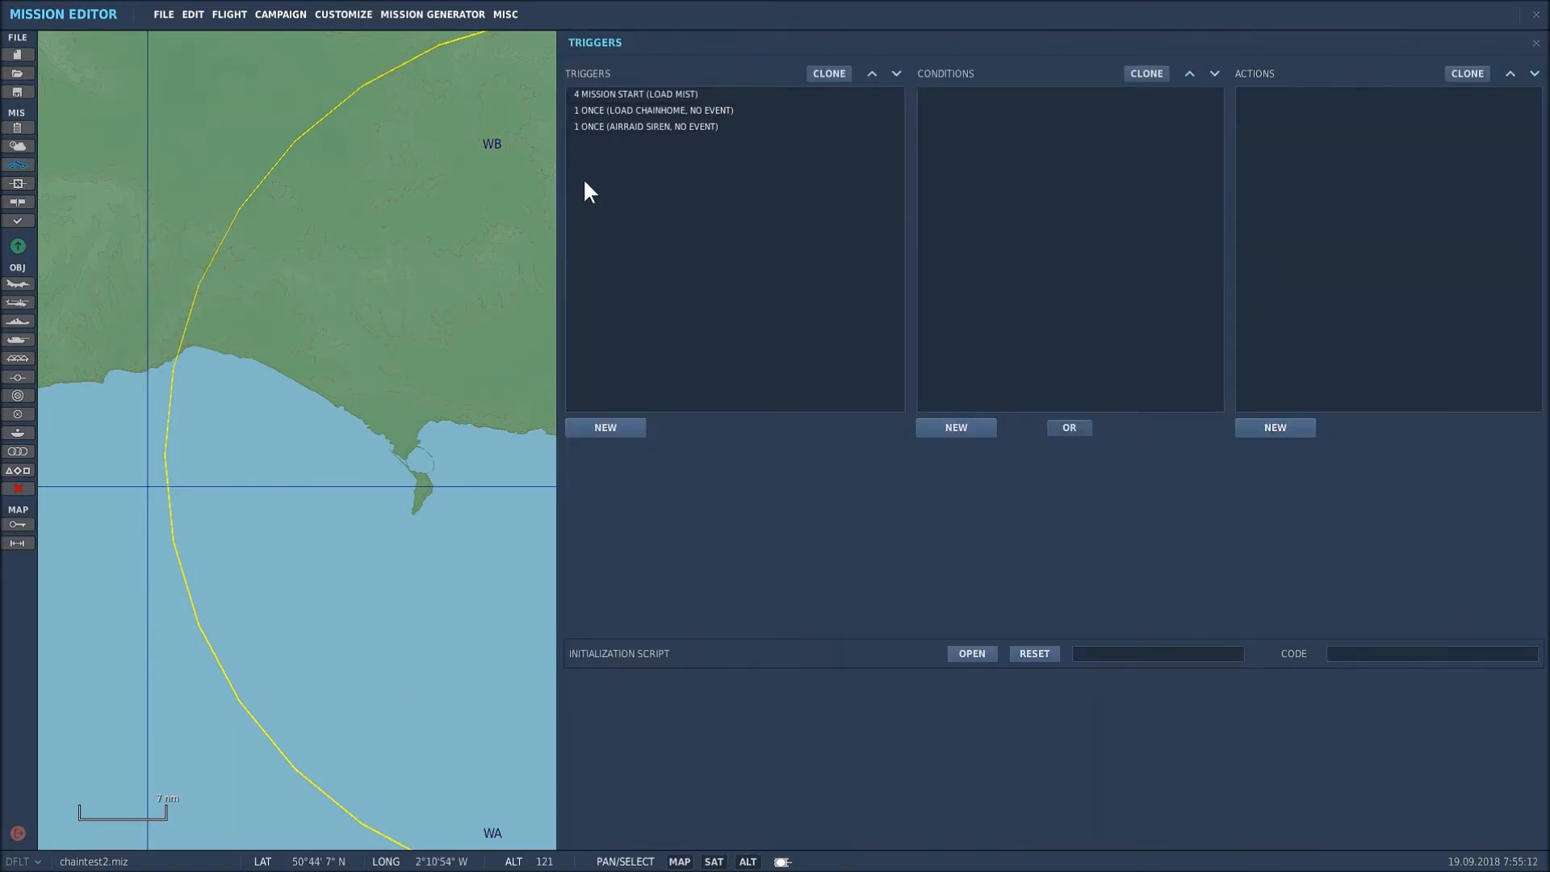
mouse_move(712, 195)
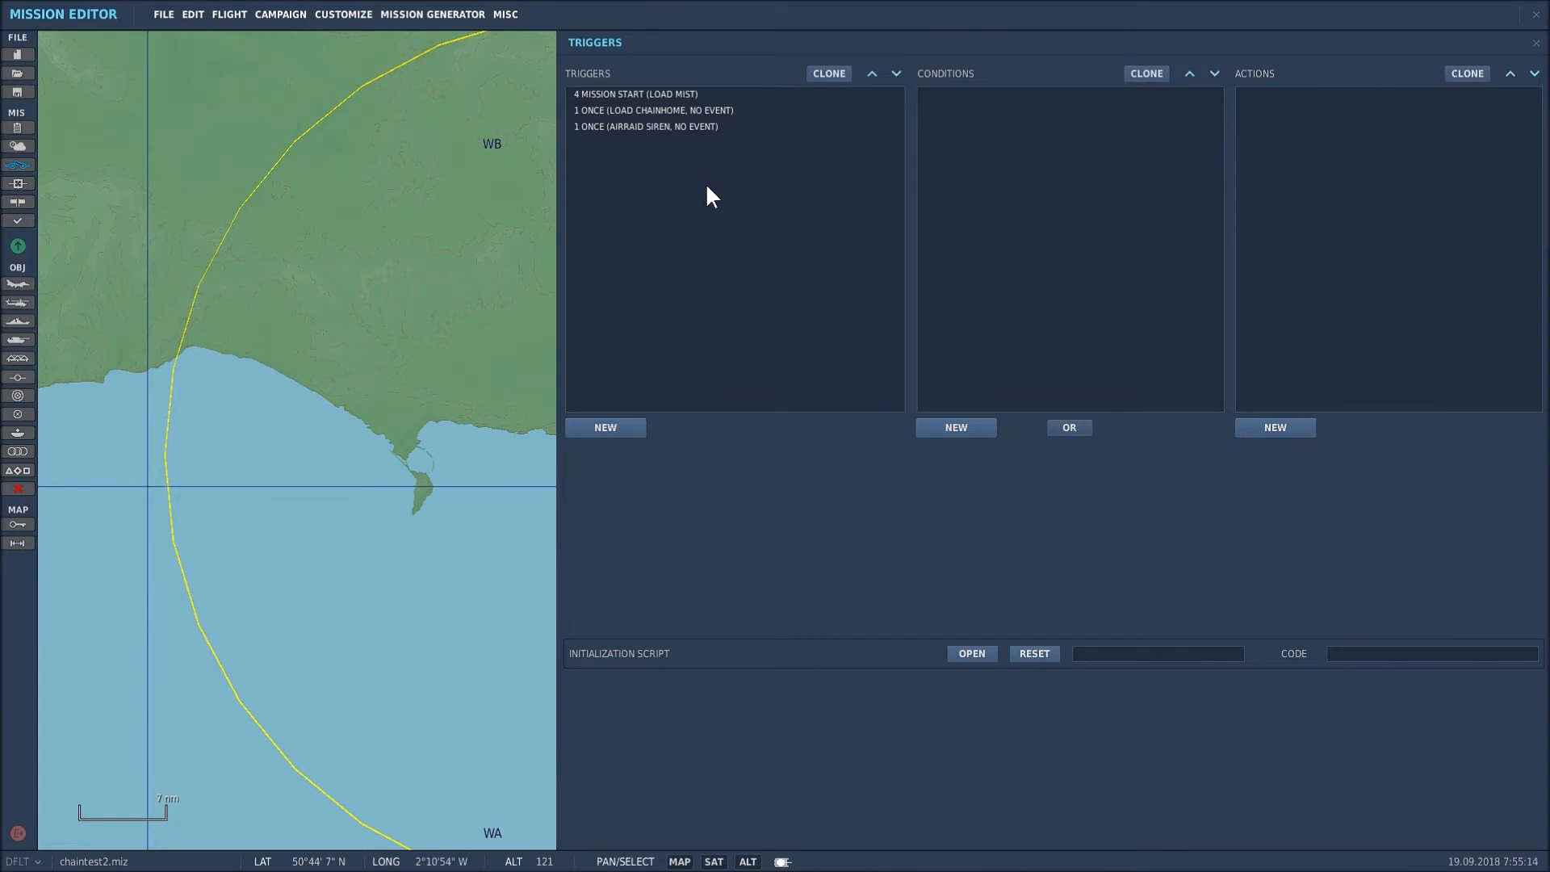
mouse_move(643, 142)
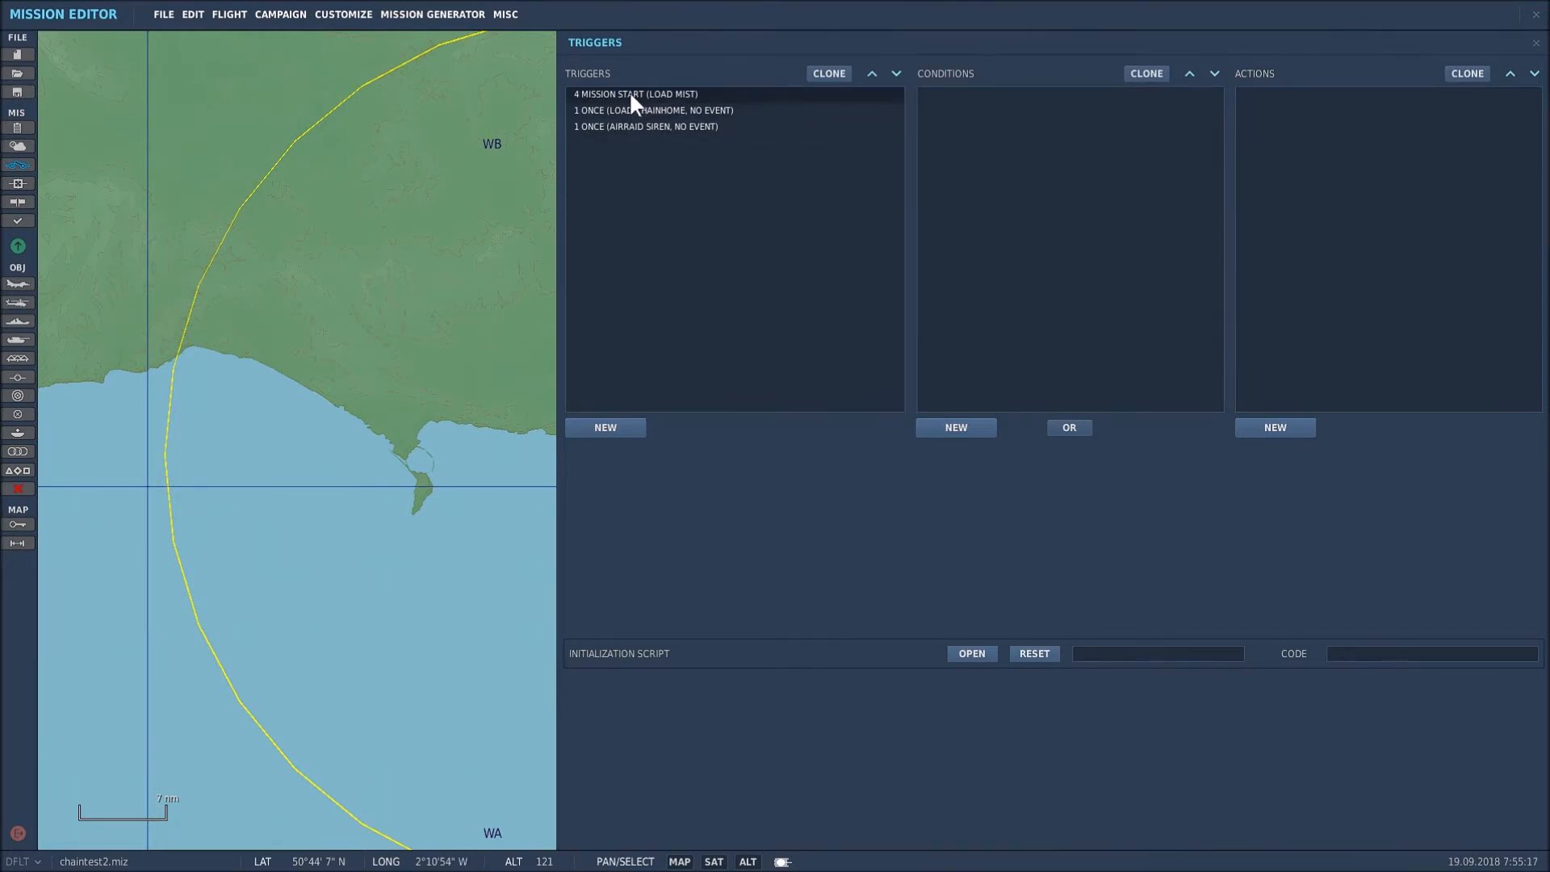
Inspect the LOAD MIST trigger's DO SCRIPT FILE action for mist.lua, keeping the action type.
left_click(636, 94)
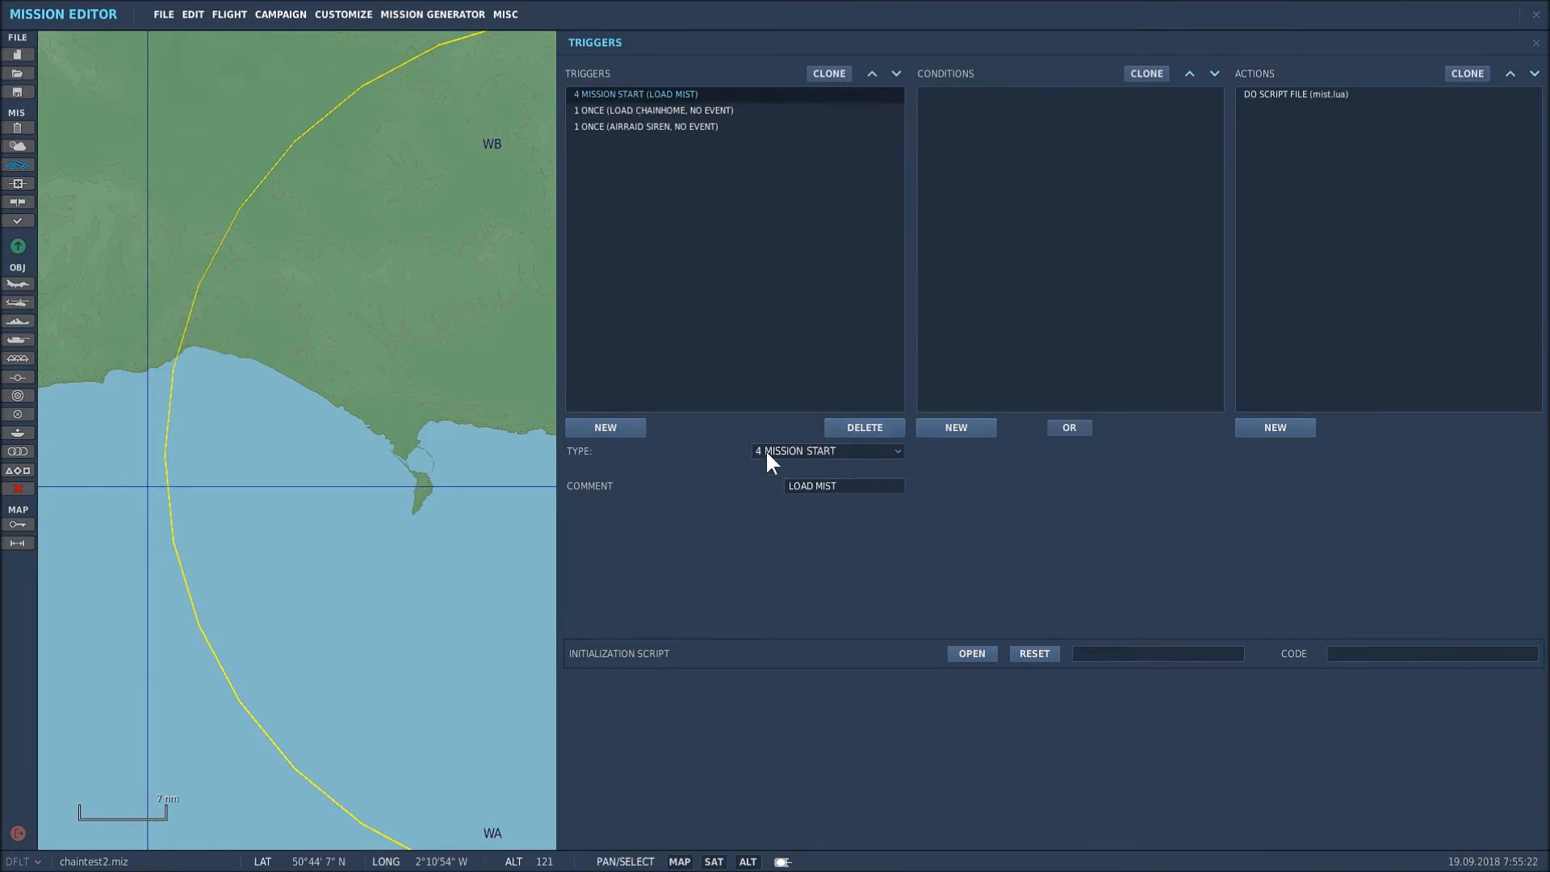
mouse_move(773, 509)
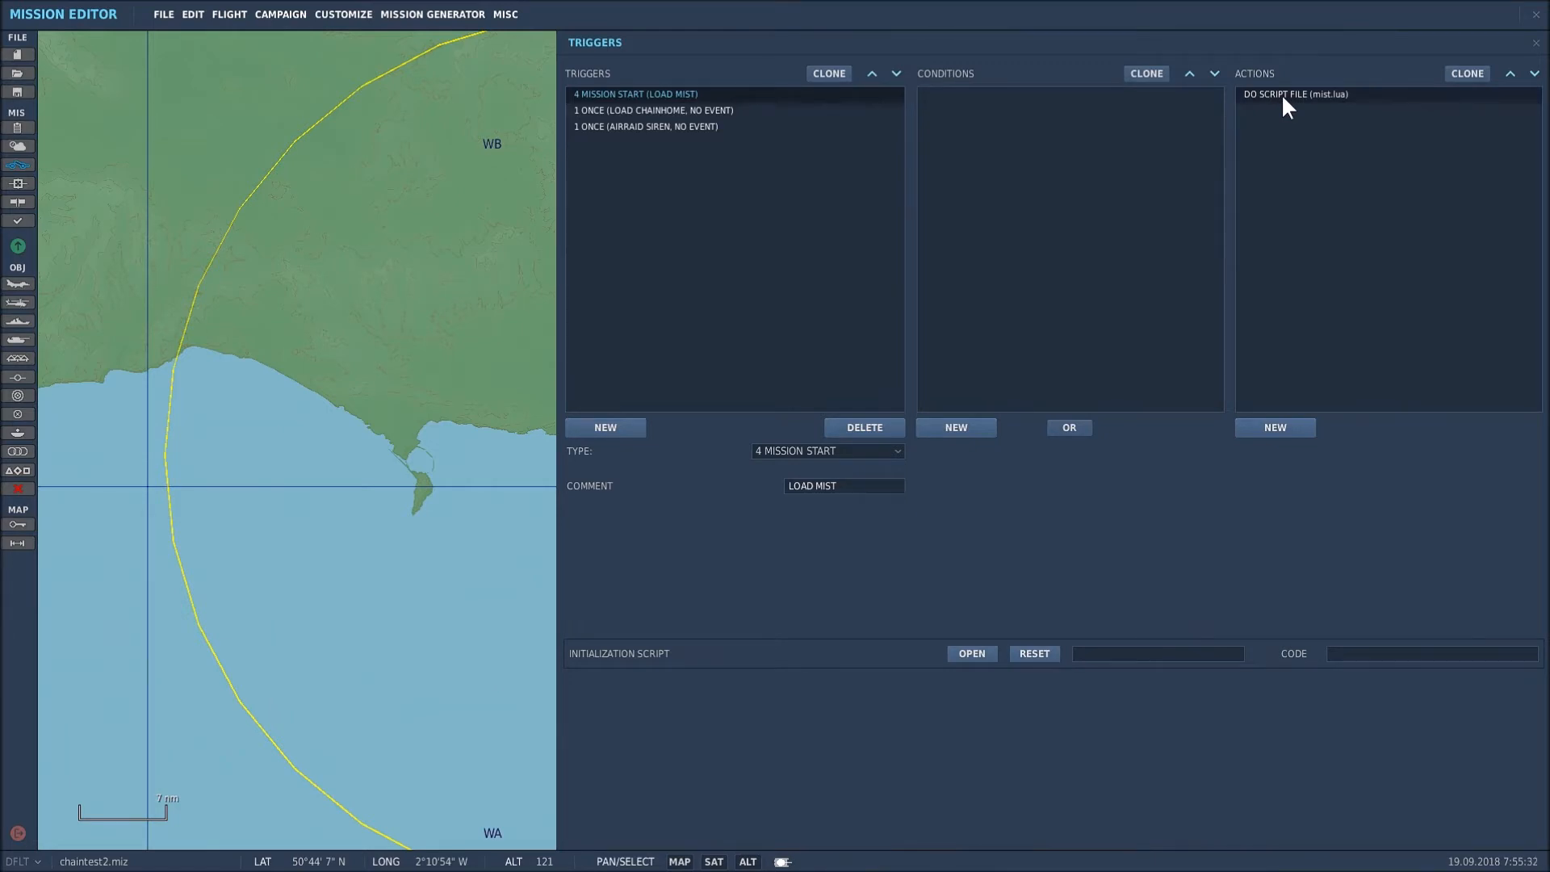
left_click(1293, 94)
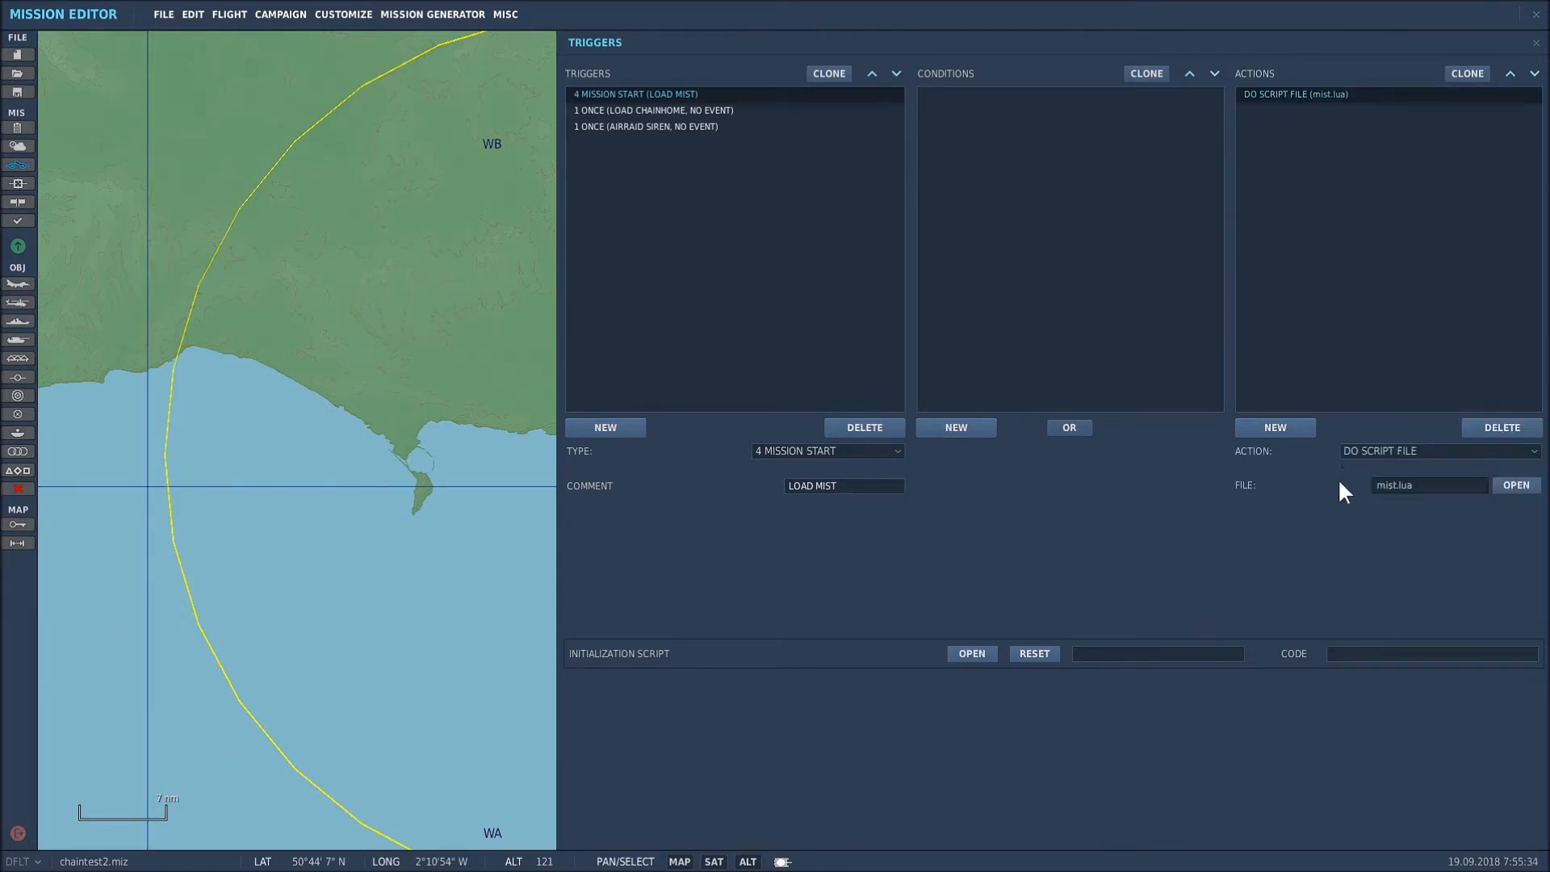
mouse_move(1434, 504)
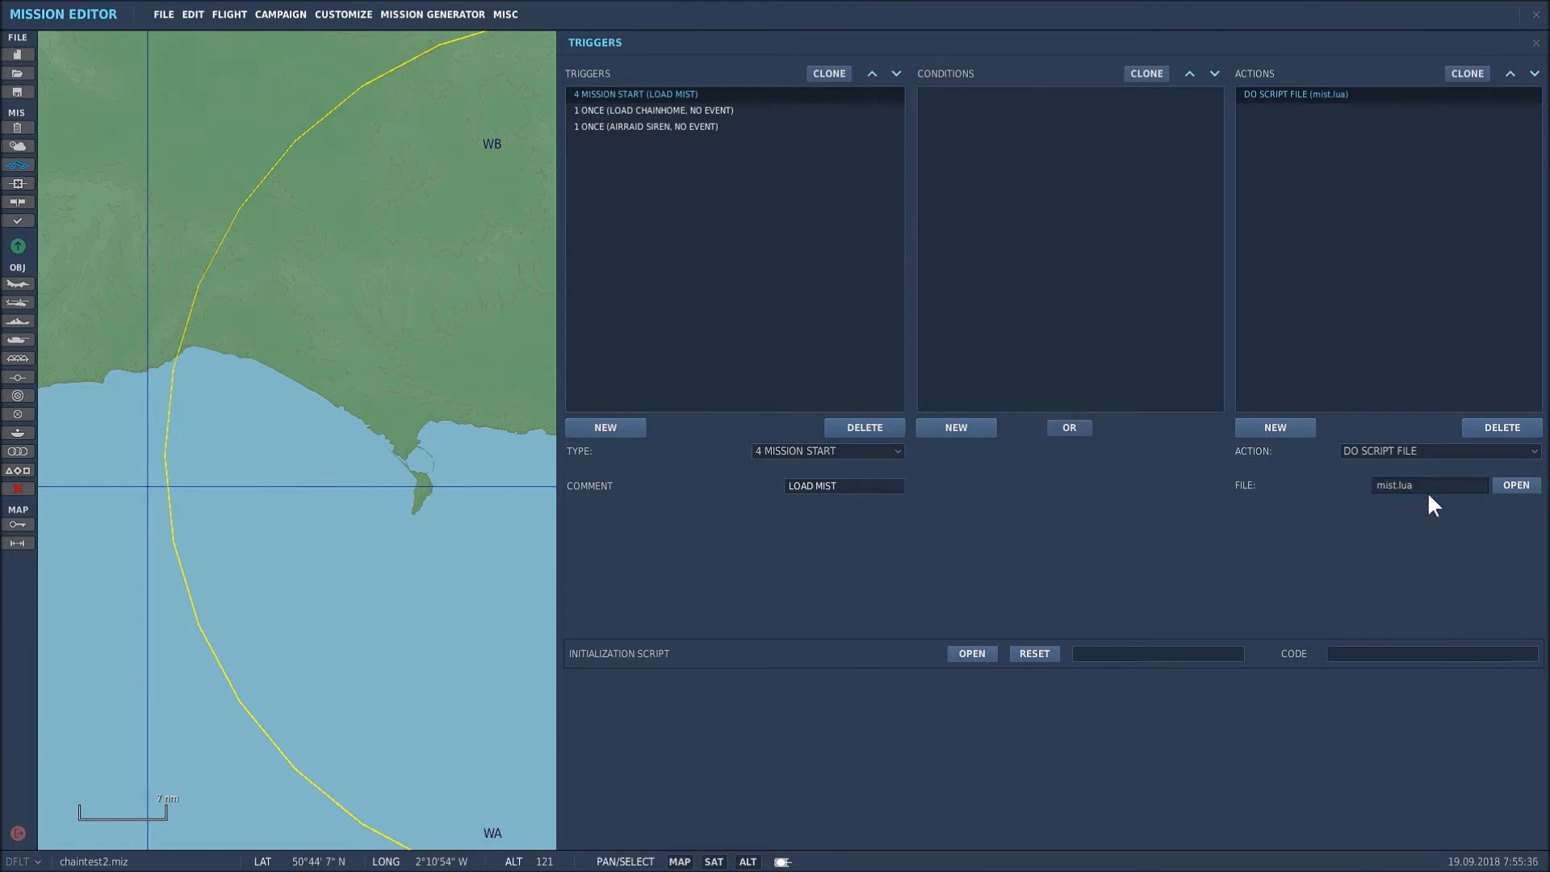
mouse_move(1408, 524)
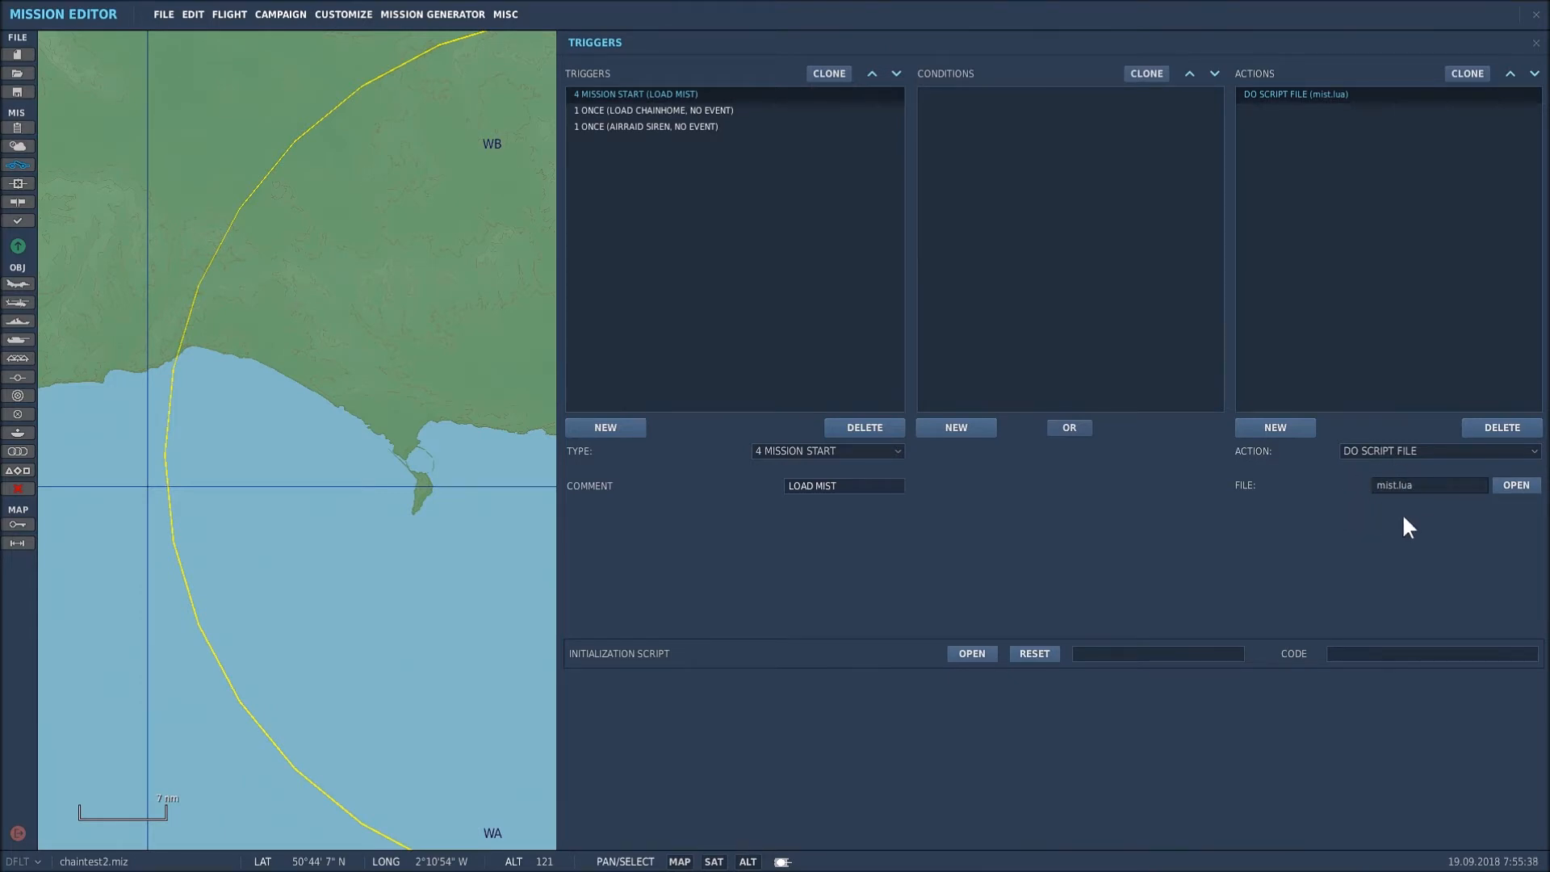
left_click(1538, 451)
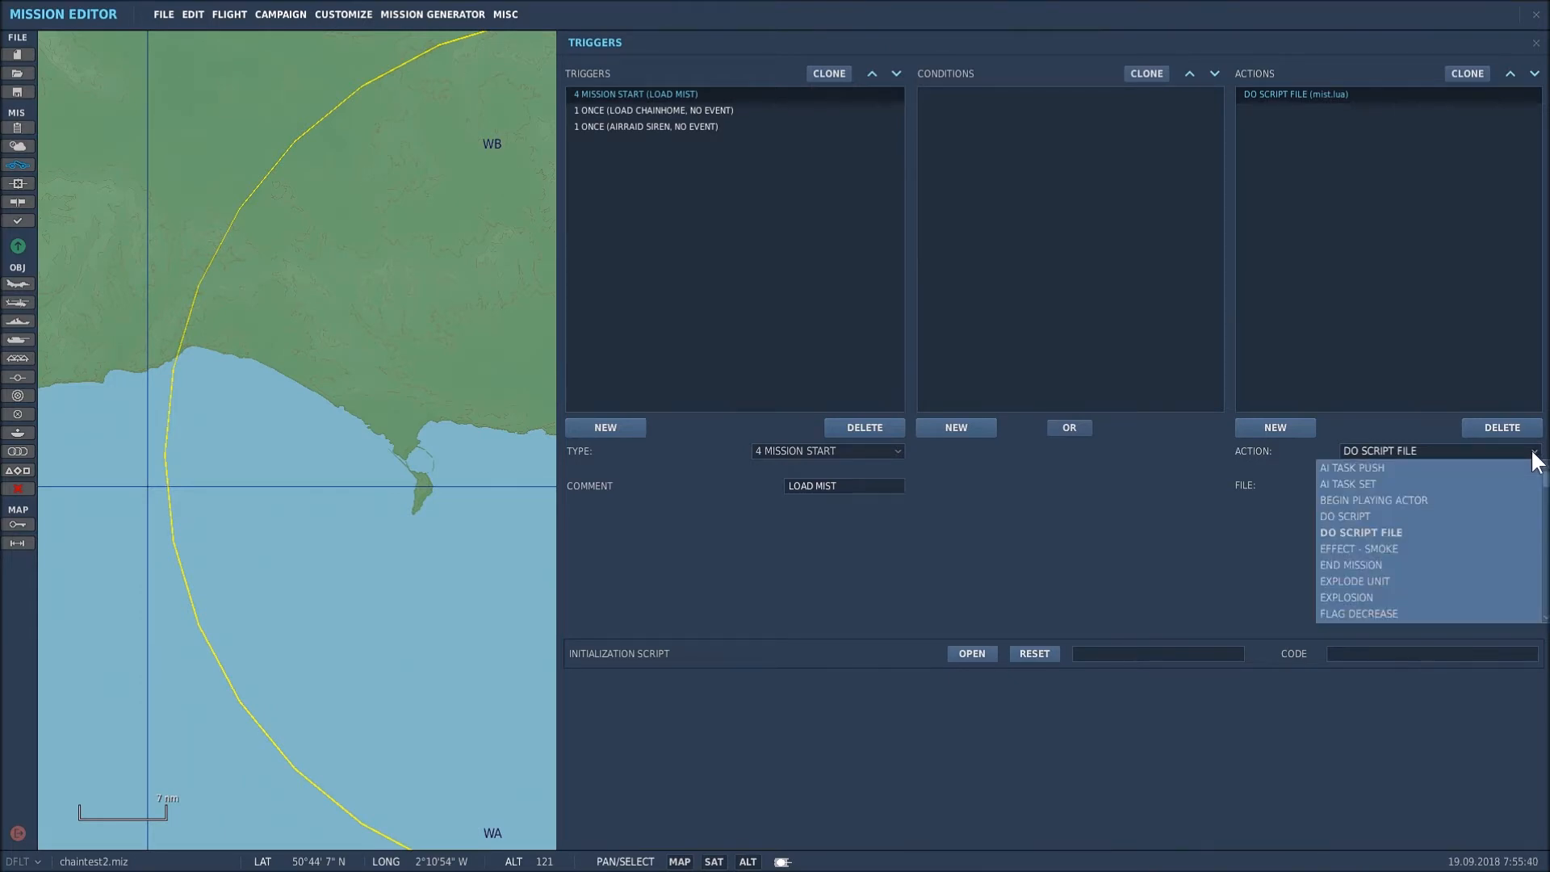
mouse_move(1369, 546)
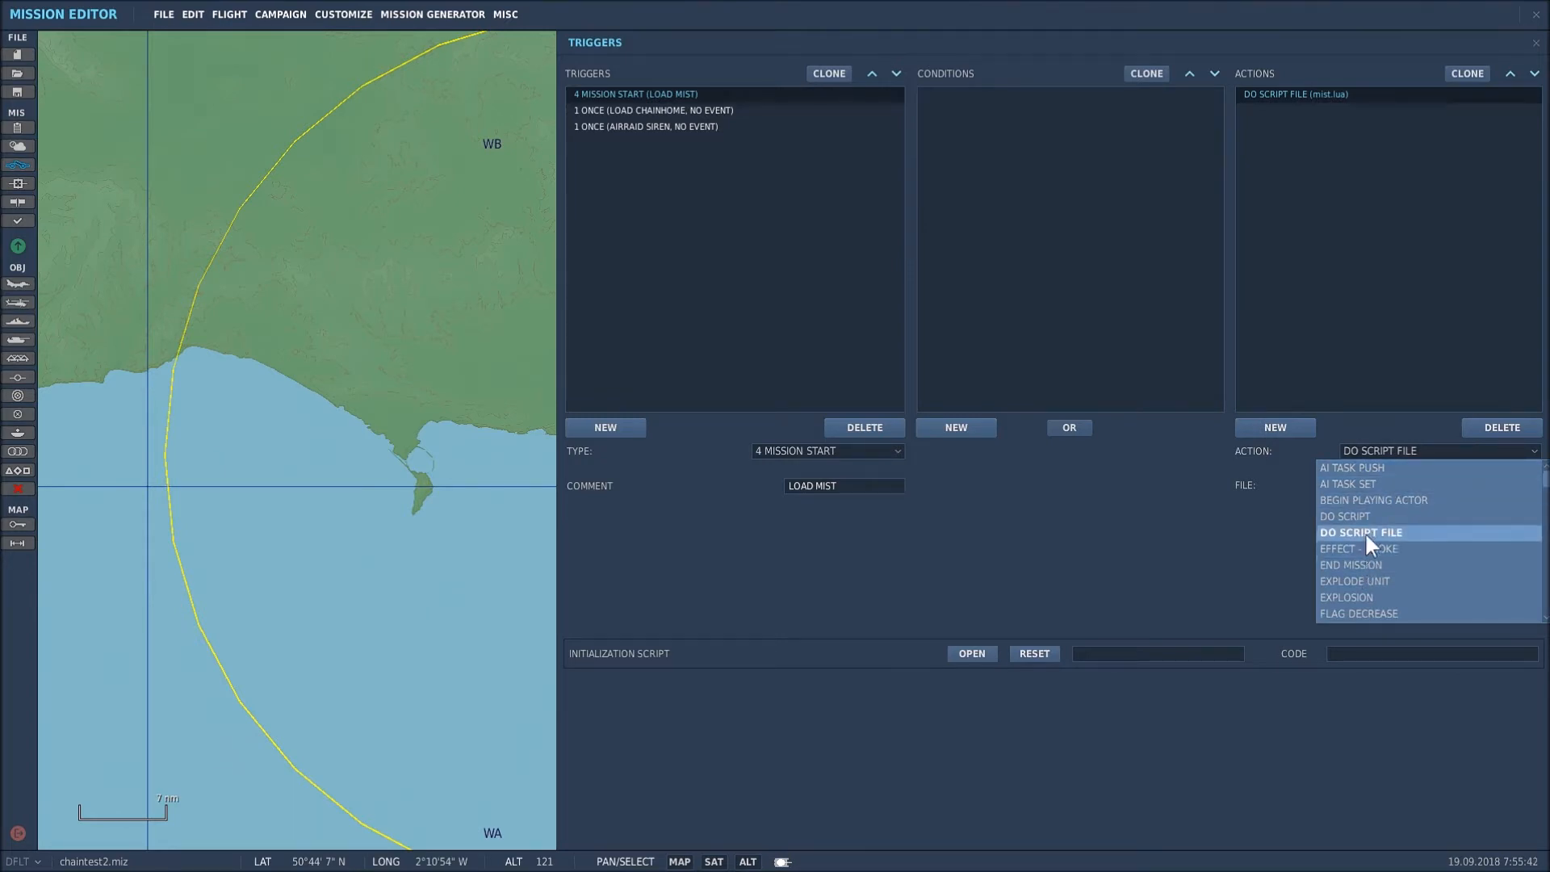
left_click(1360, 532)
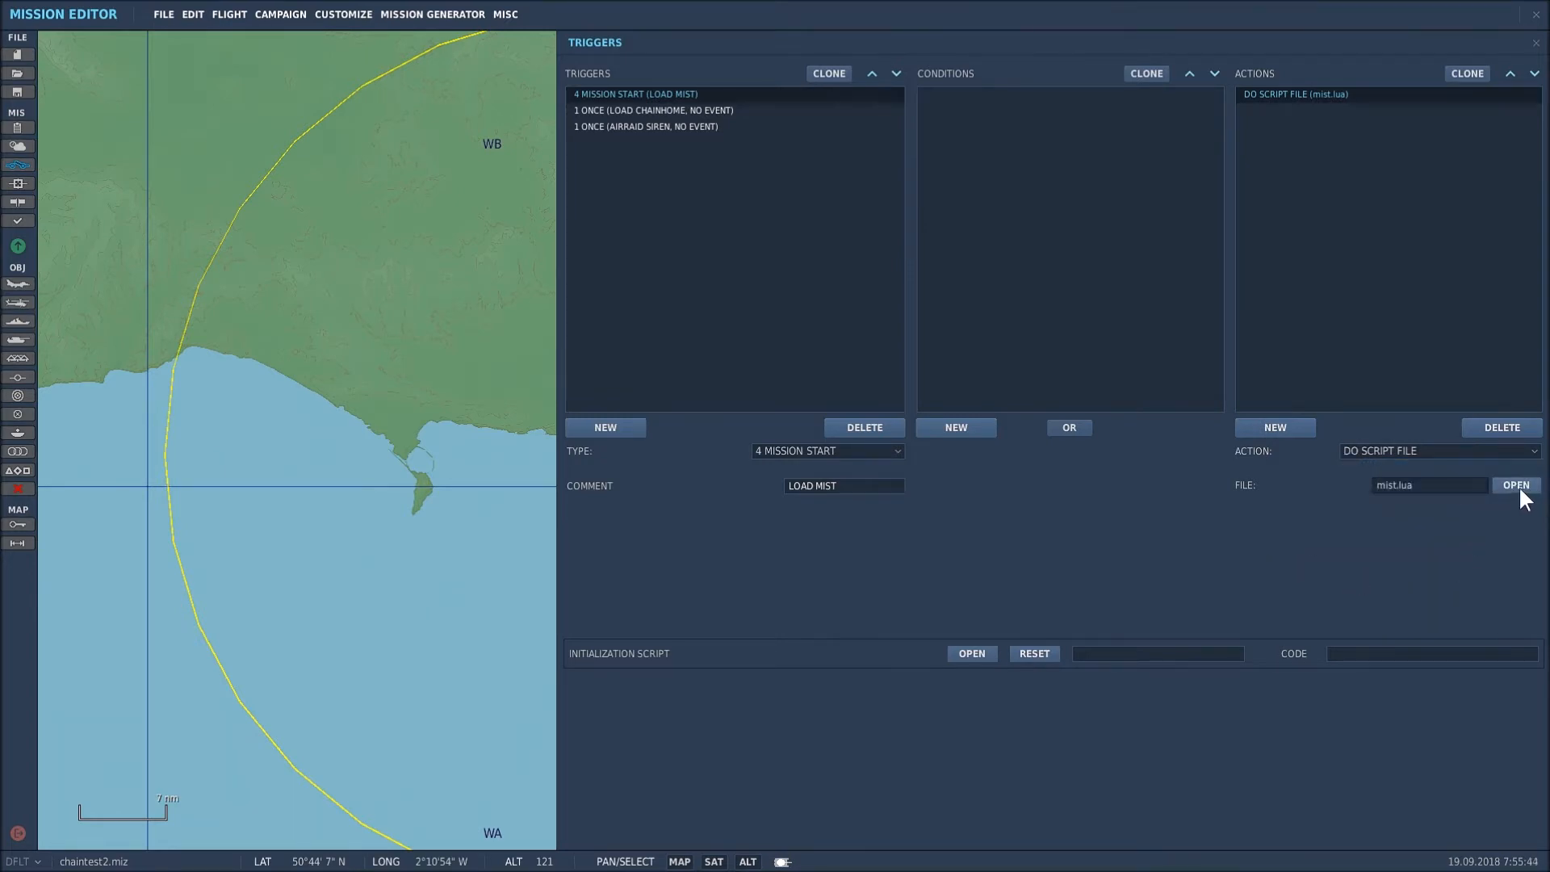
left_click(1516, 485)
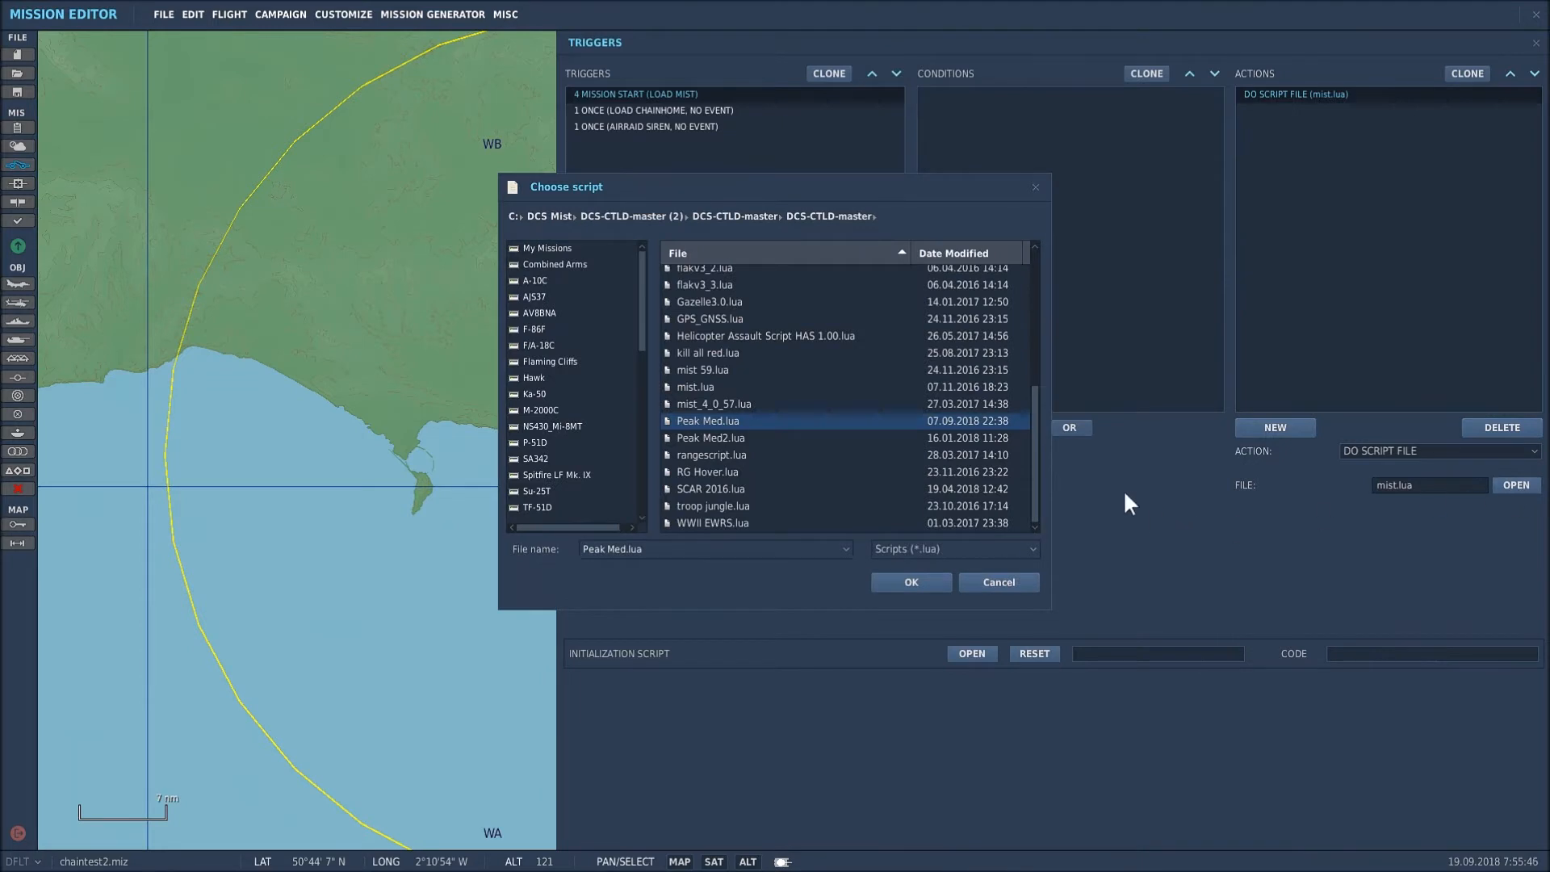
mouse_move(781, 425)
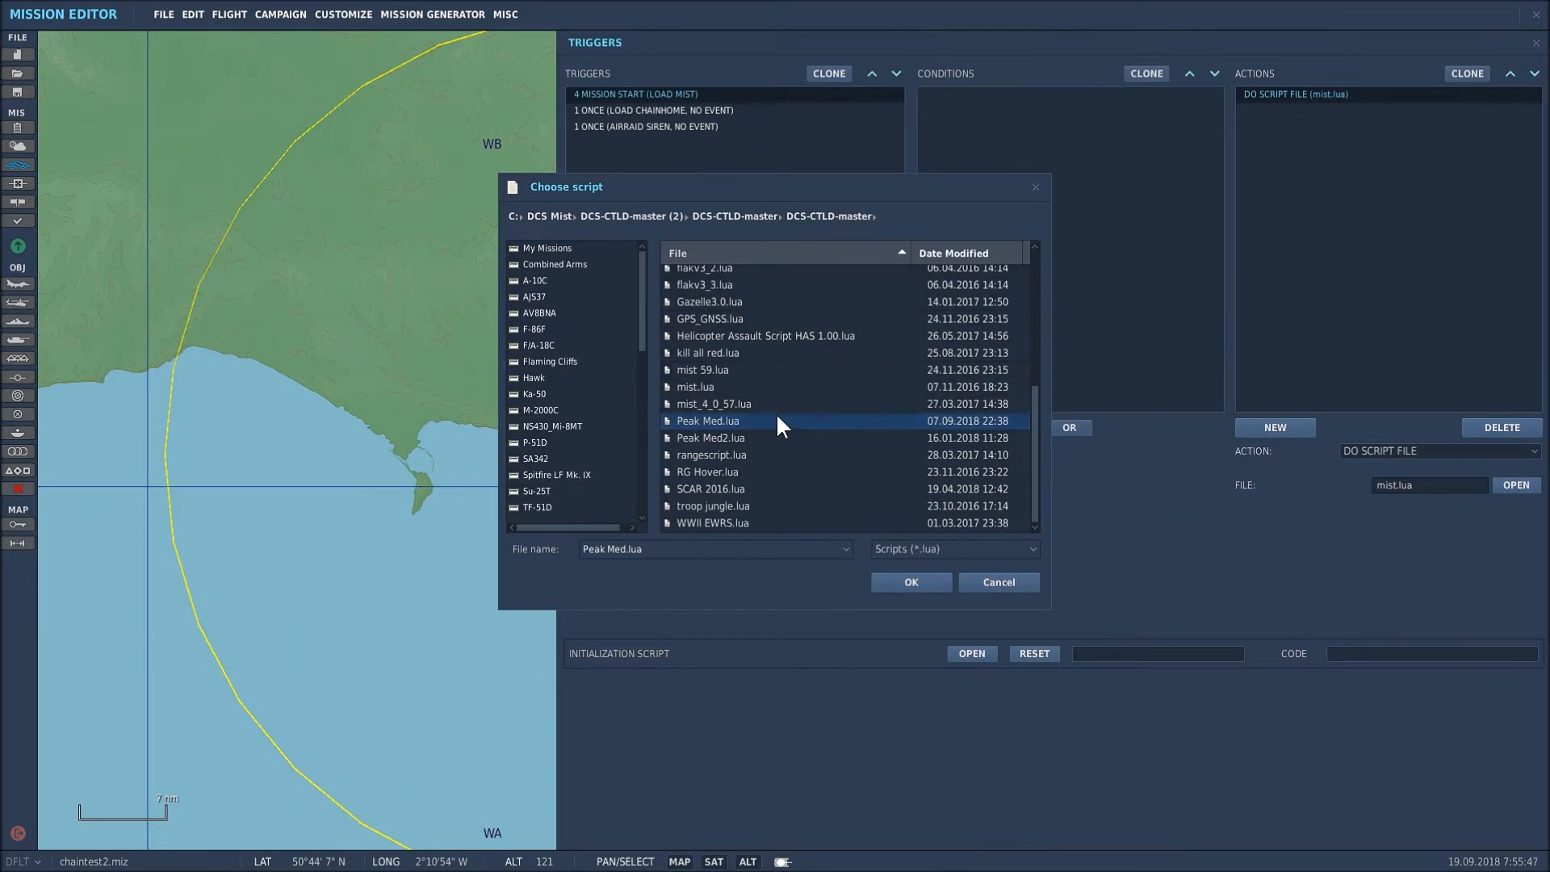
mouse_move(778, 422)
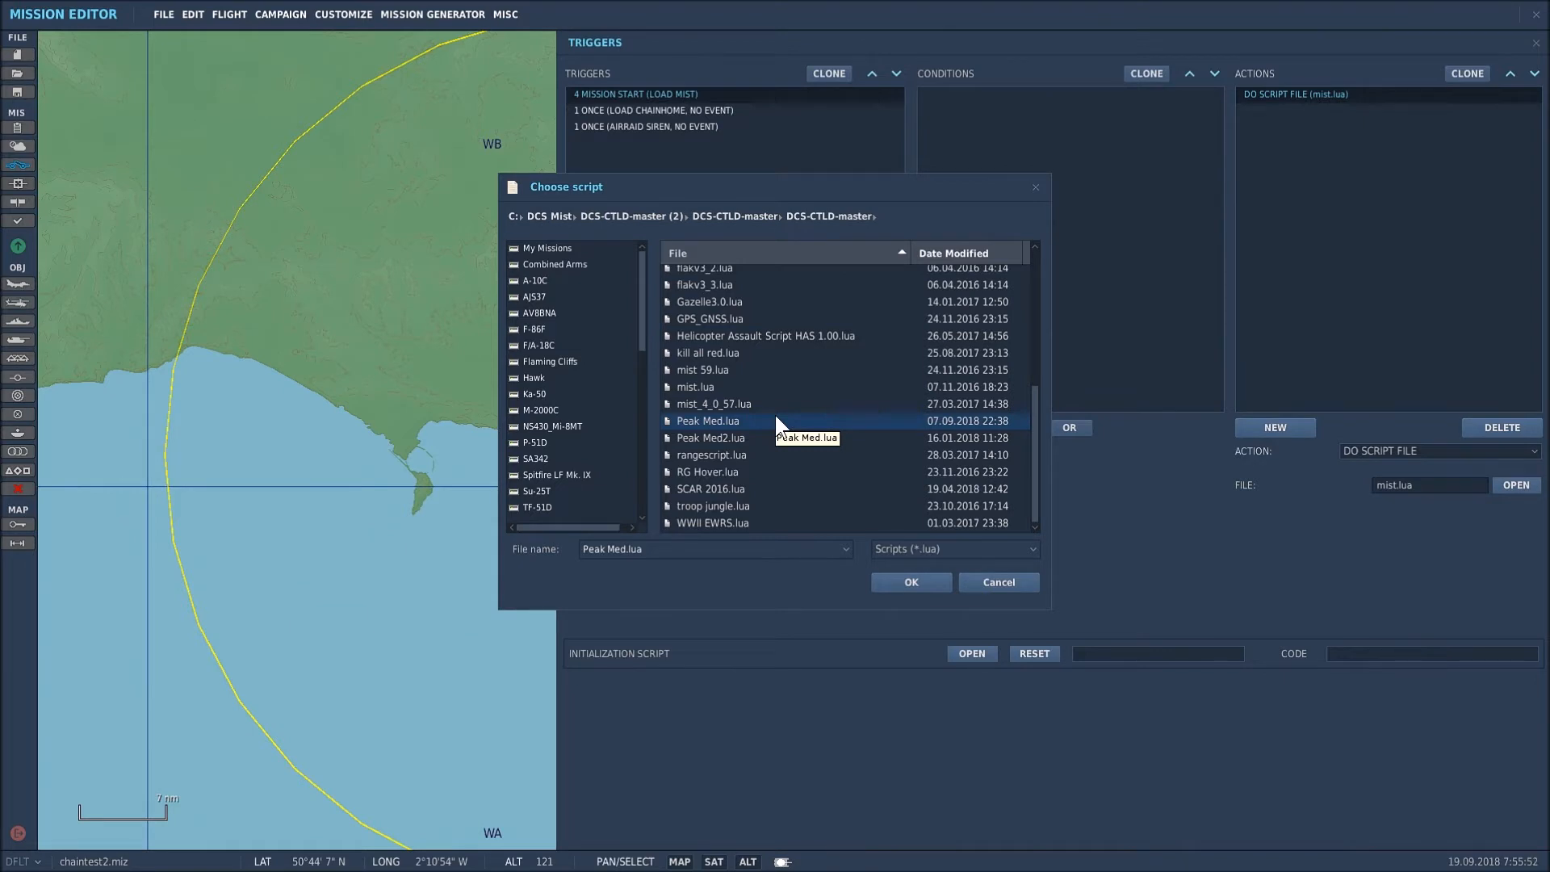
mouse_move(776, 423)
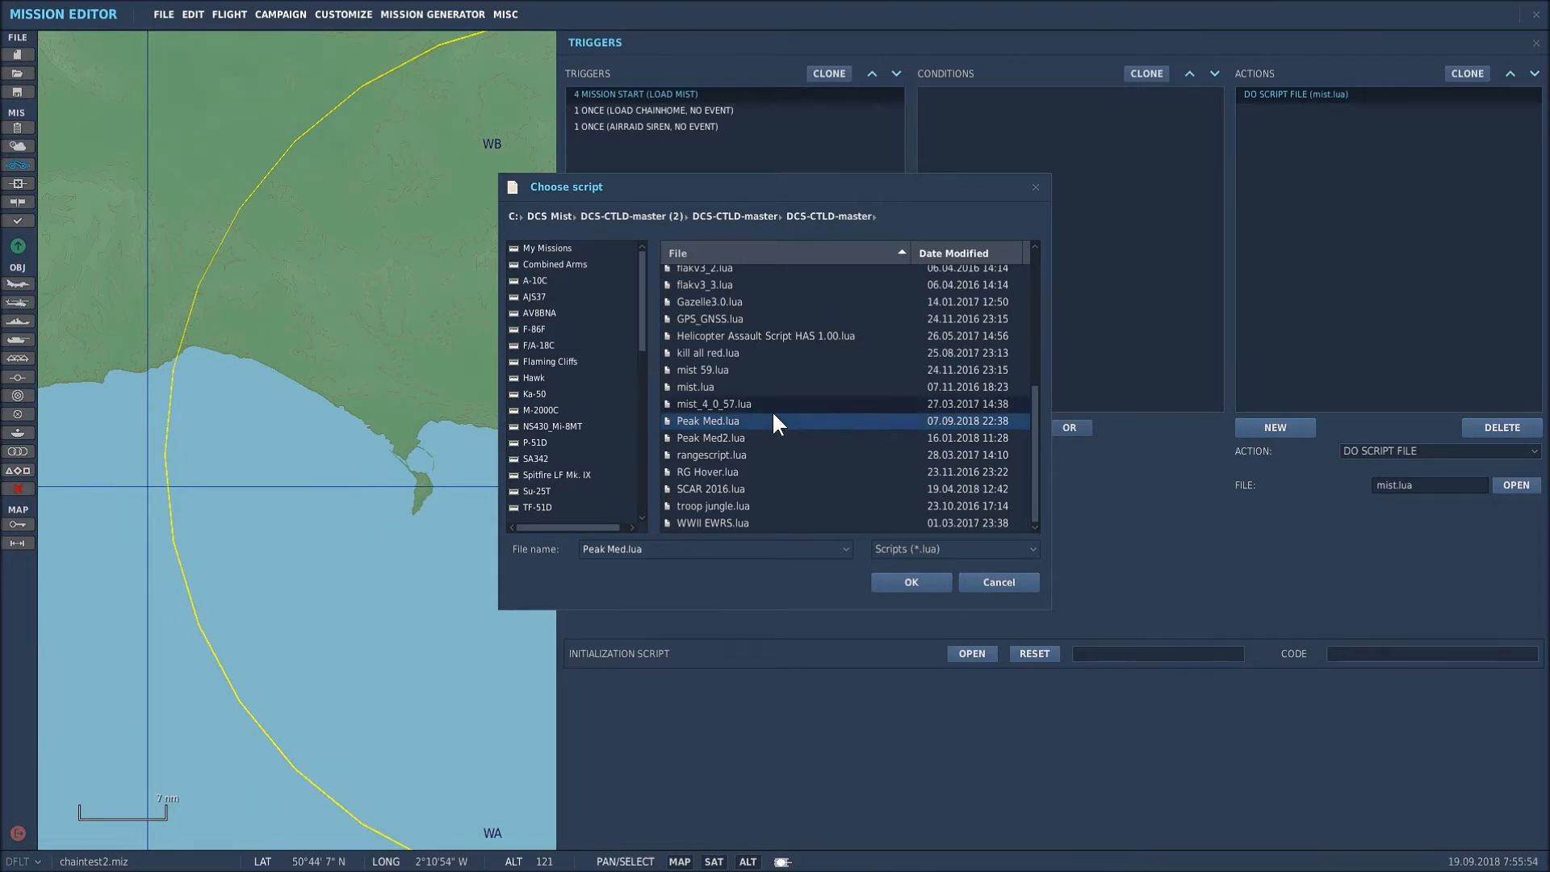
mouse_move(707, 396)
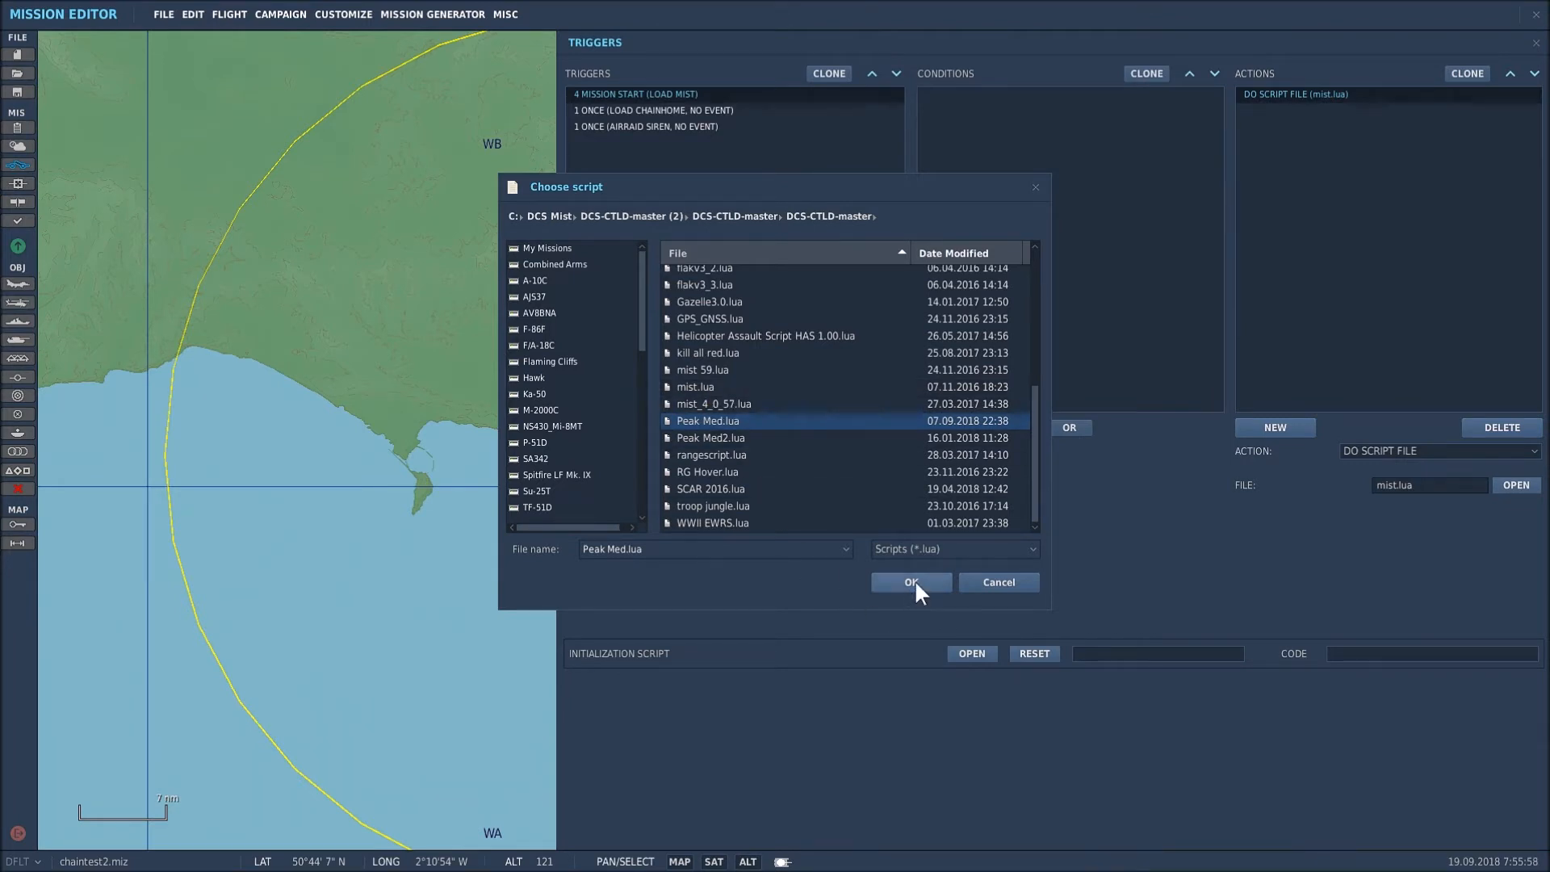
mouse_move(998, 583)
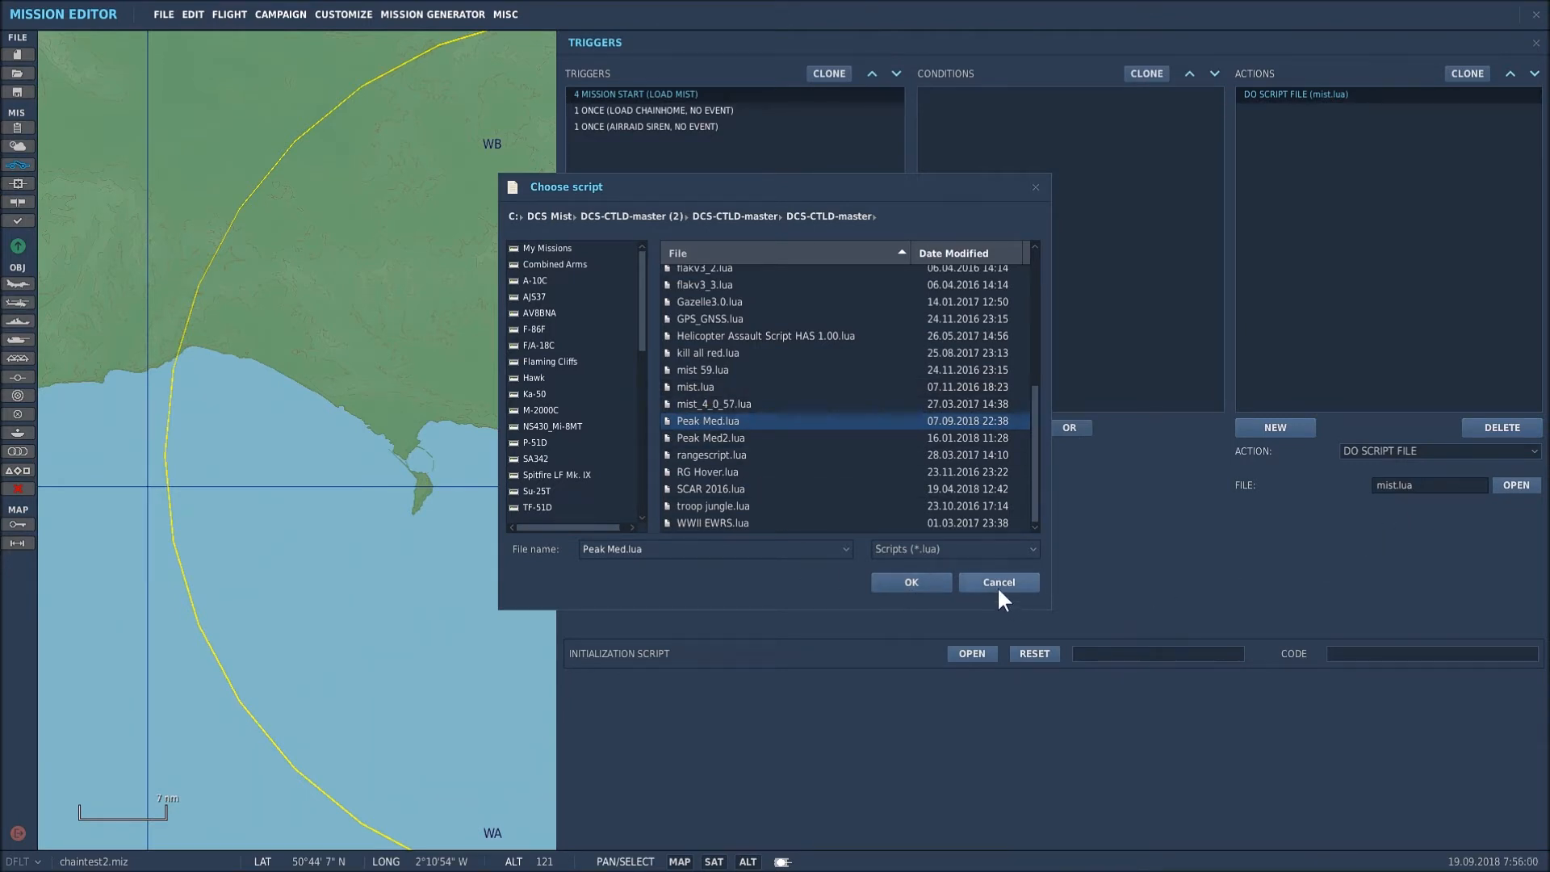
left_click(998, 581)
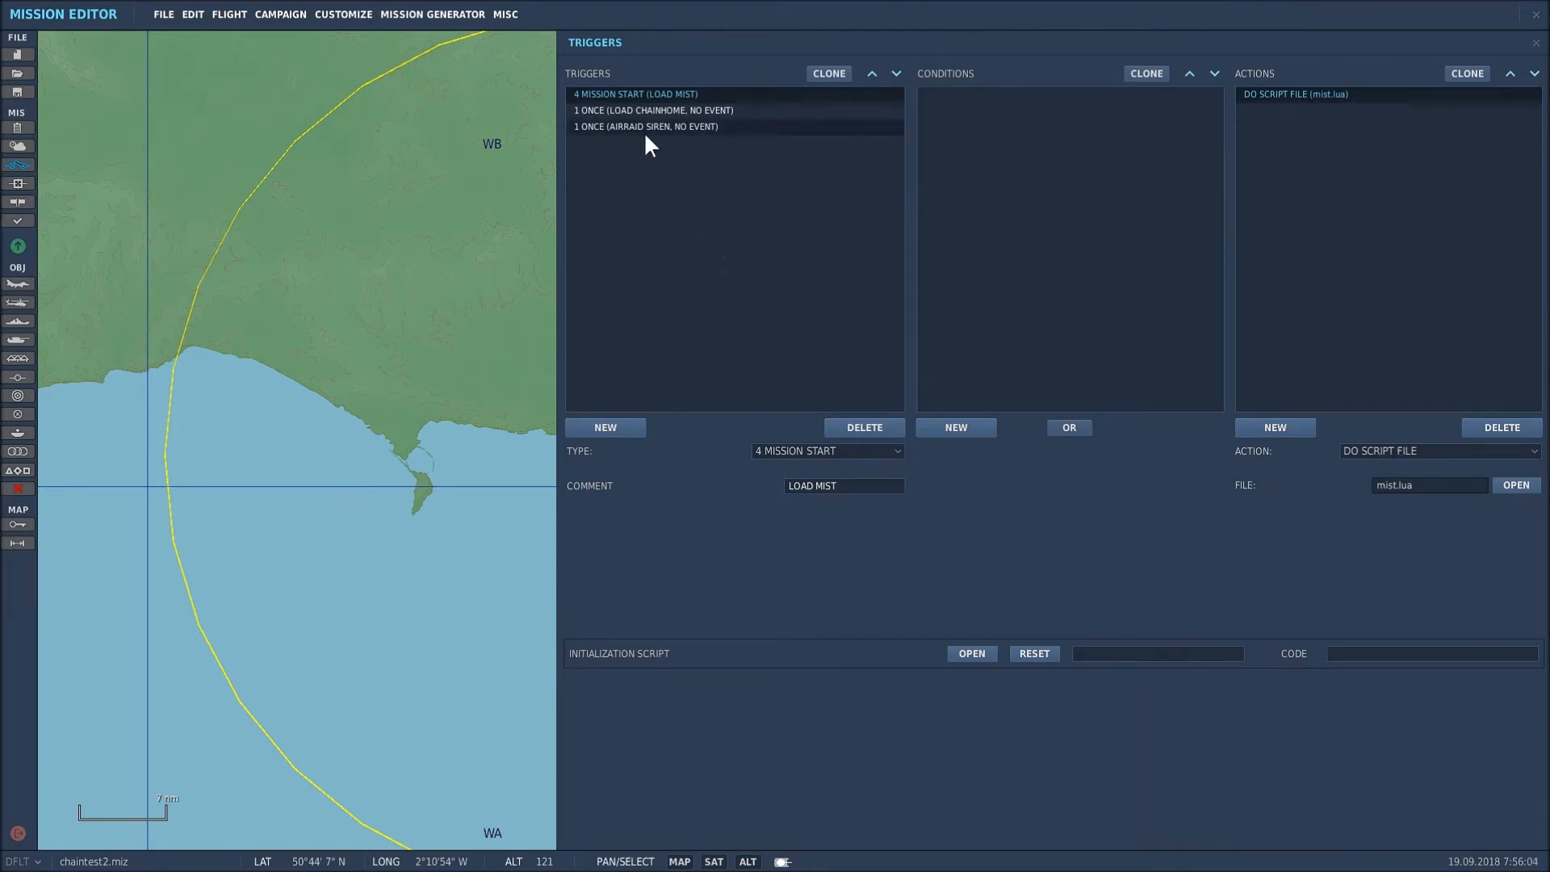
Review LOAD CHAINHOME's TIME MORE 3 condition and its ChainHometest.lua script action.
left_click(653, 110)
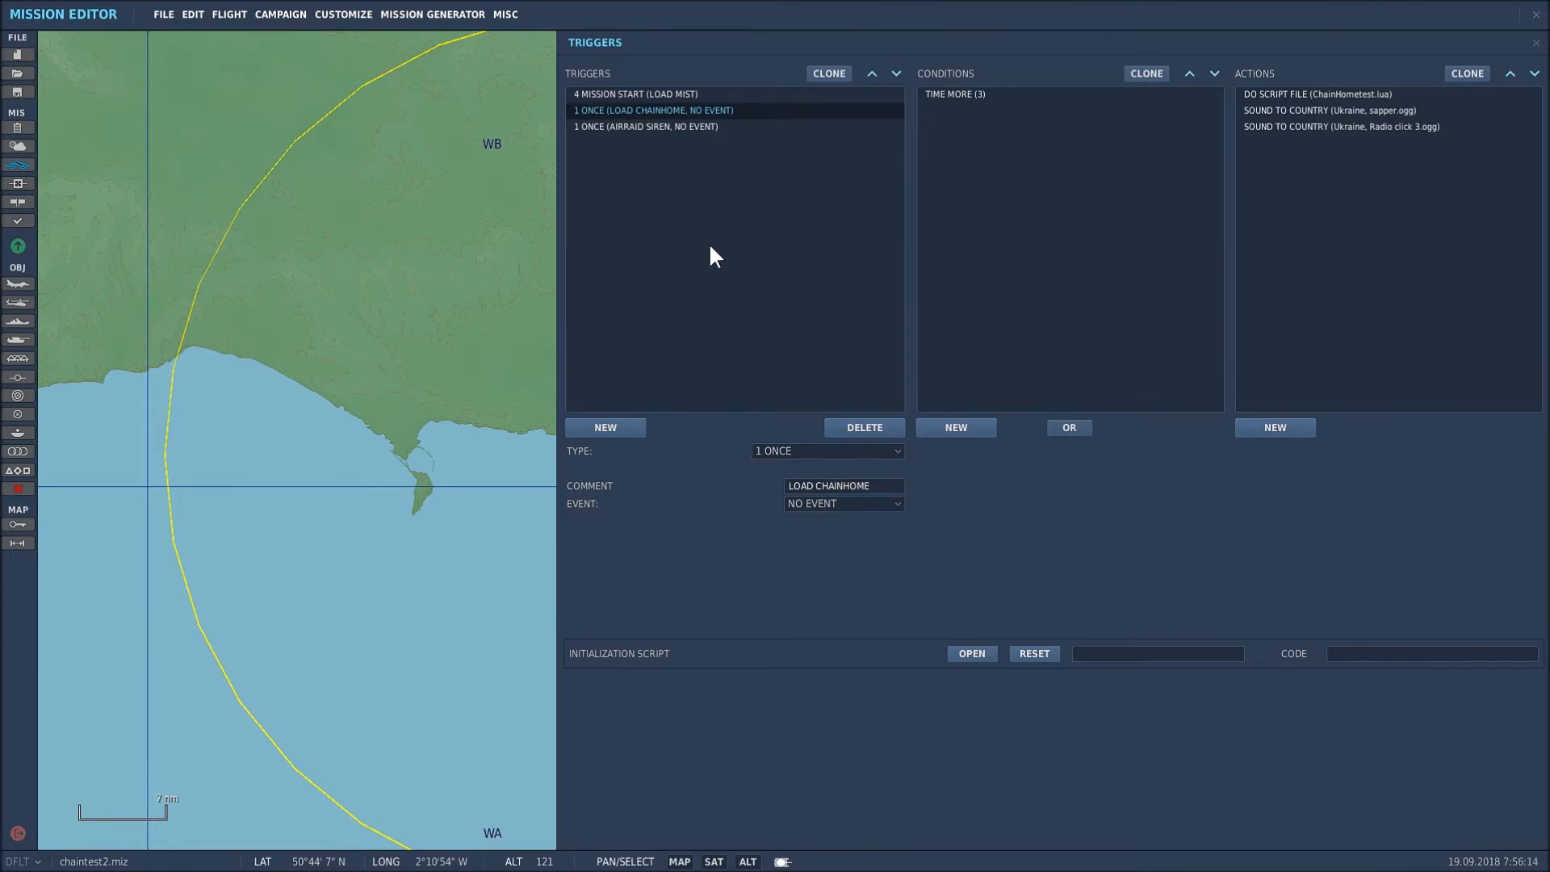
mouse_move(625, 126)
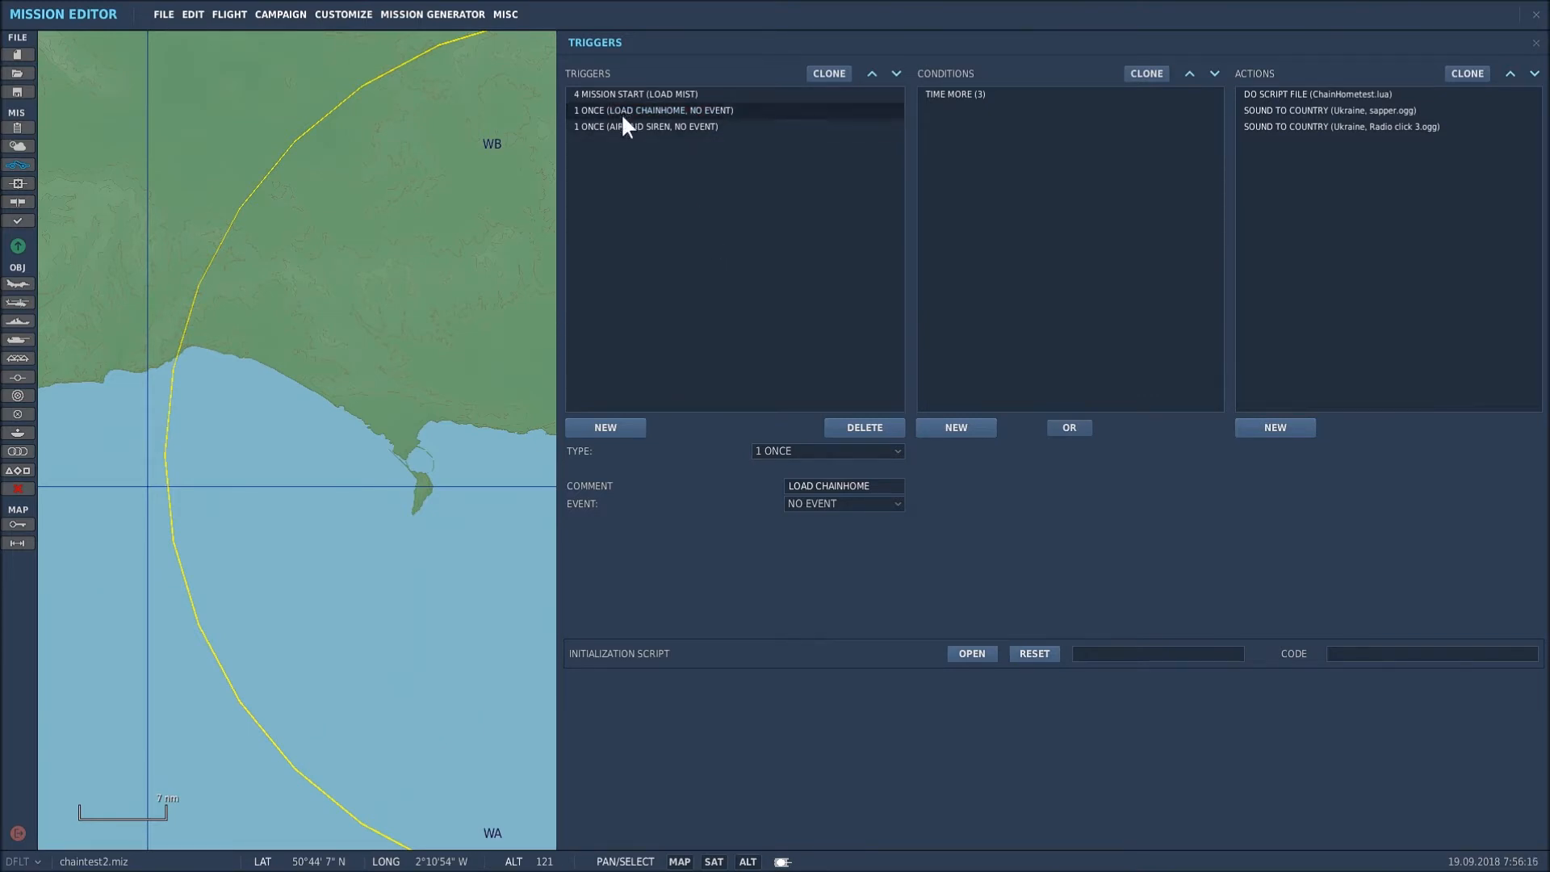
left_click(653, 110)
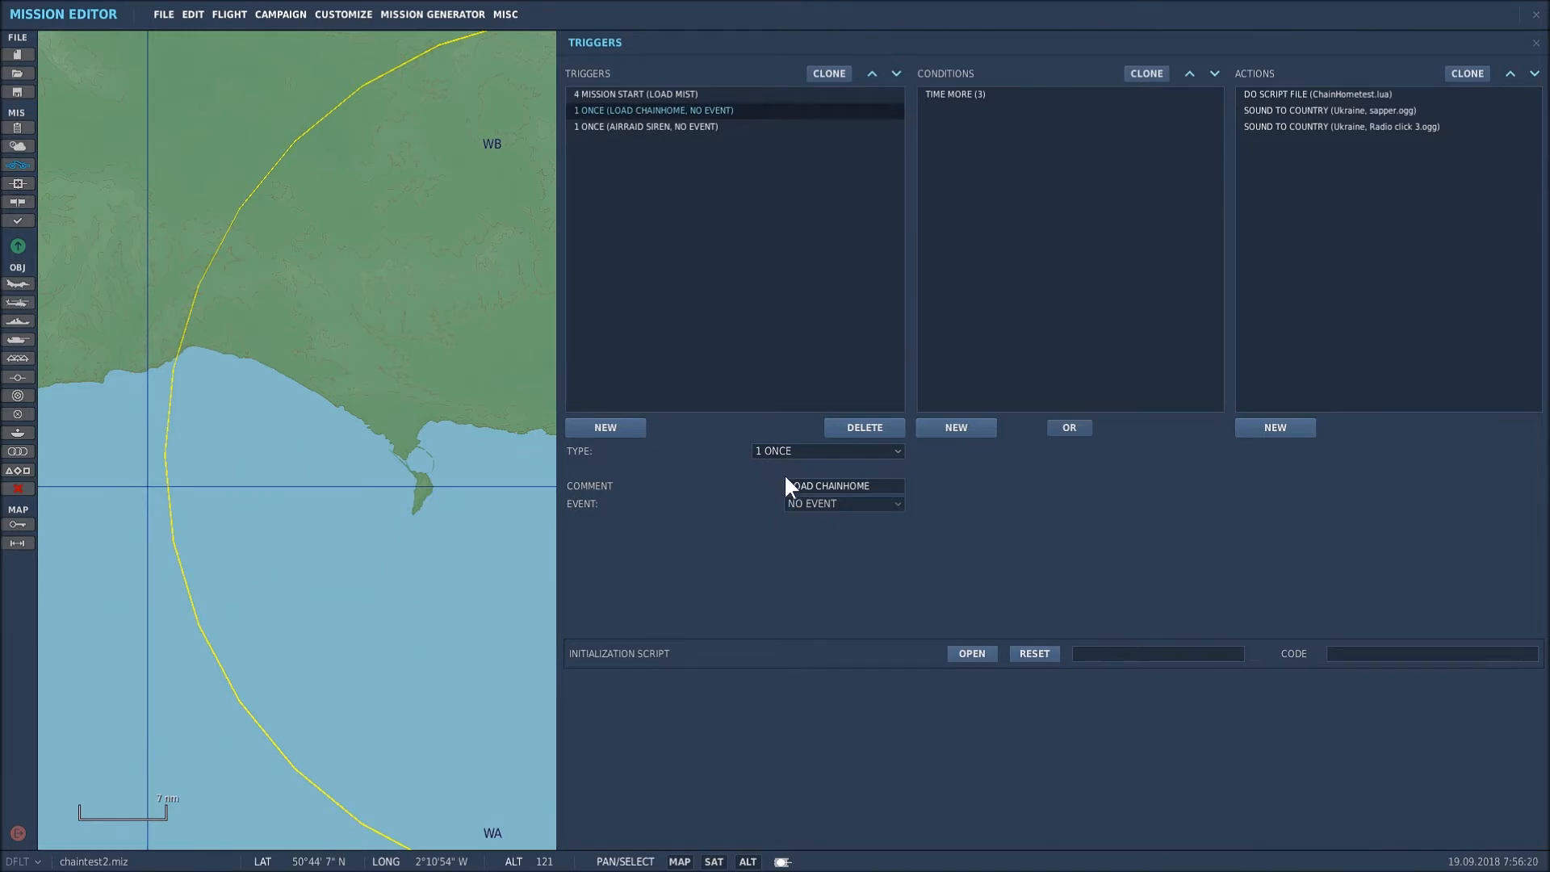
mouse_move(852, 512)
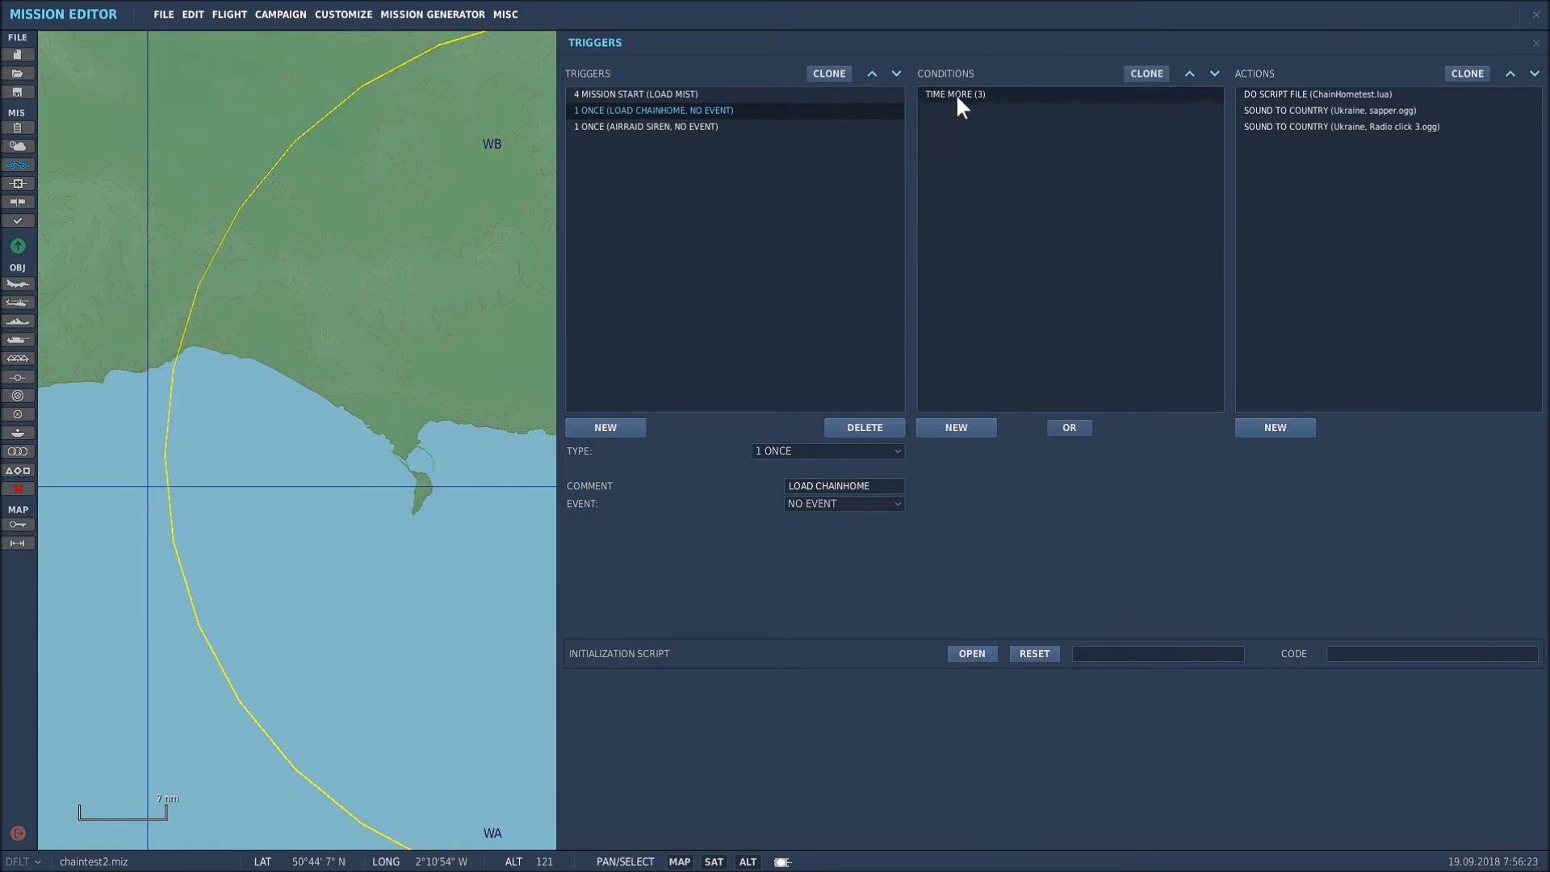
left_click(953, 94)
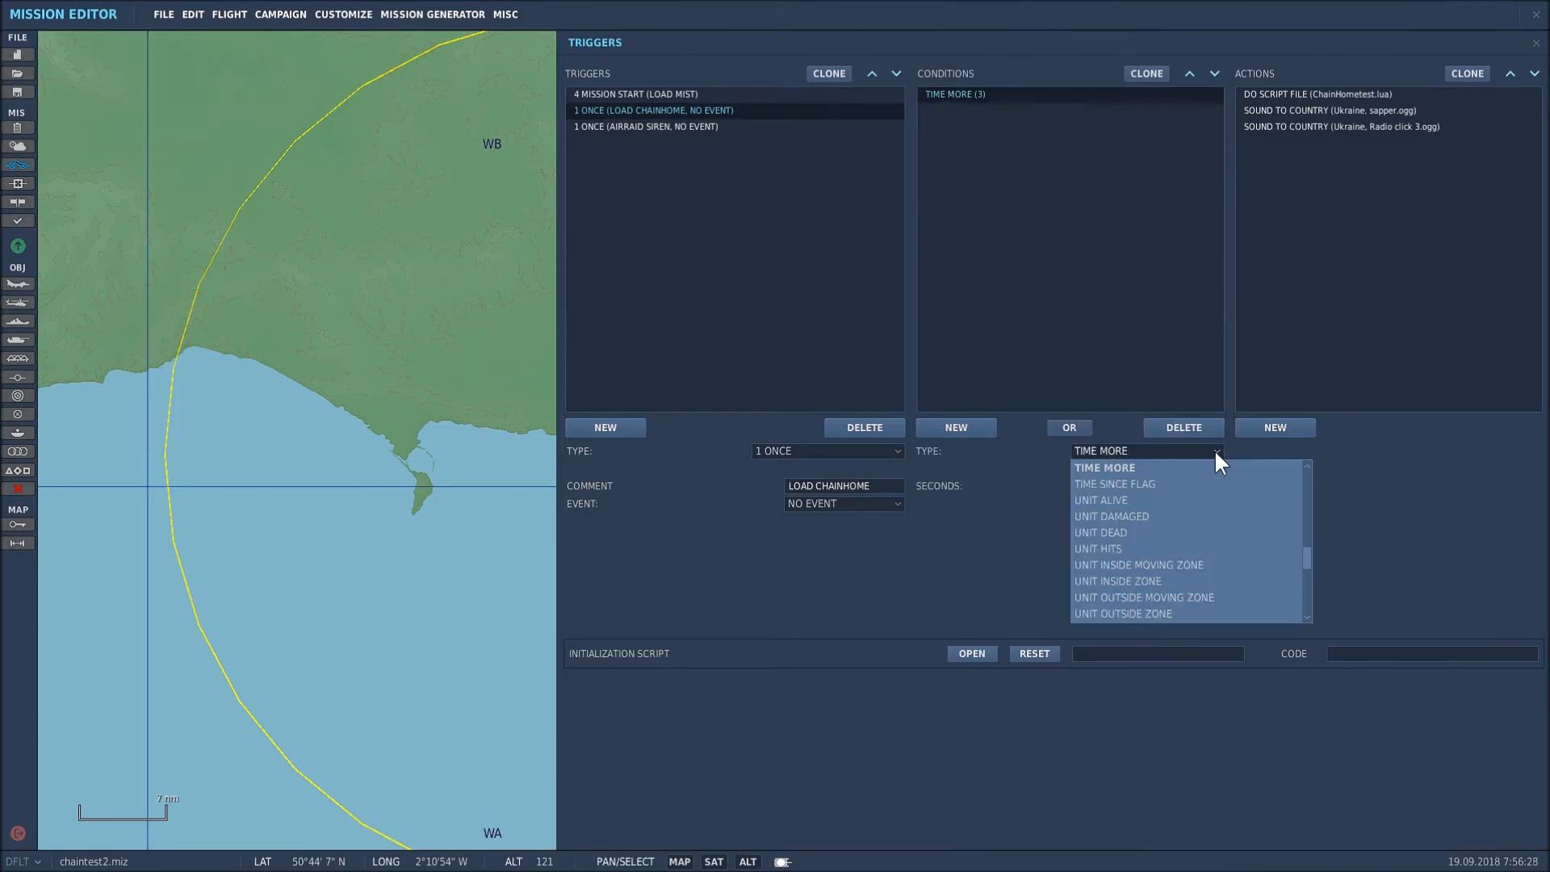
left_click(1105, 467)
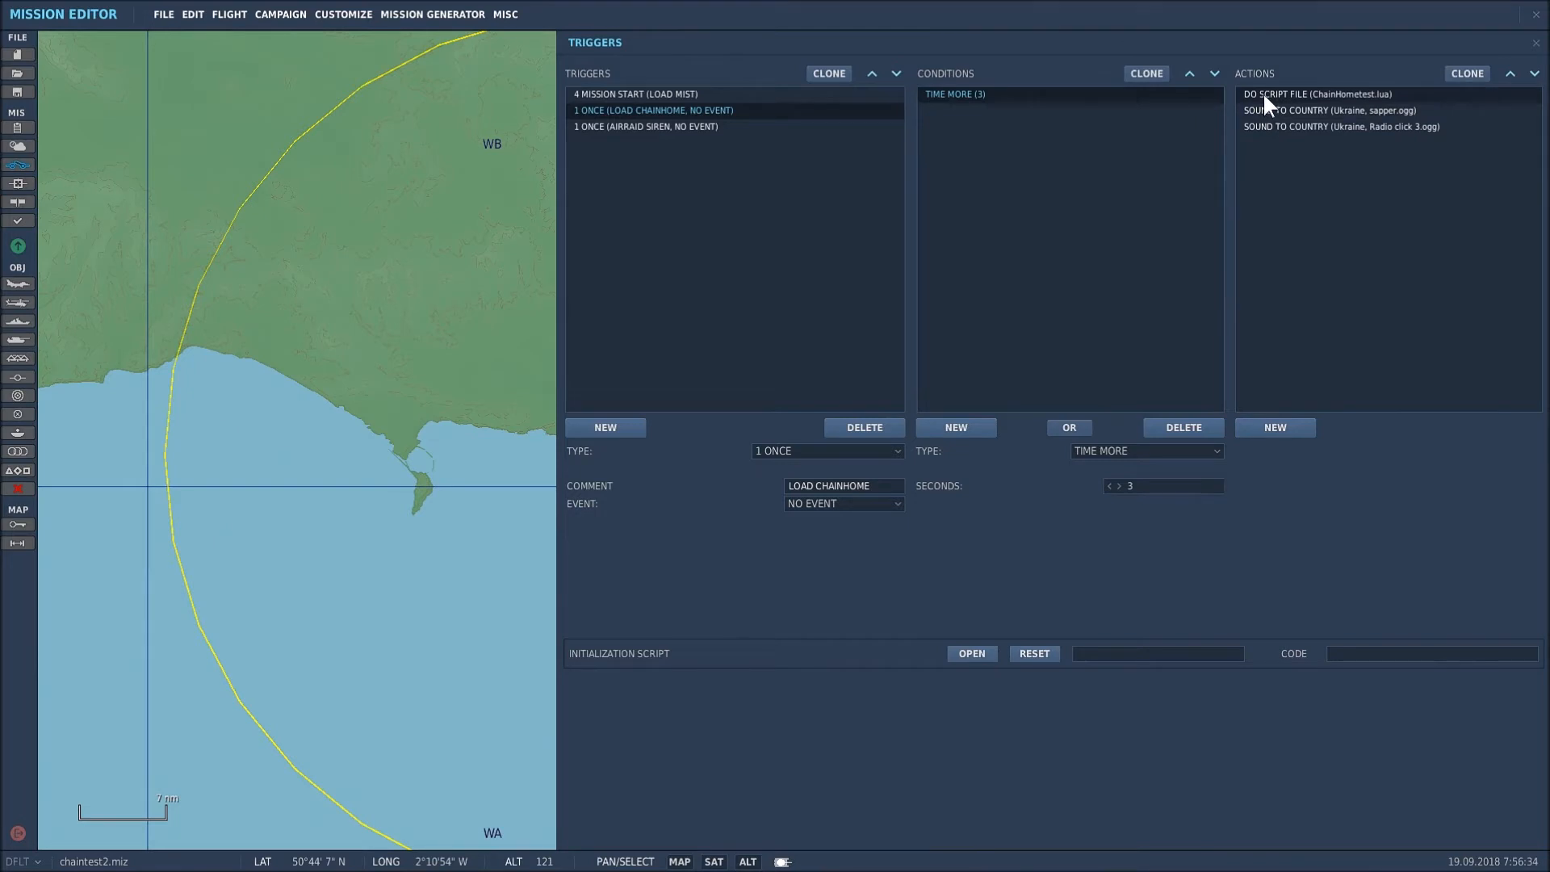
left_click(1318, 94)
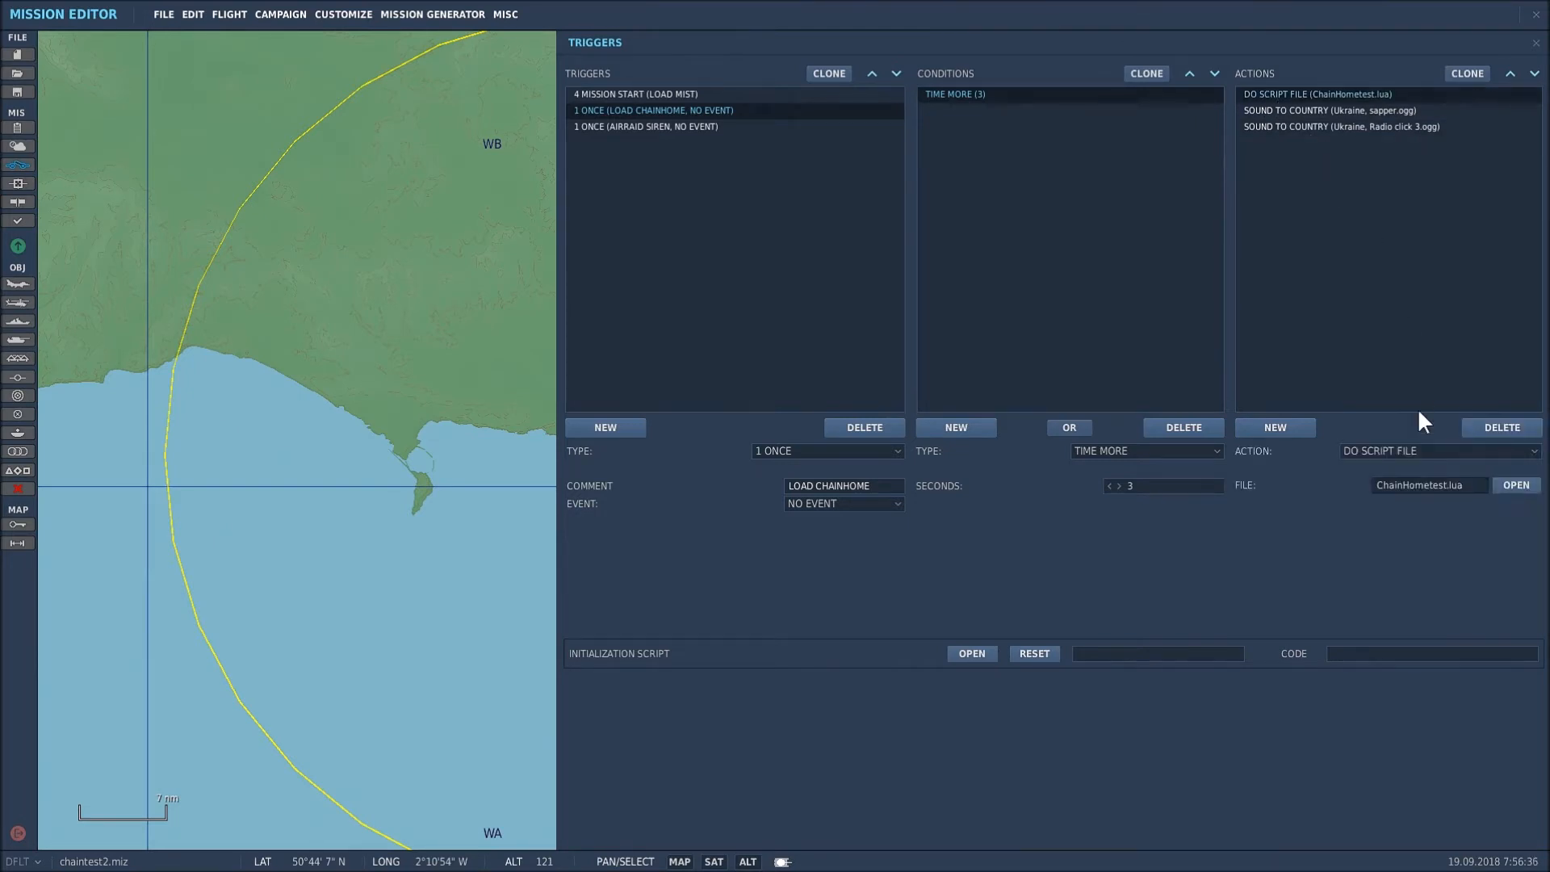
mouse_move(1408, 475)
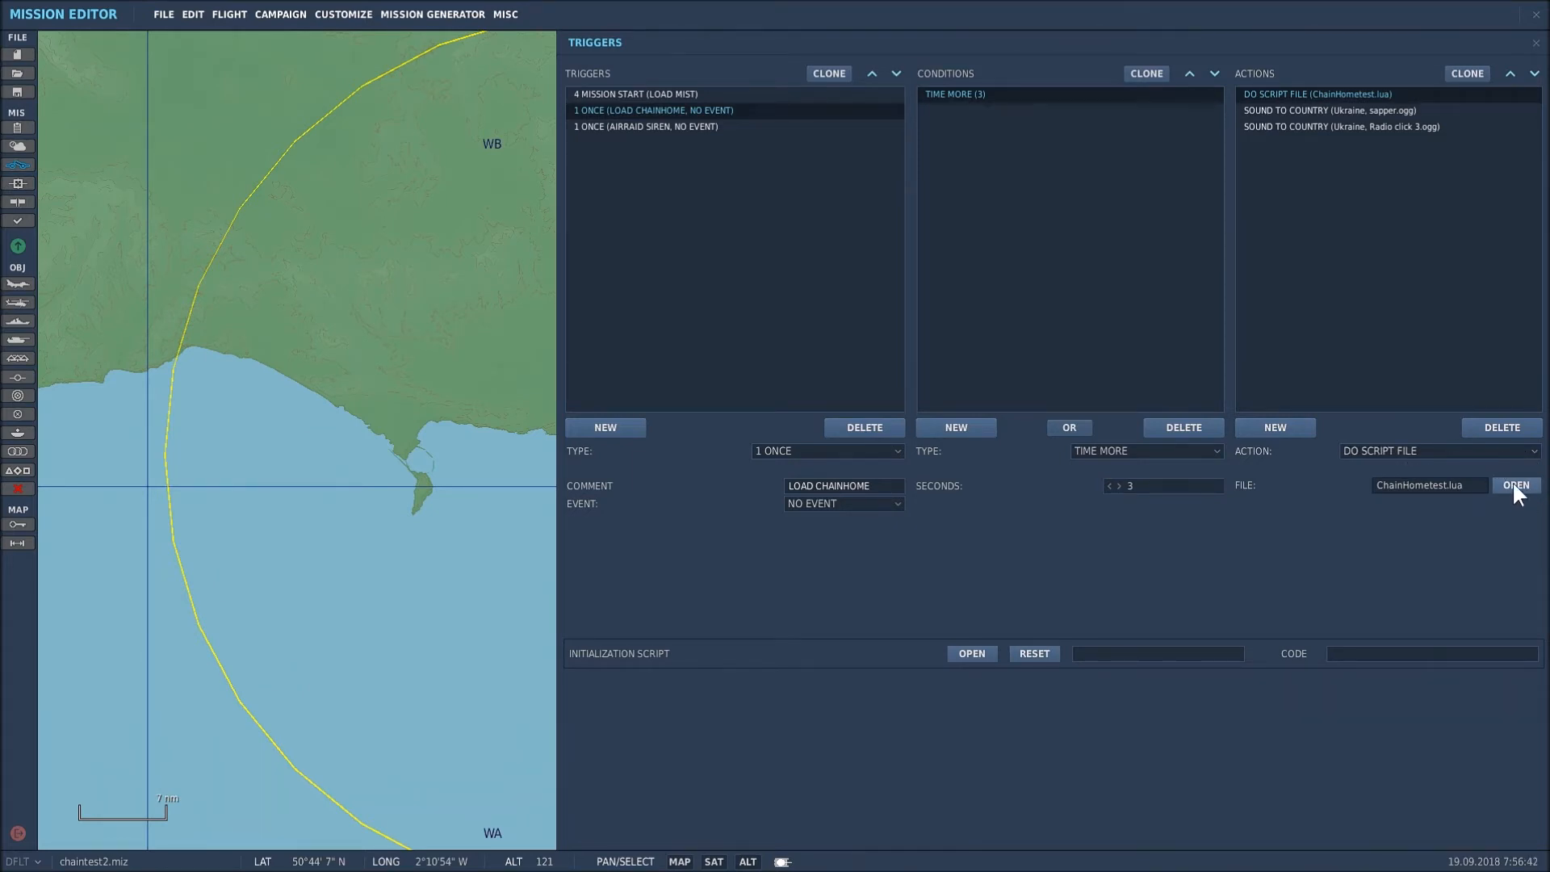
mouse_move(882, 578)
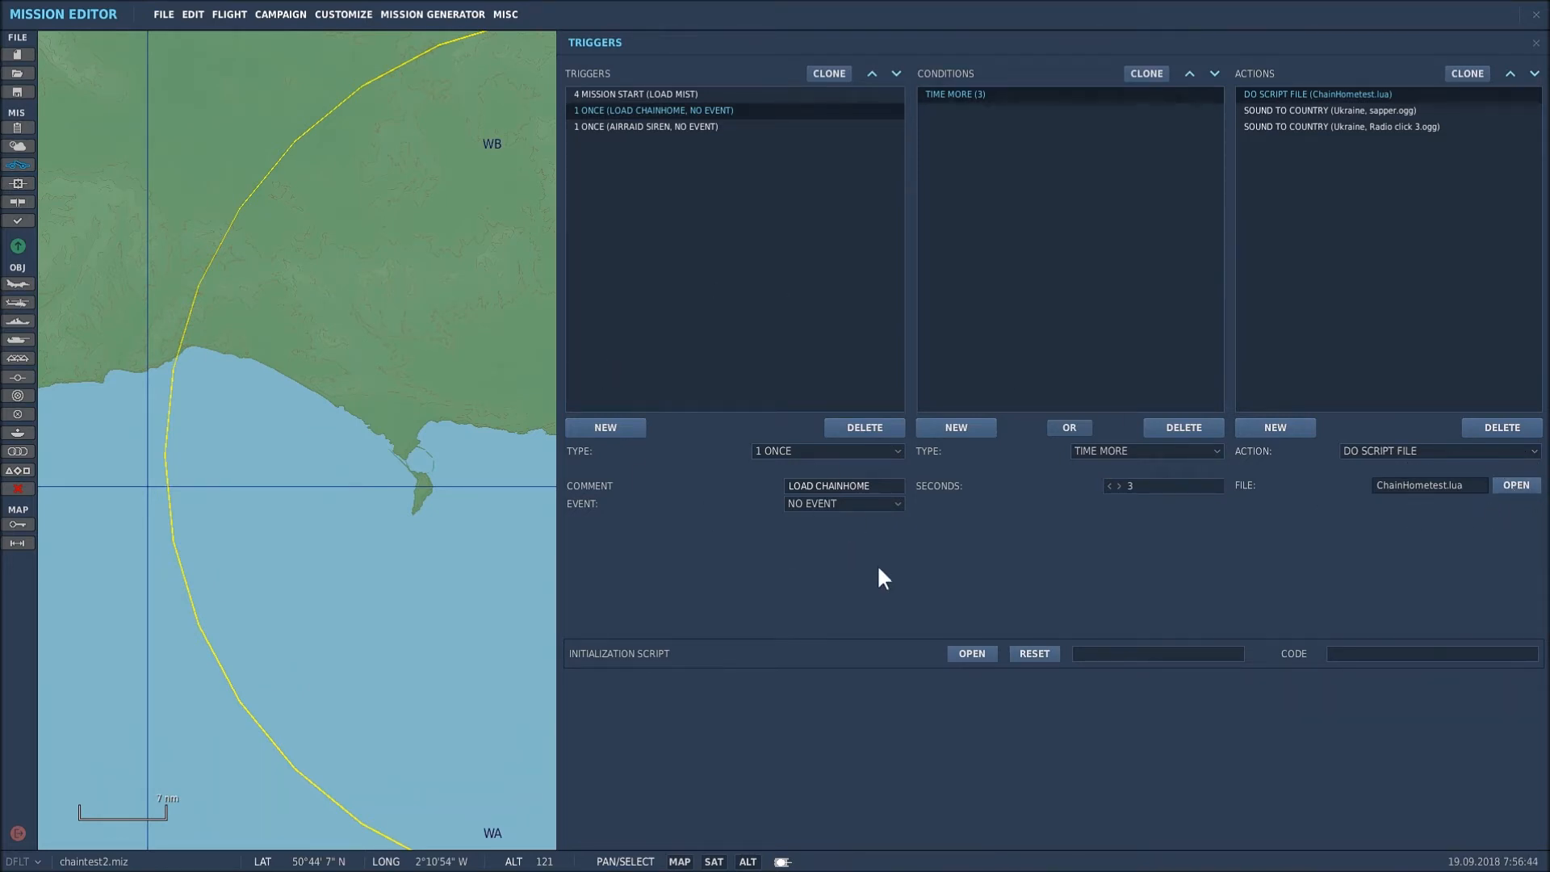
mouse_move(1466, 567)
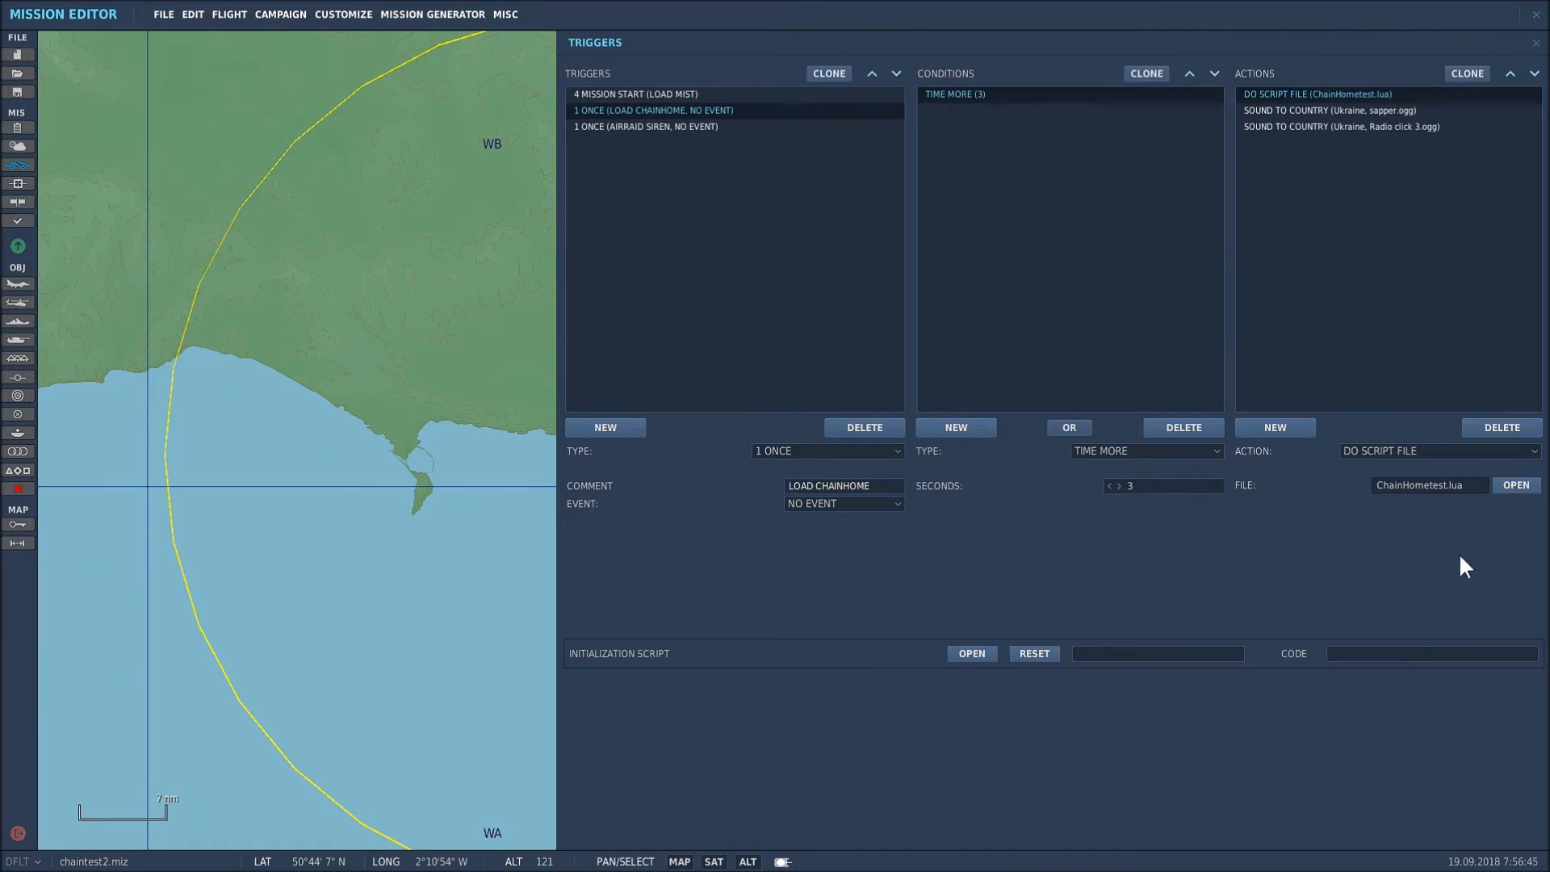
mouse_move(1336, 196)
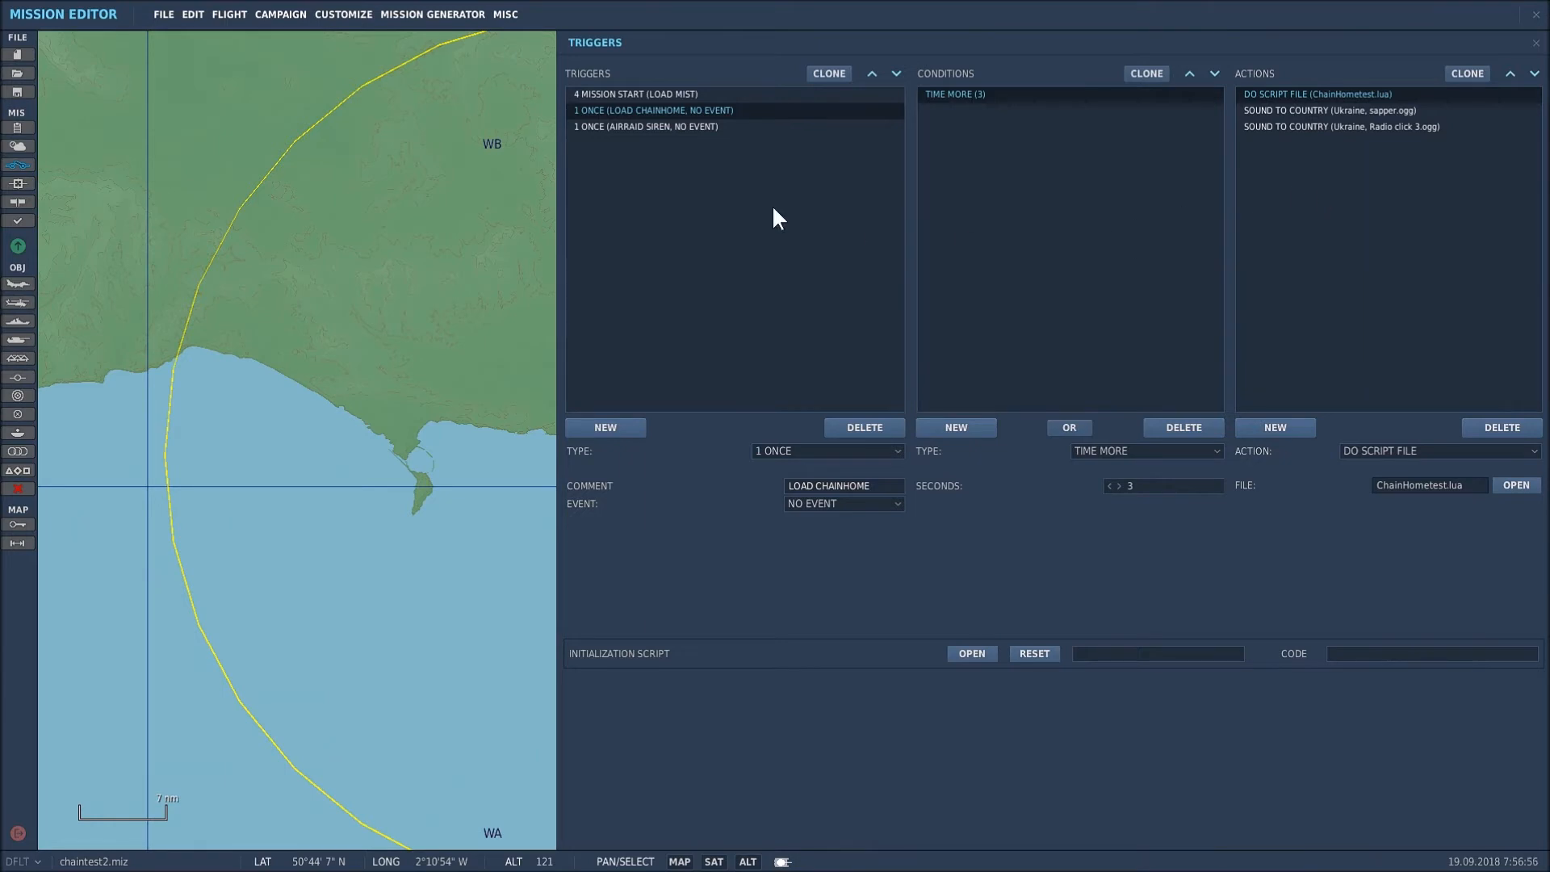
mouse_move(672, 126)
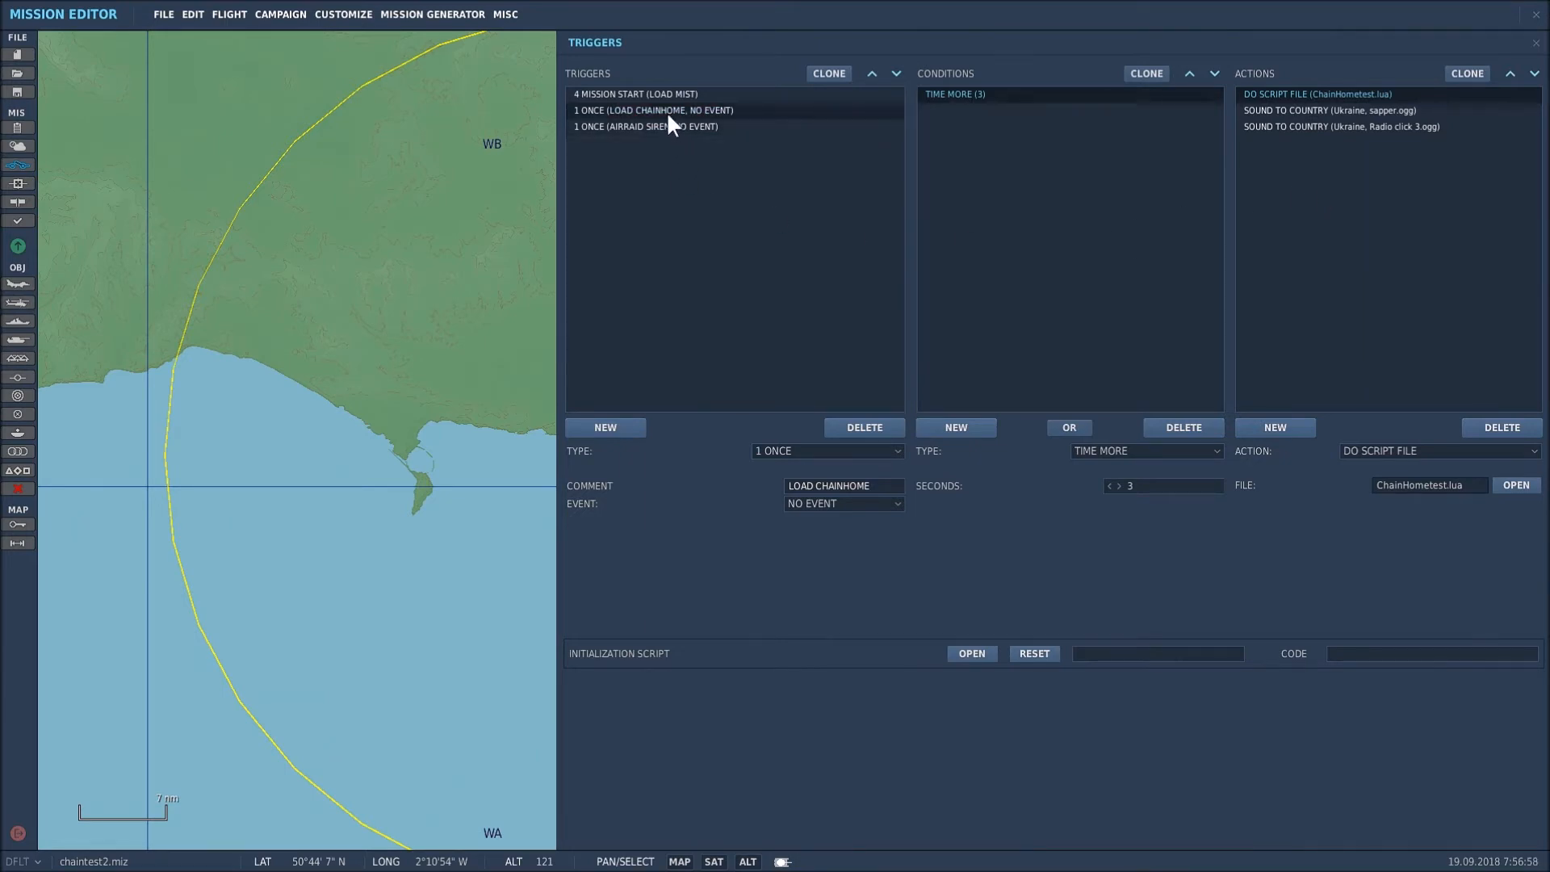
mouse_move(1323, 121)
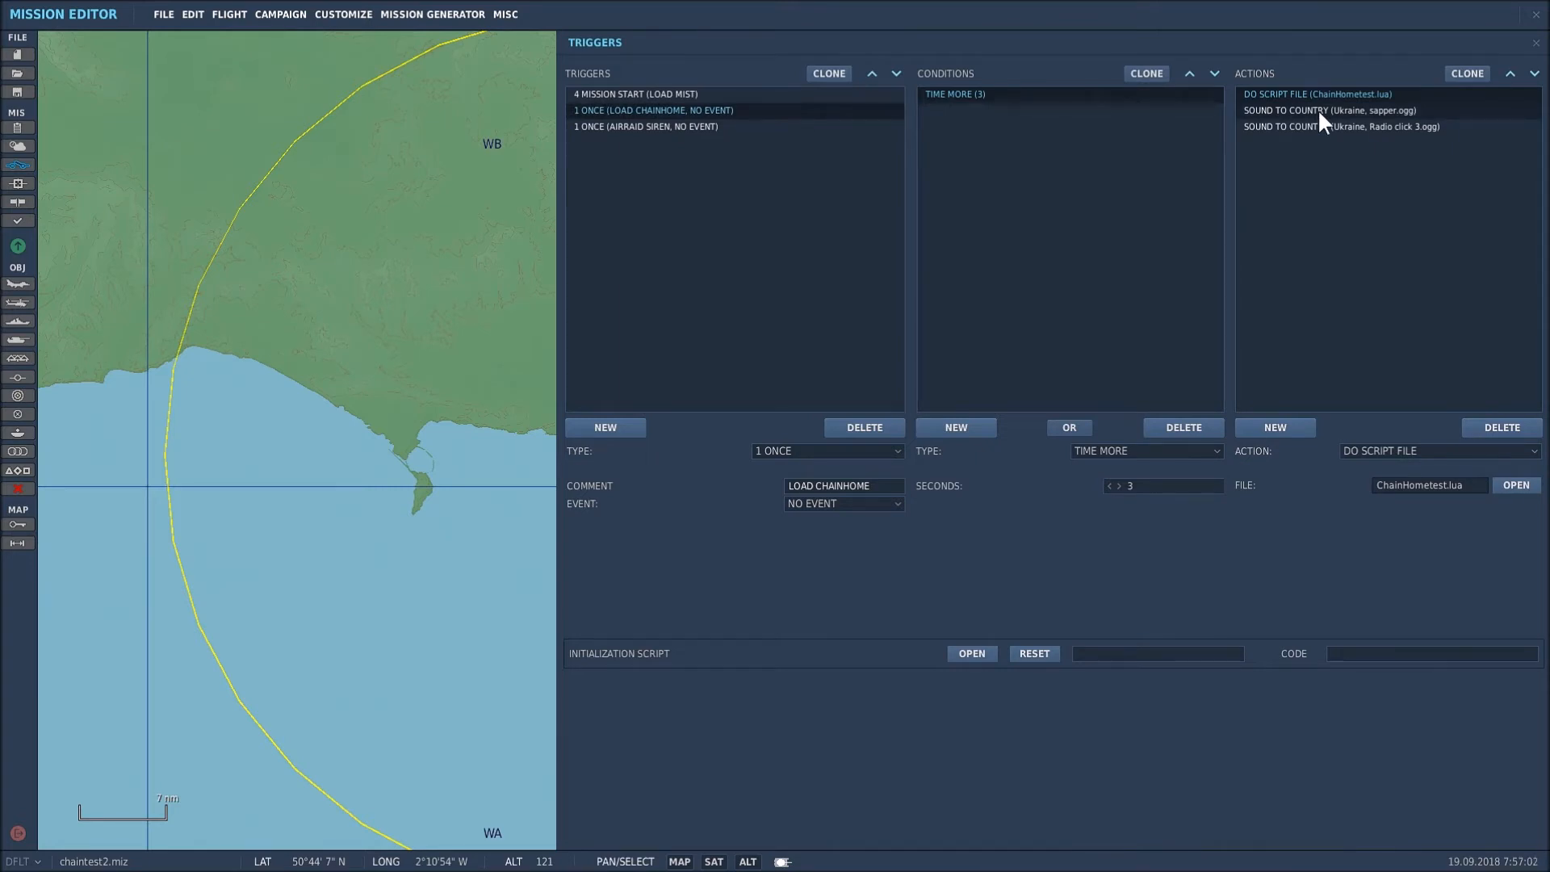
View the Ukraine sapper.ogg sound action, browse sound files and cancel without changes.
left_click(1329, 110)
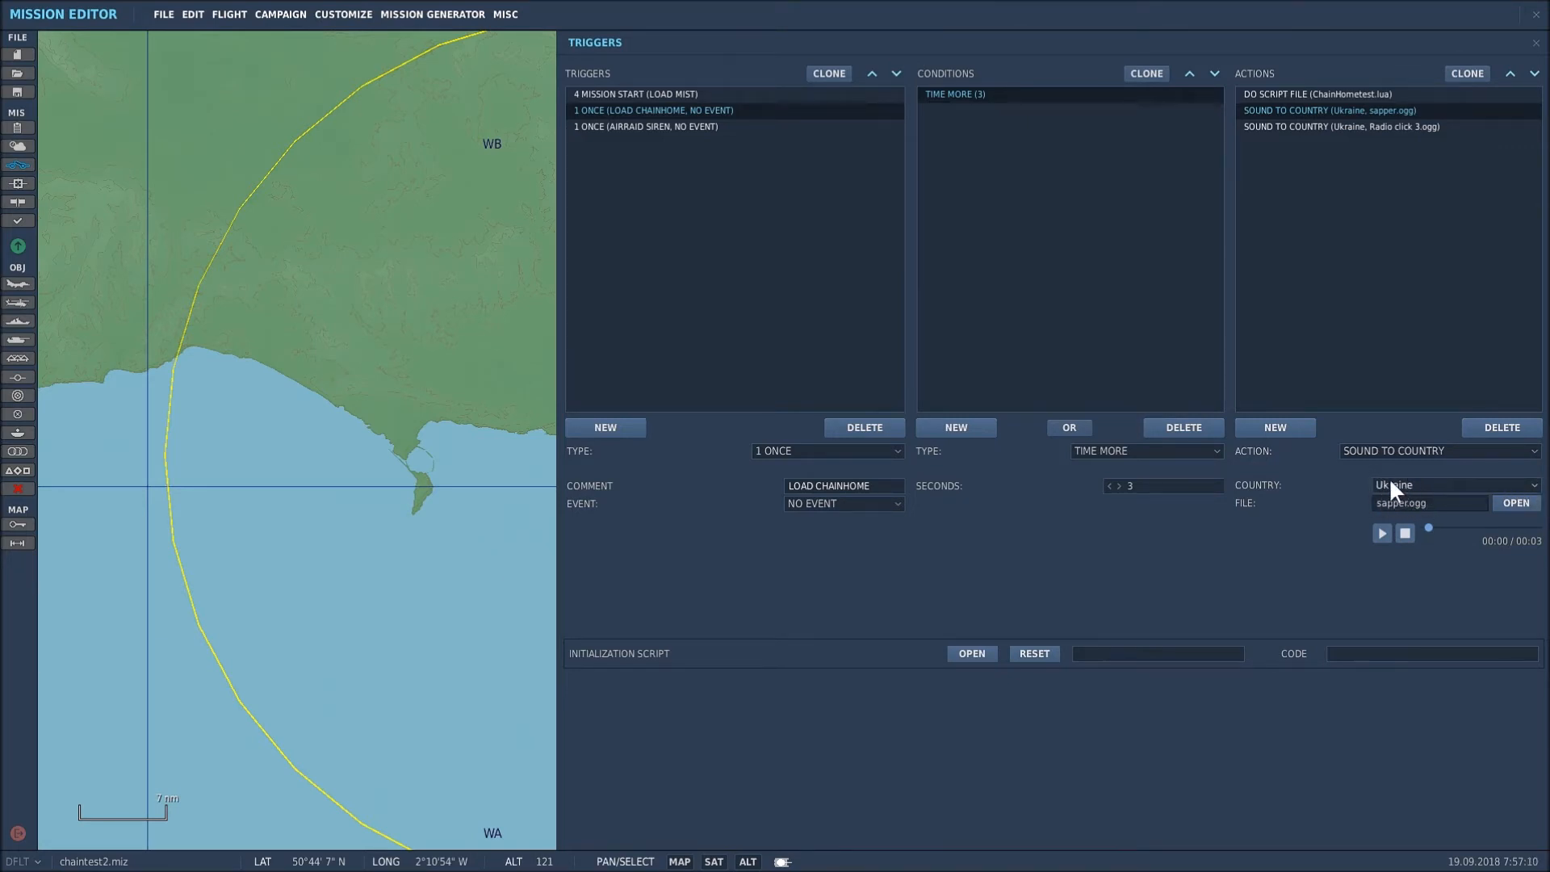
mouse_move(1460, 600)
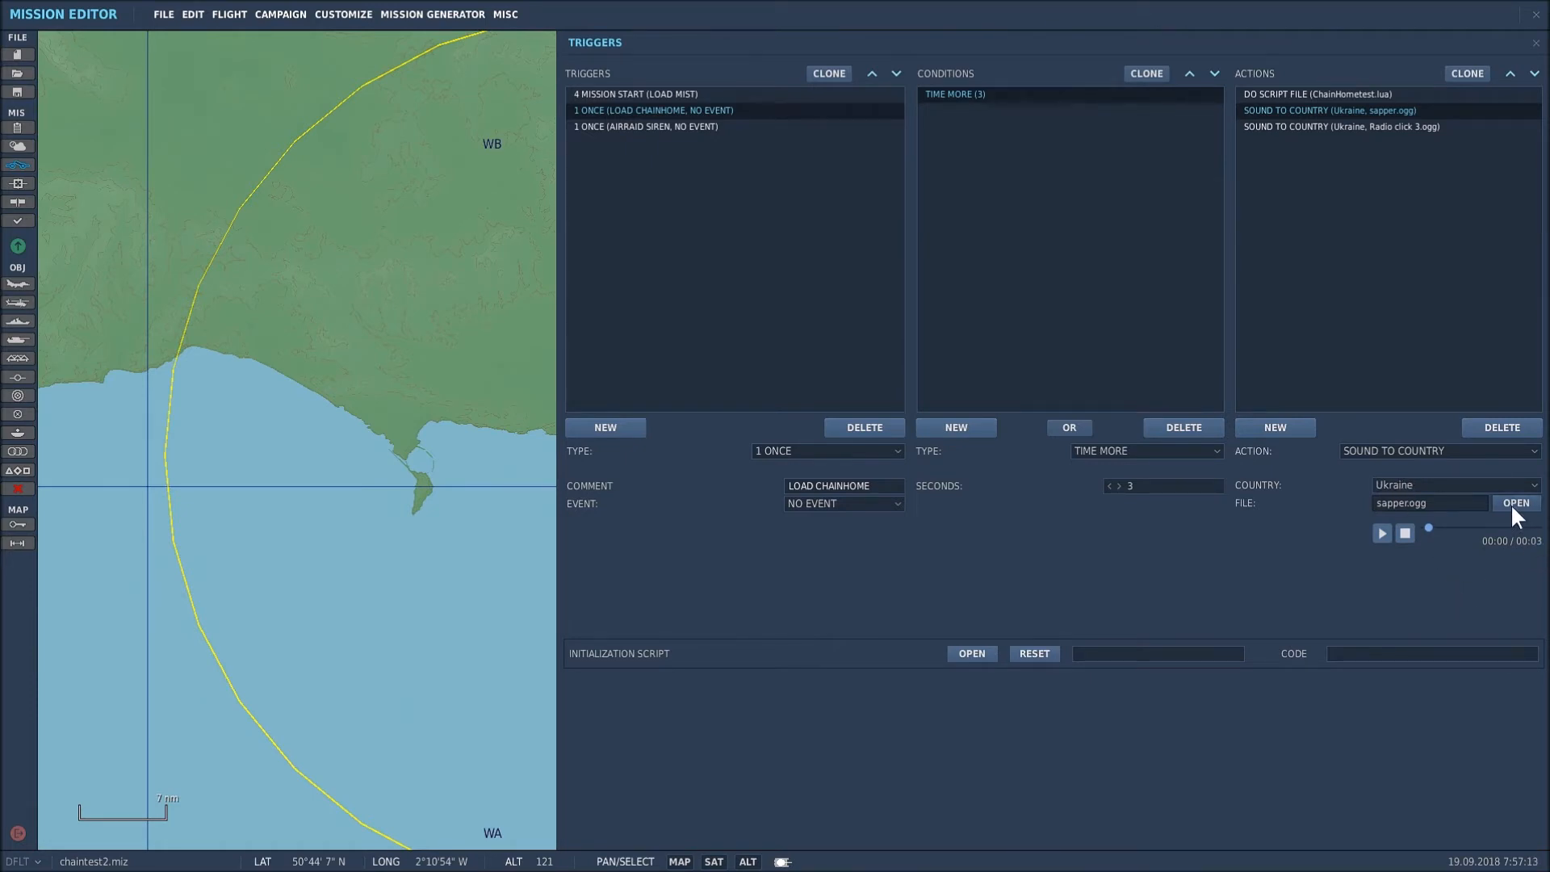
left_click(1517, 503)
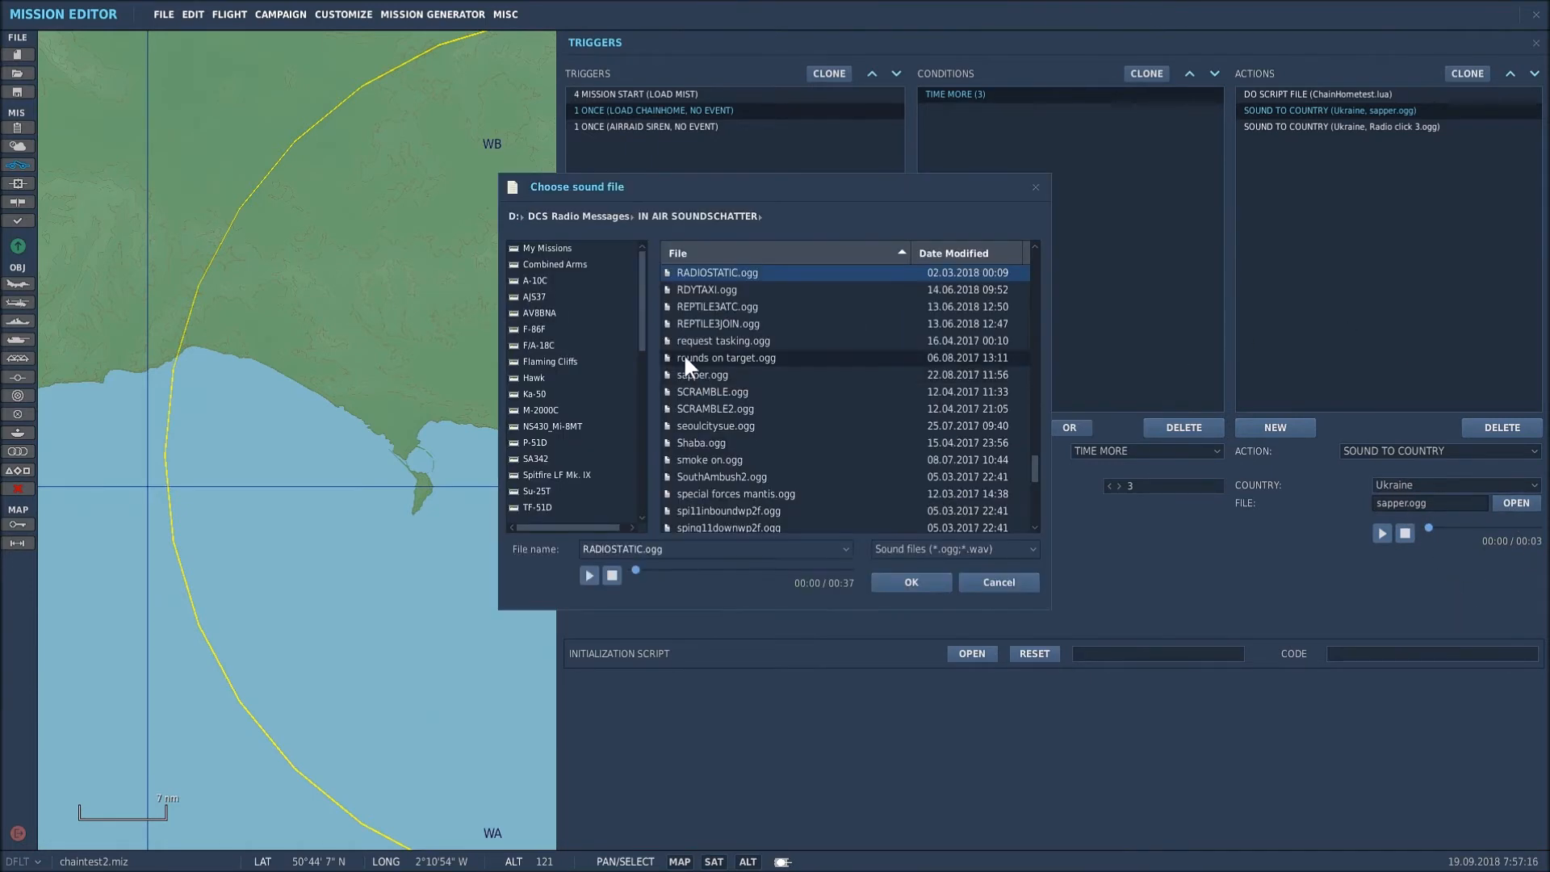
mouse_move(722, 341)
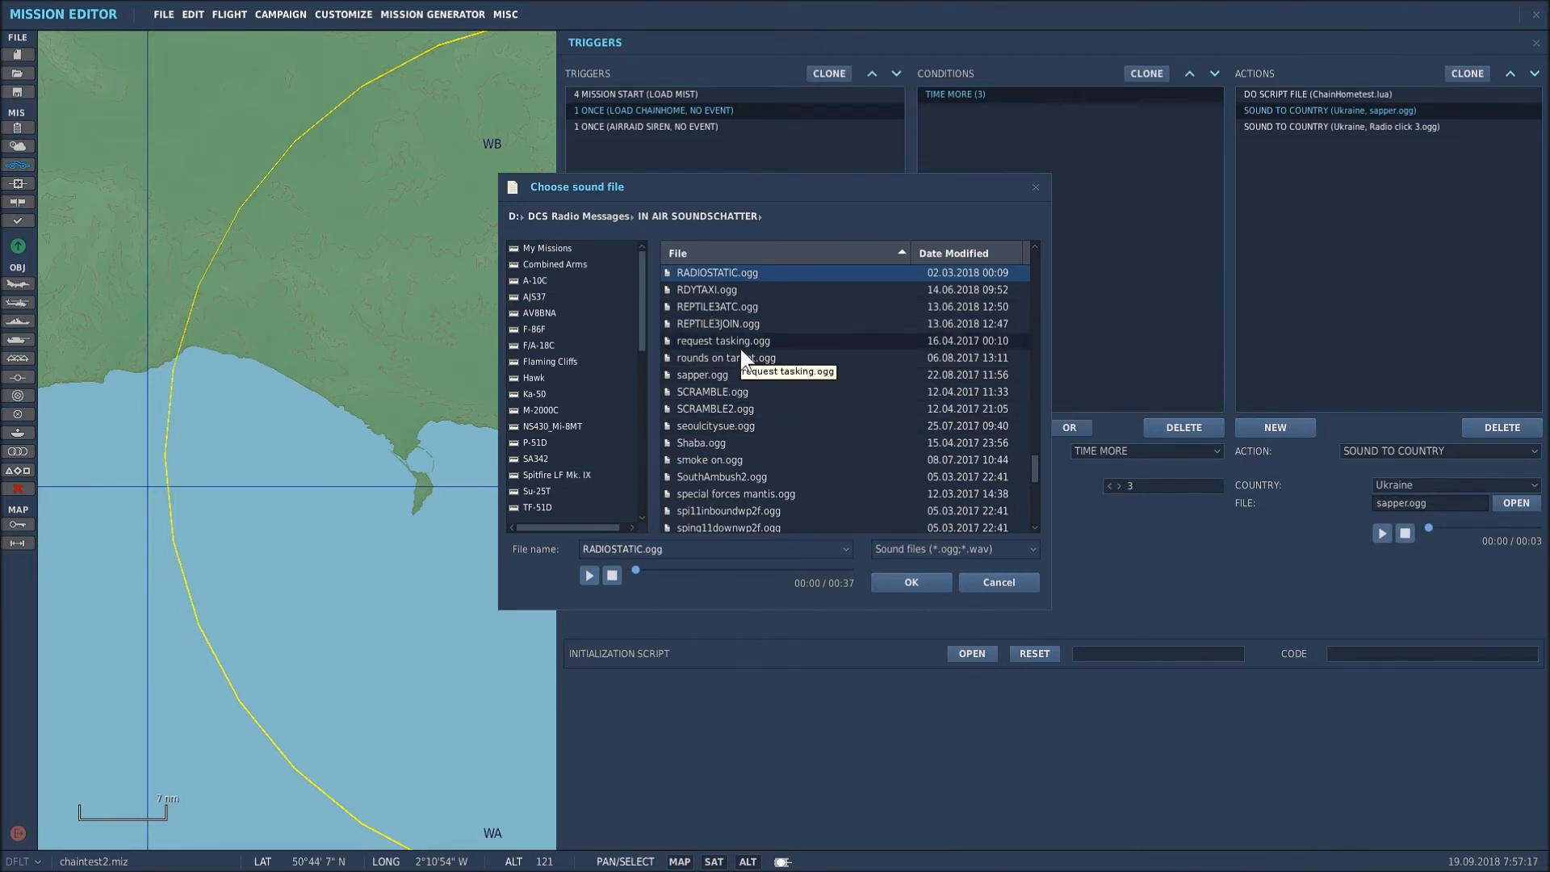
mouse_move(727, 420)
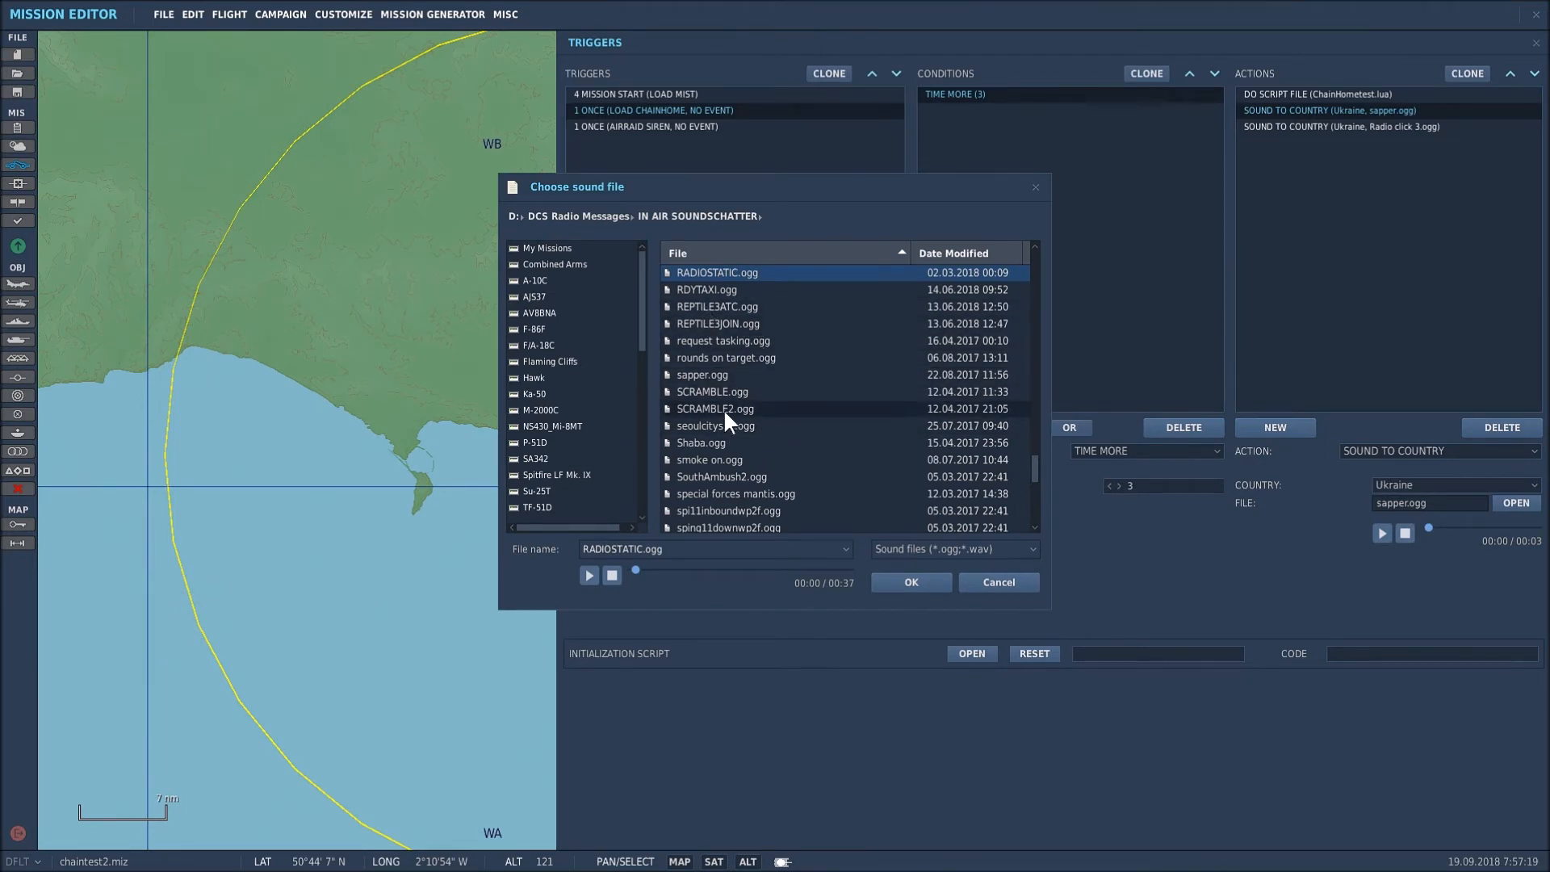
mouse_move(998, 581)
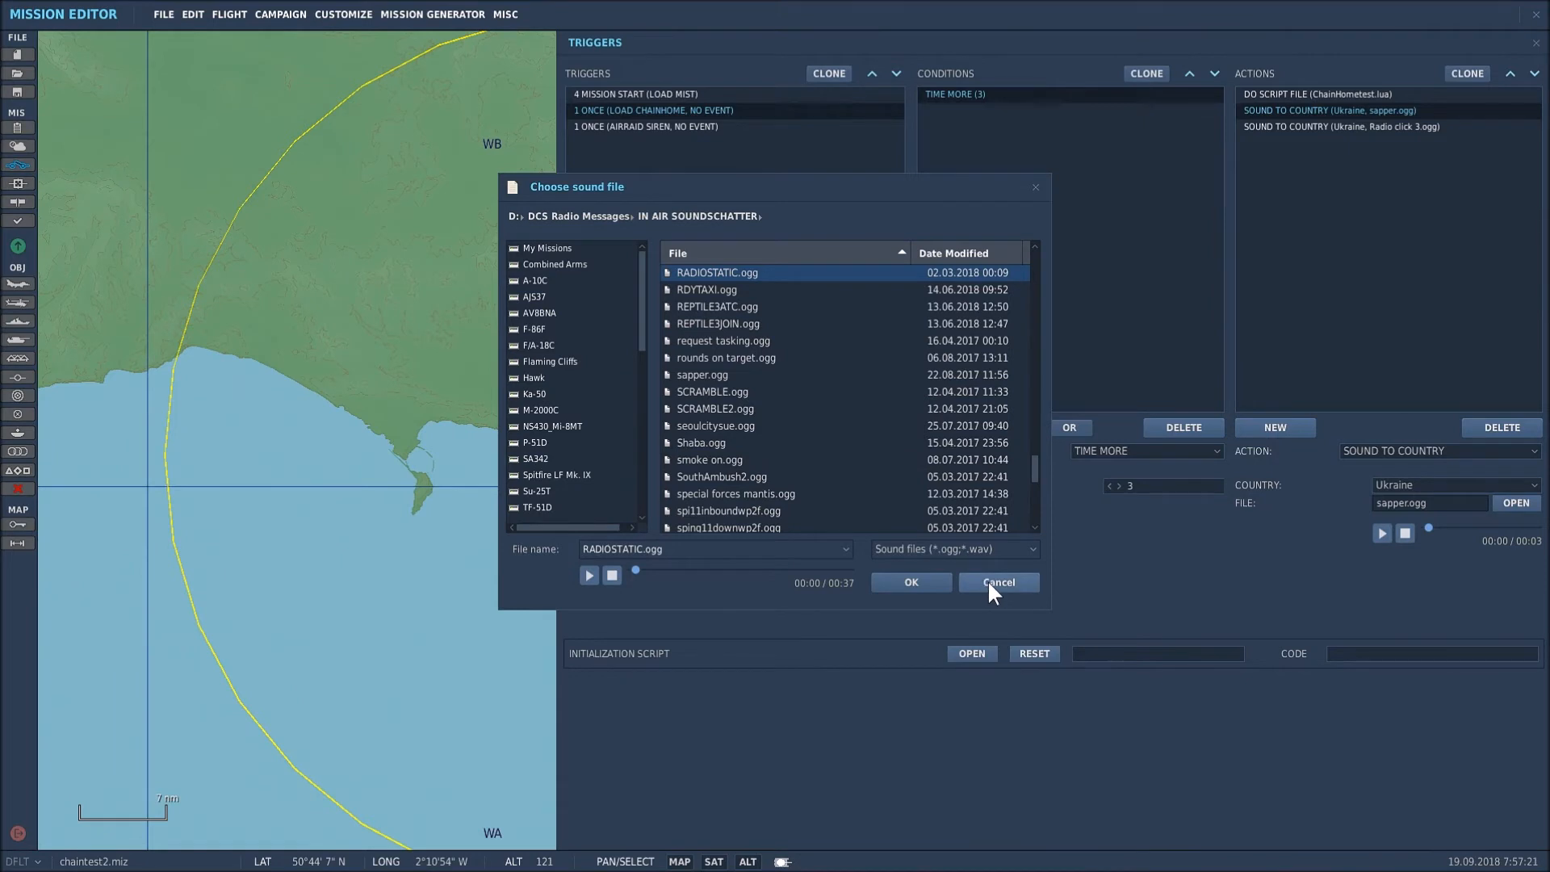
left_click(998, 581)
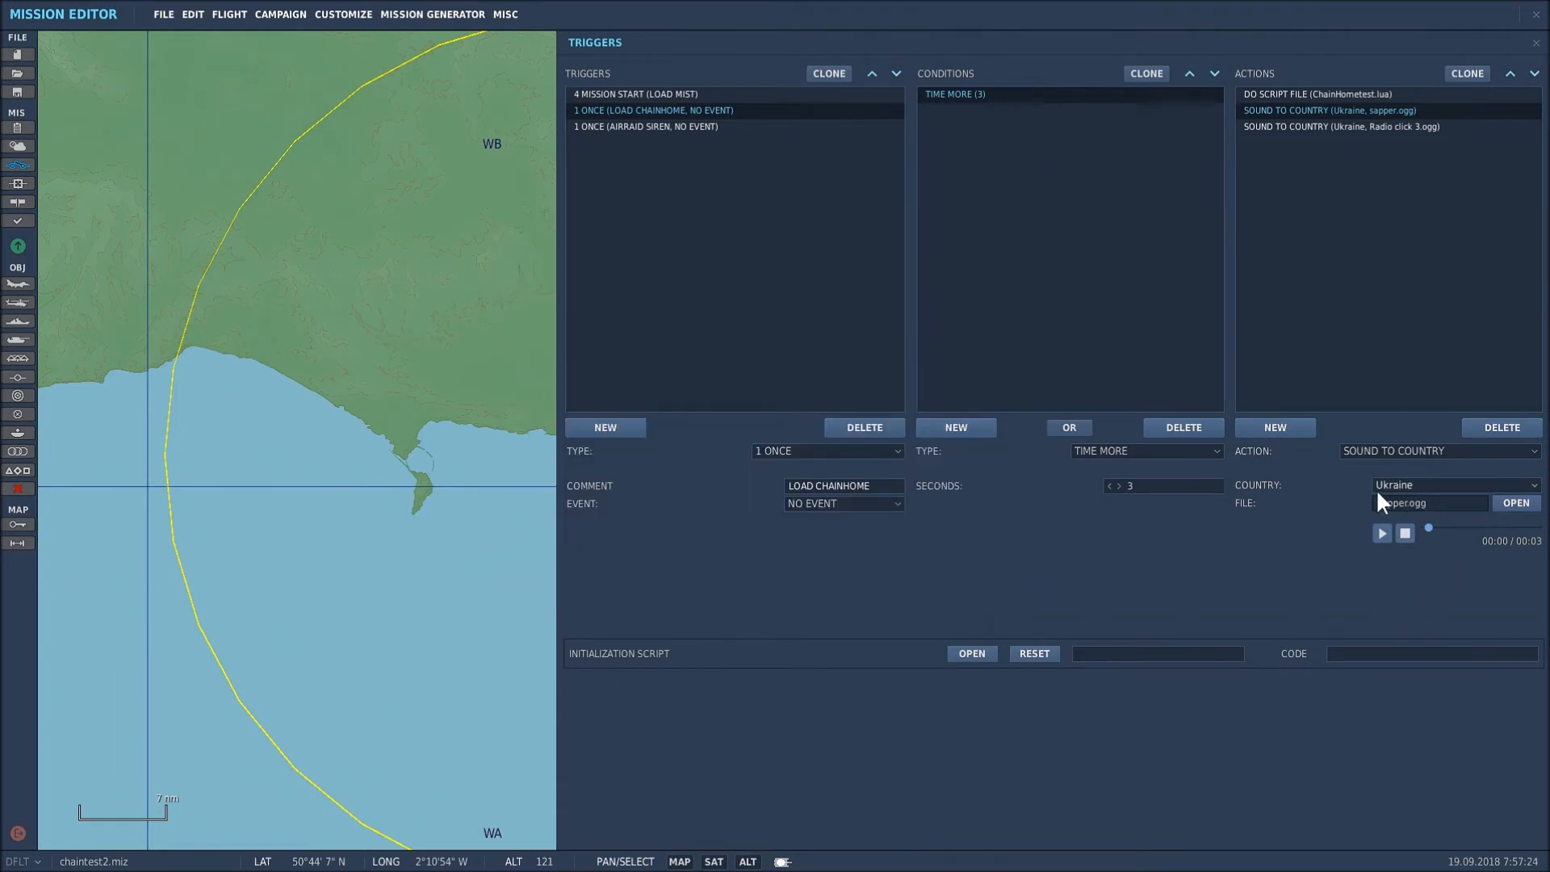
mouse_move(1425, 513)
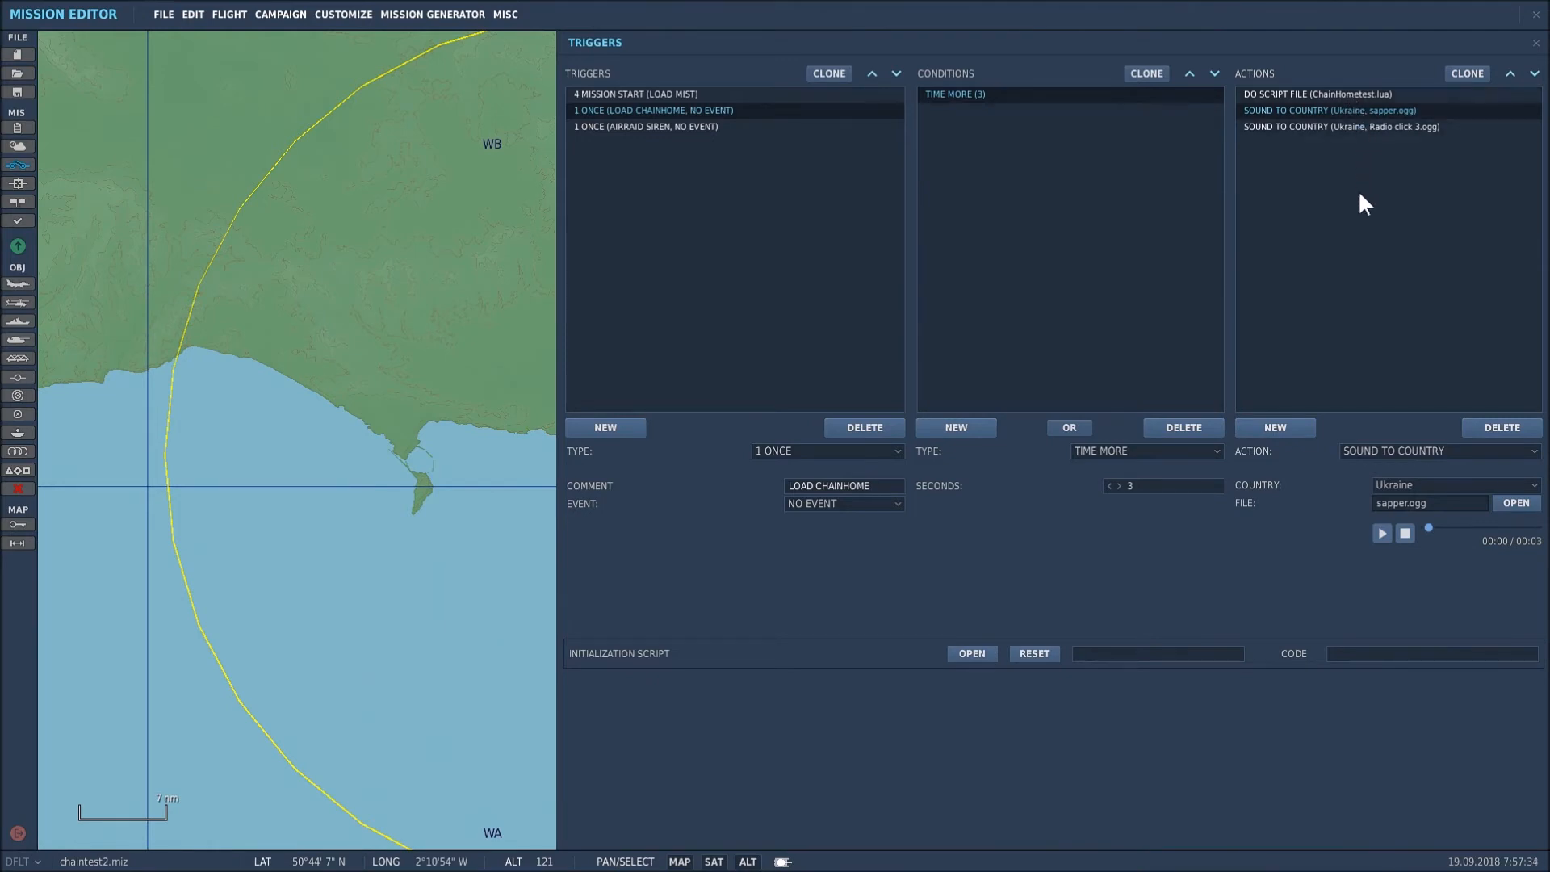
mouse_move(1344, 158)
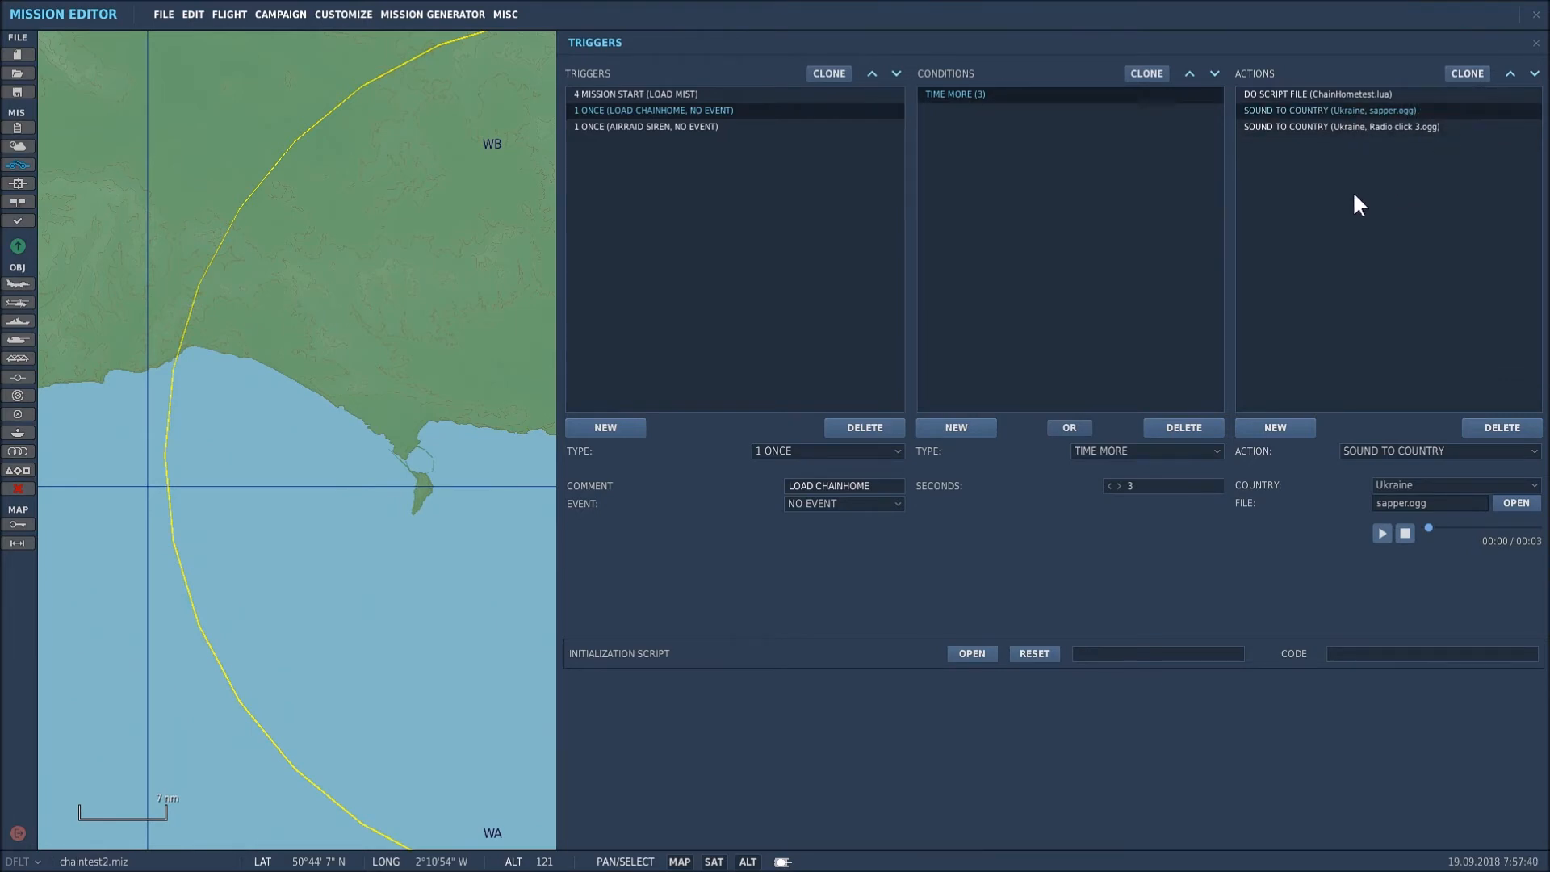
Show the Ukraine SOUND TO COUNTRY action playing Radio click 3.ogg.
left_click(1338, 126)
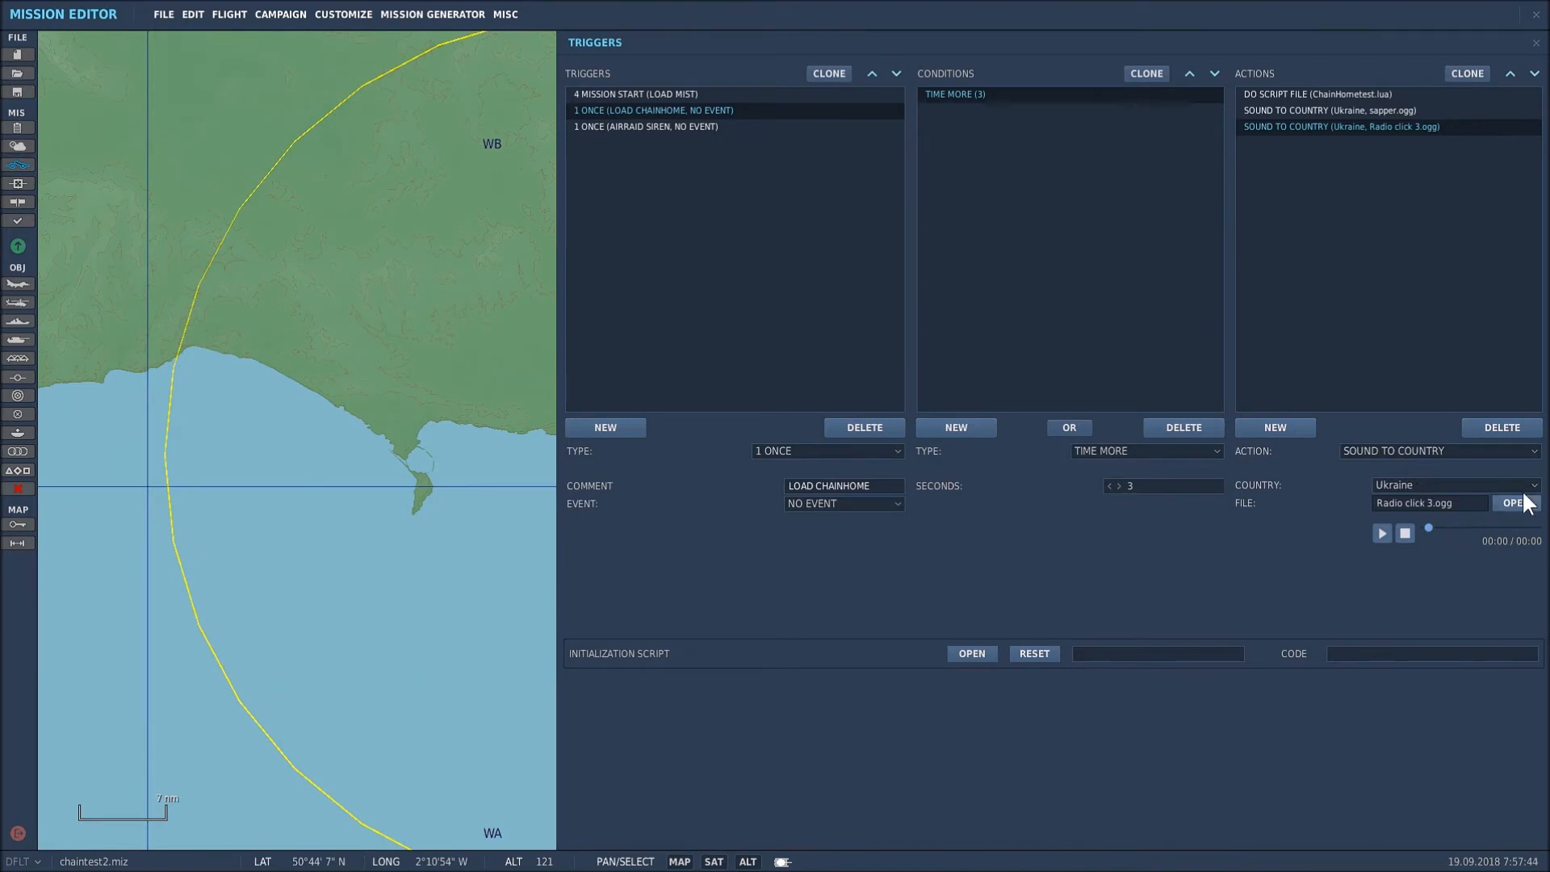
mouse_move(1503, 552)
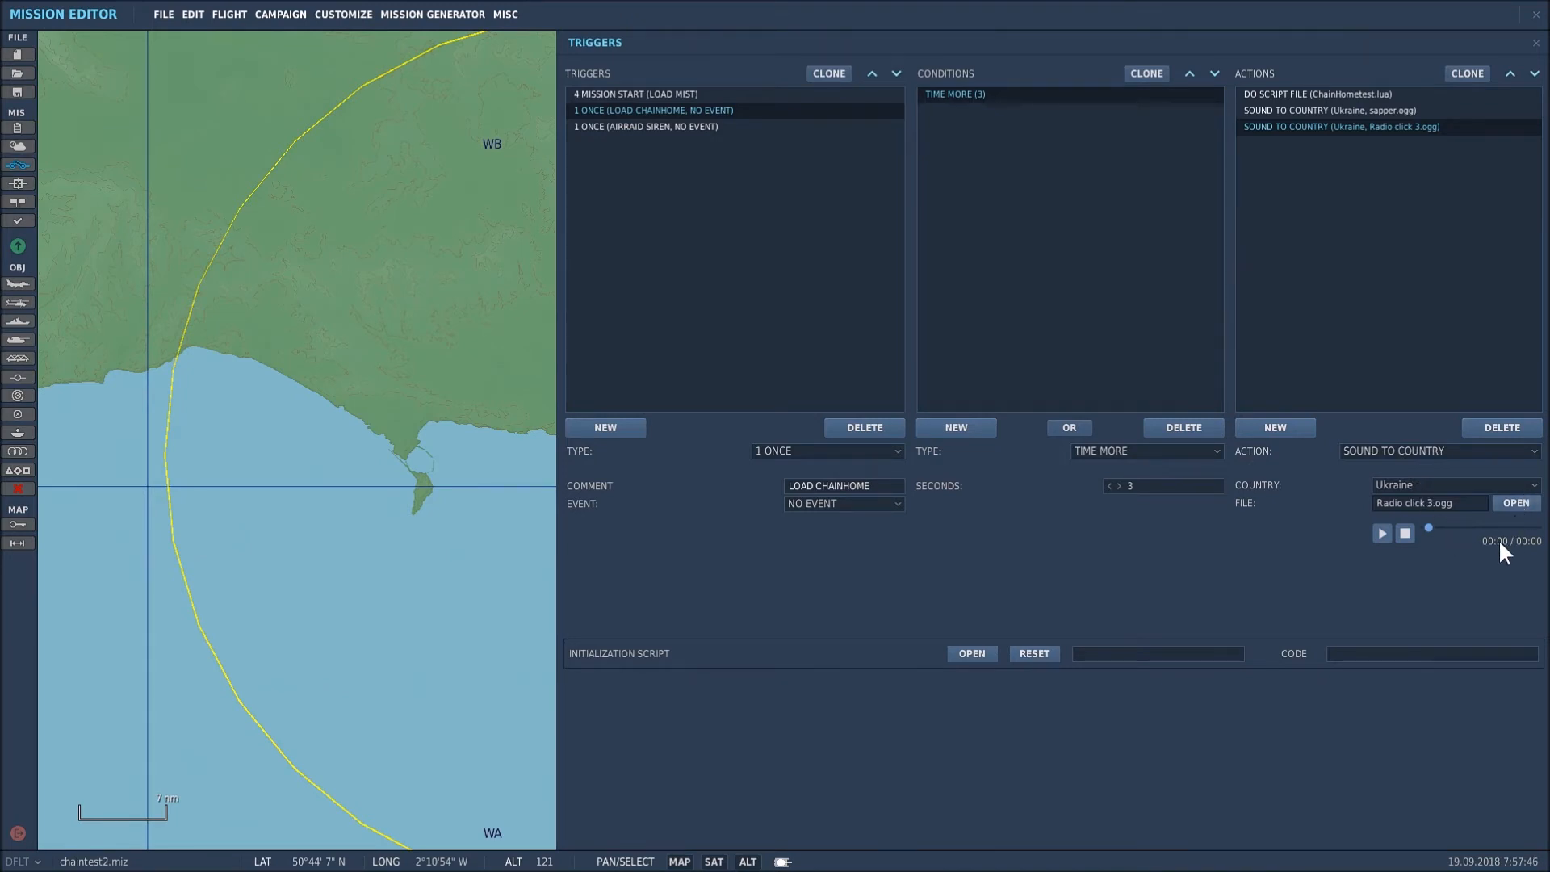
mouse_move(1432, 499)
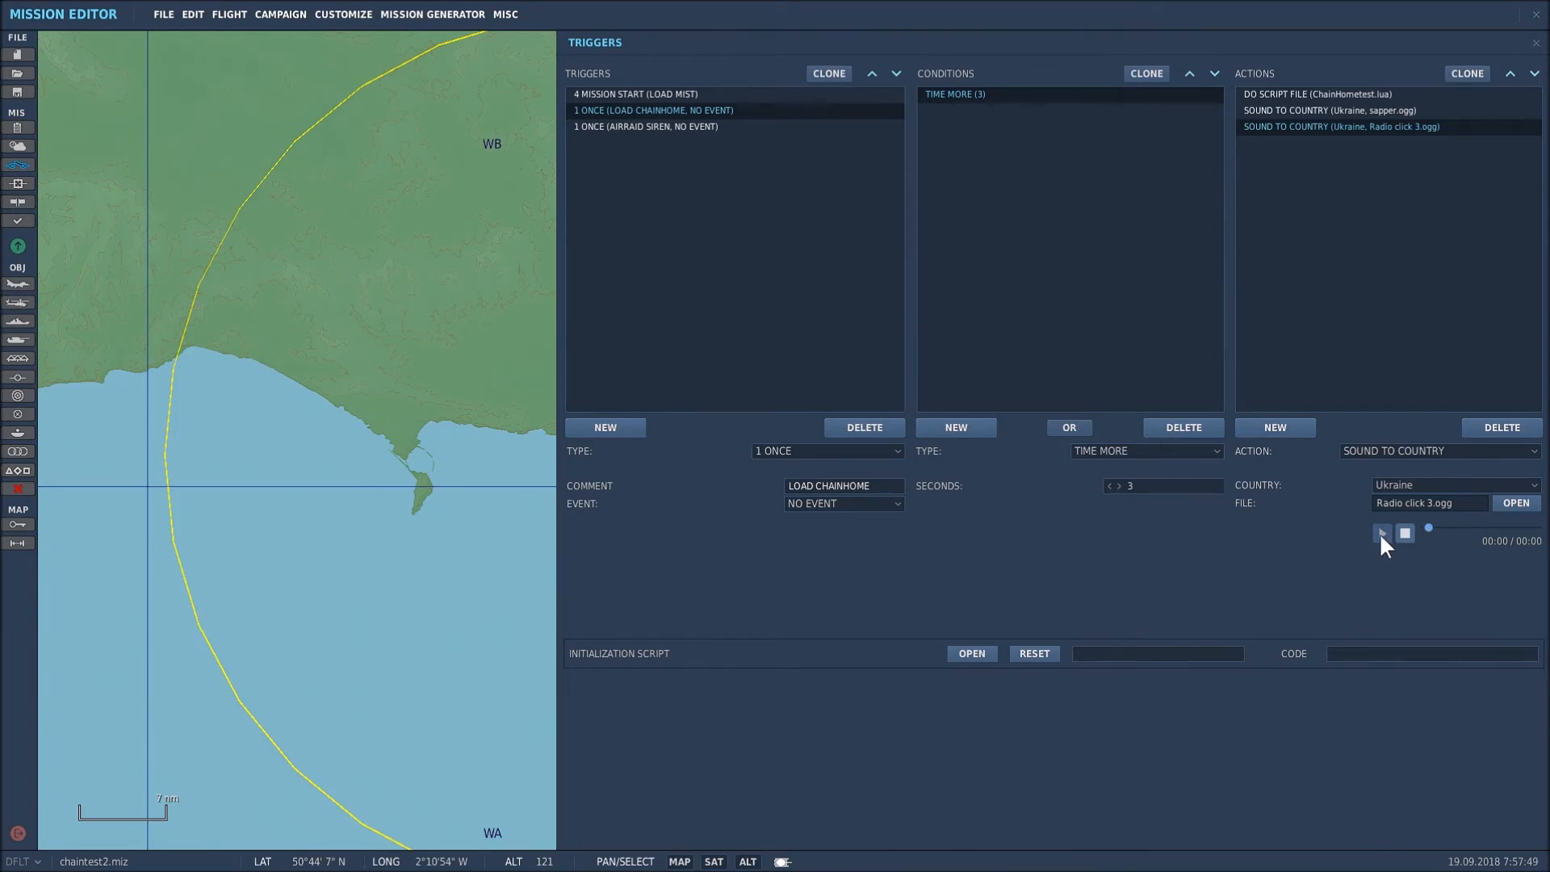
mouse_move(1340, 300)
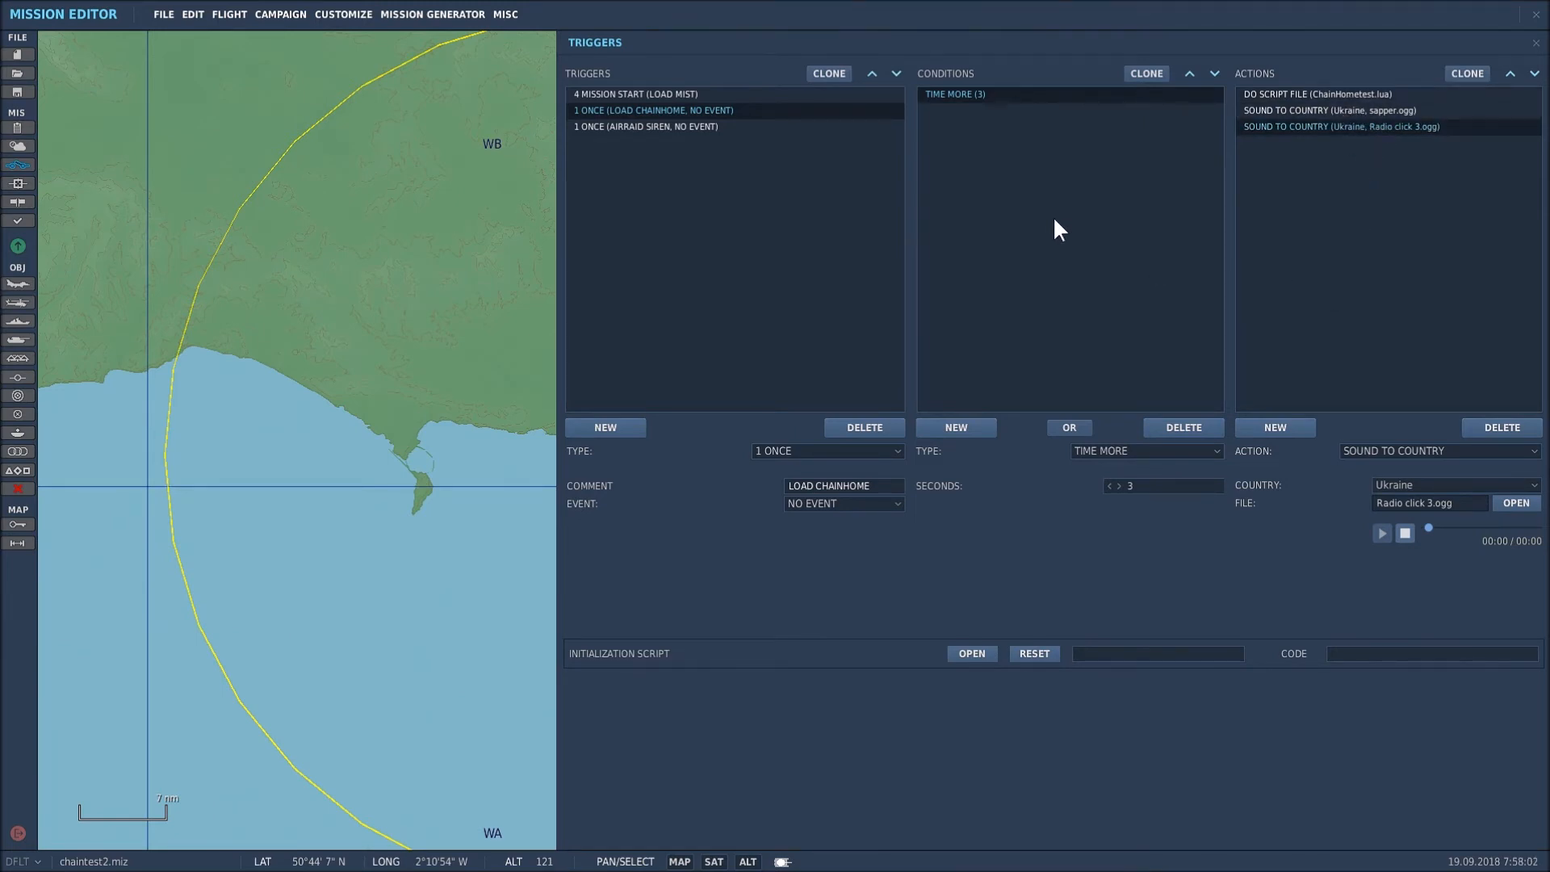
mouse_move(1121, 260)
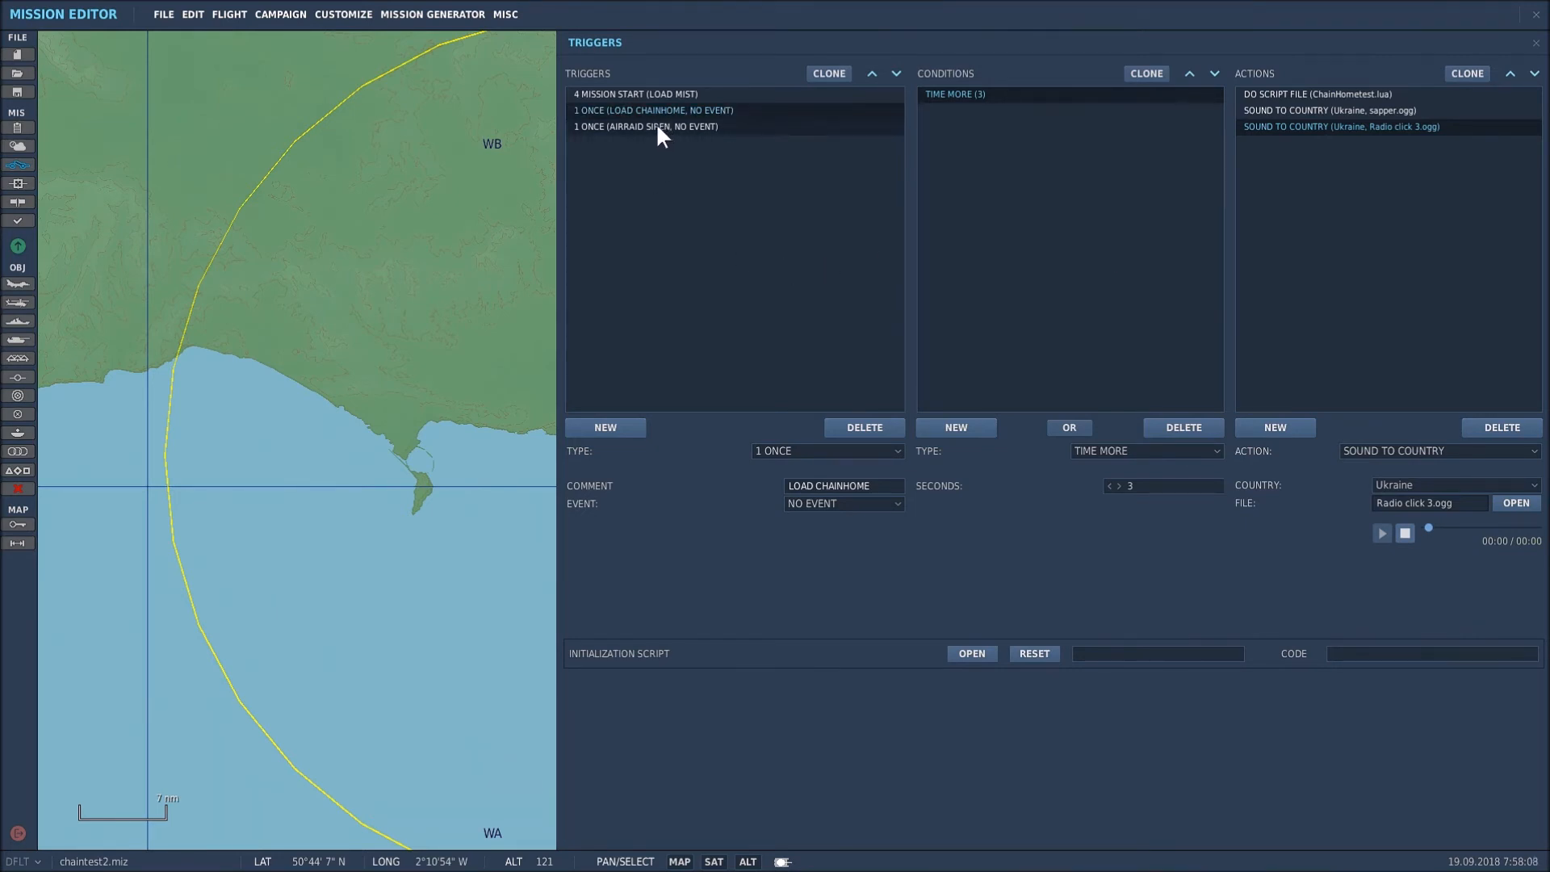
View the AIRRAID SIREN trigger's Red coalition-in-zone condition and GROUP ACTIVATE action.
left_click(645, 126)
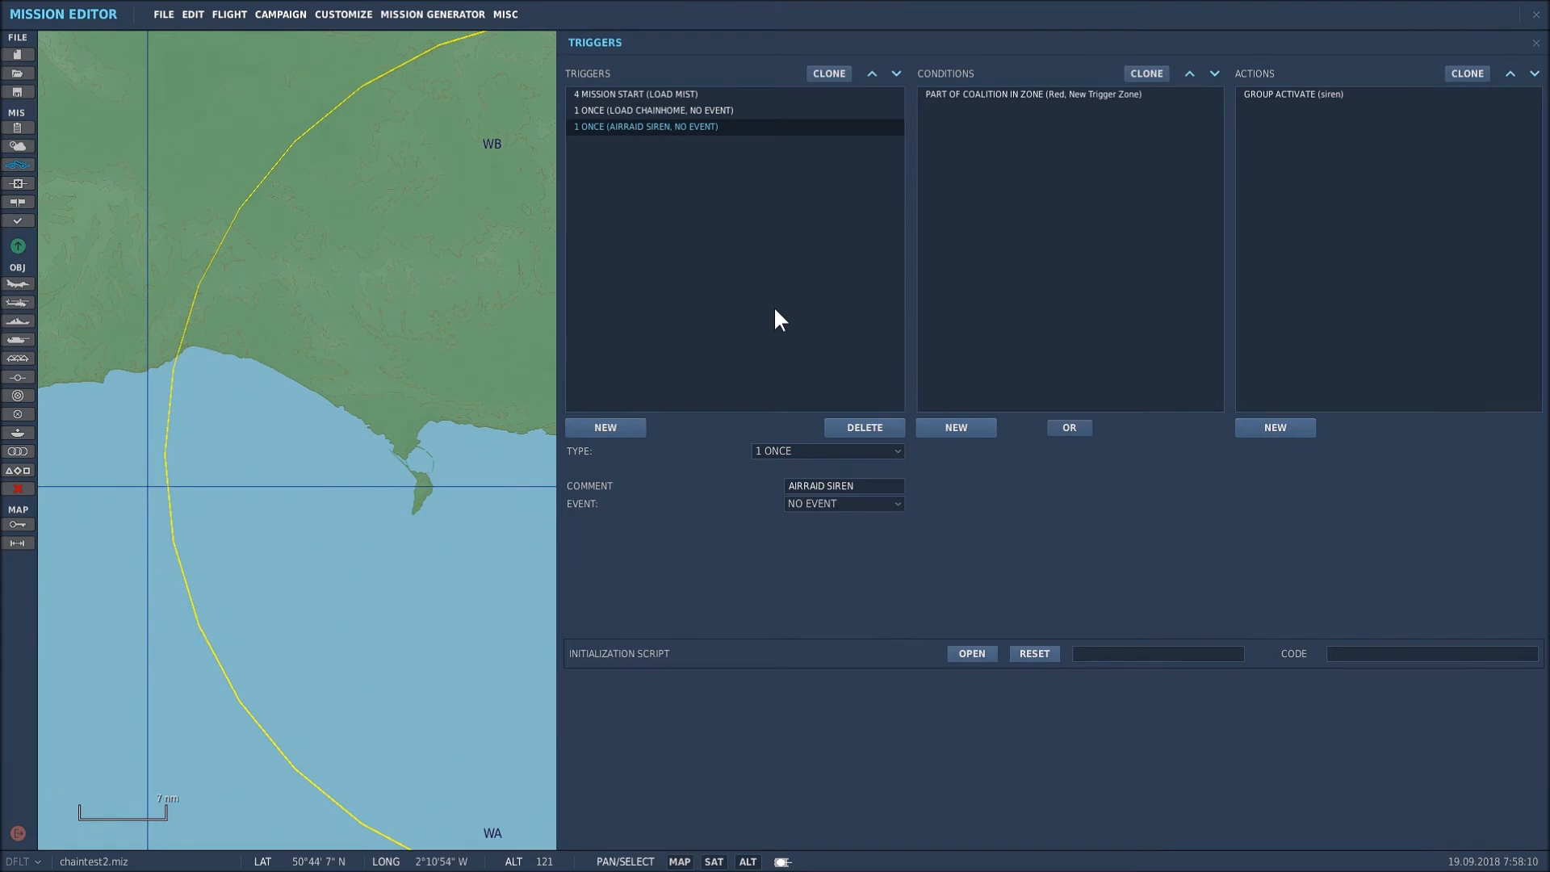
mouse_move(829, 521)
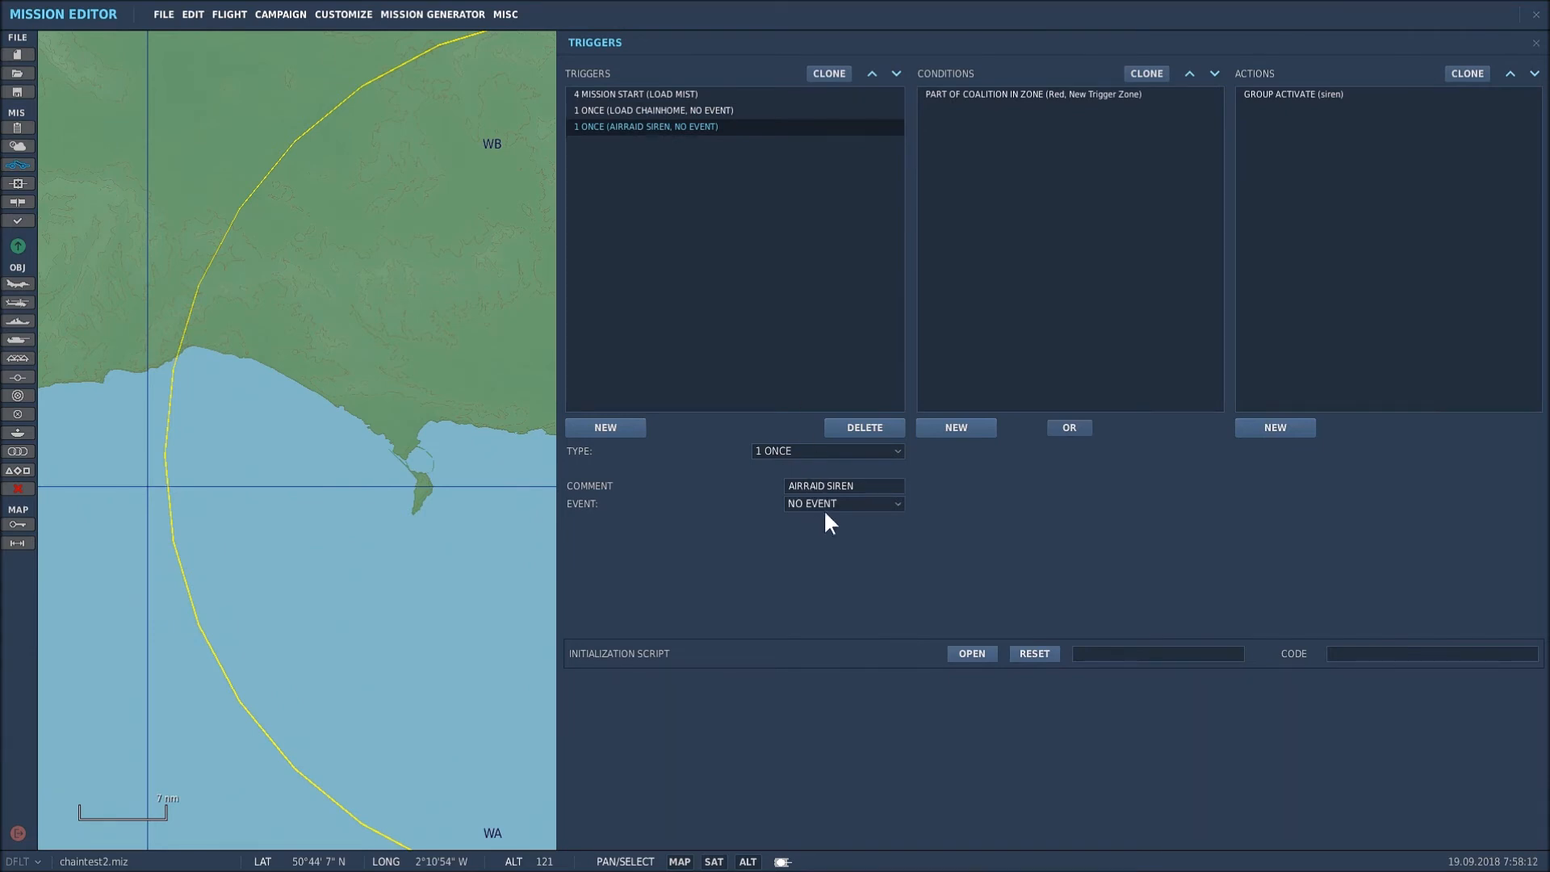
mouse_move(932, 430)
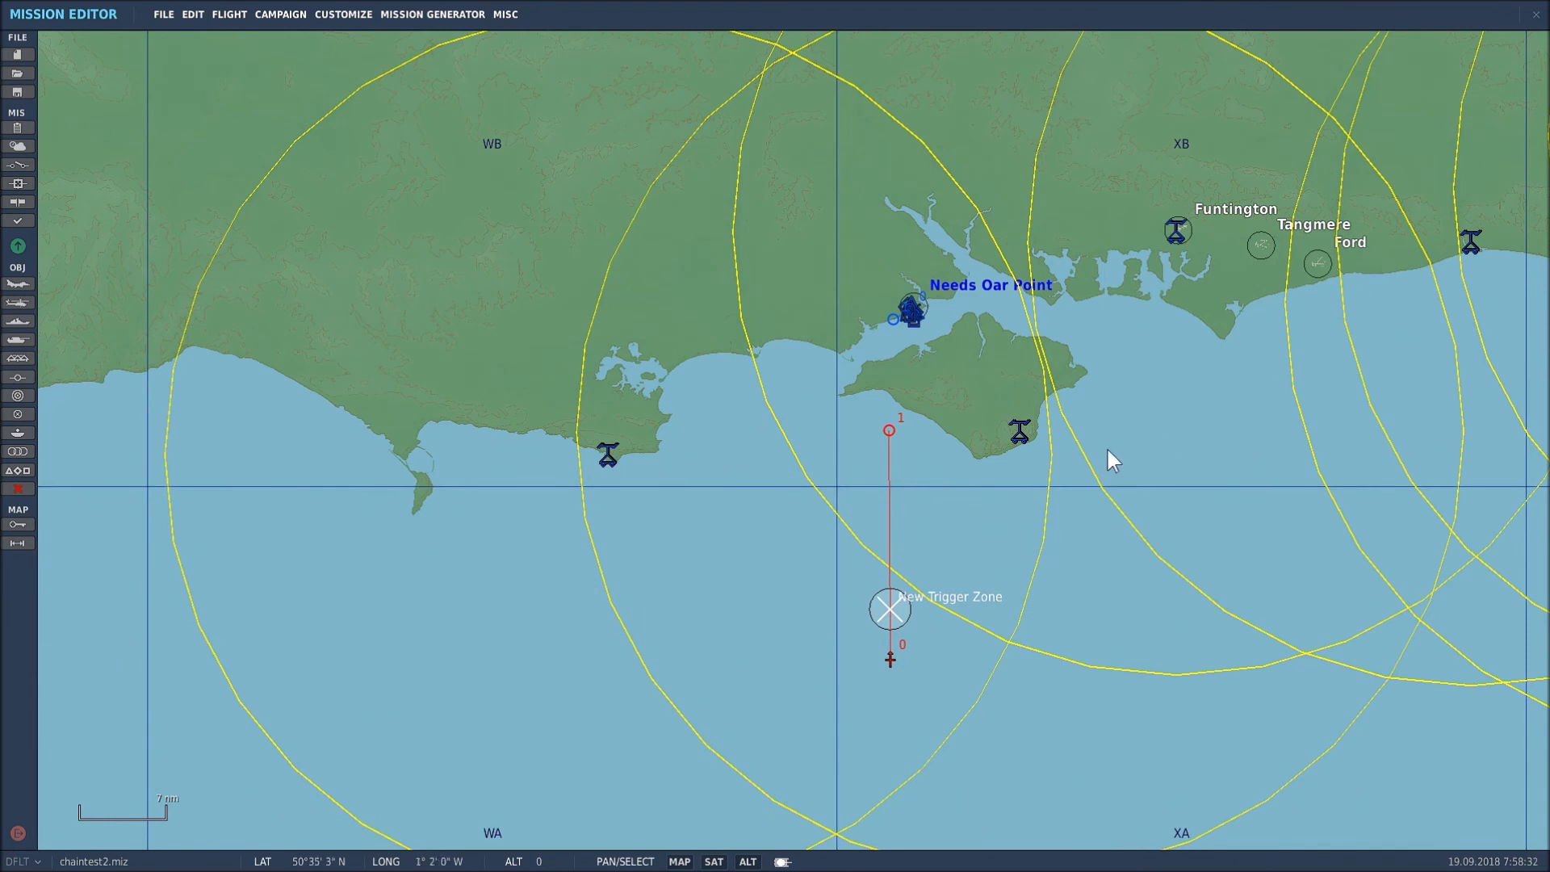
mouse_move(1126, 465)
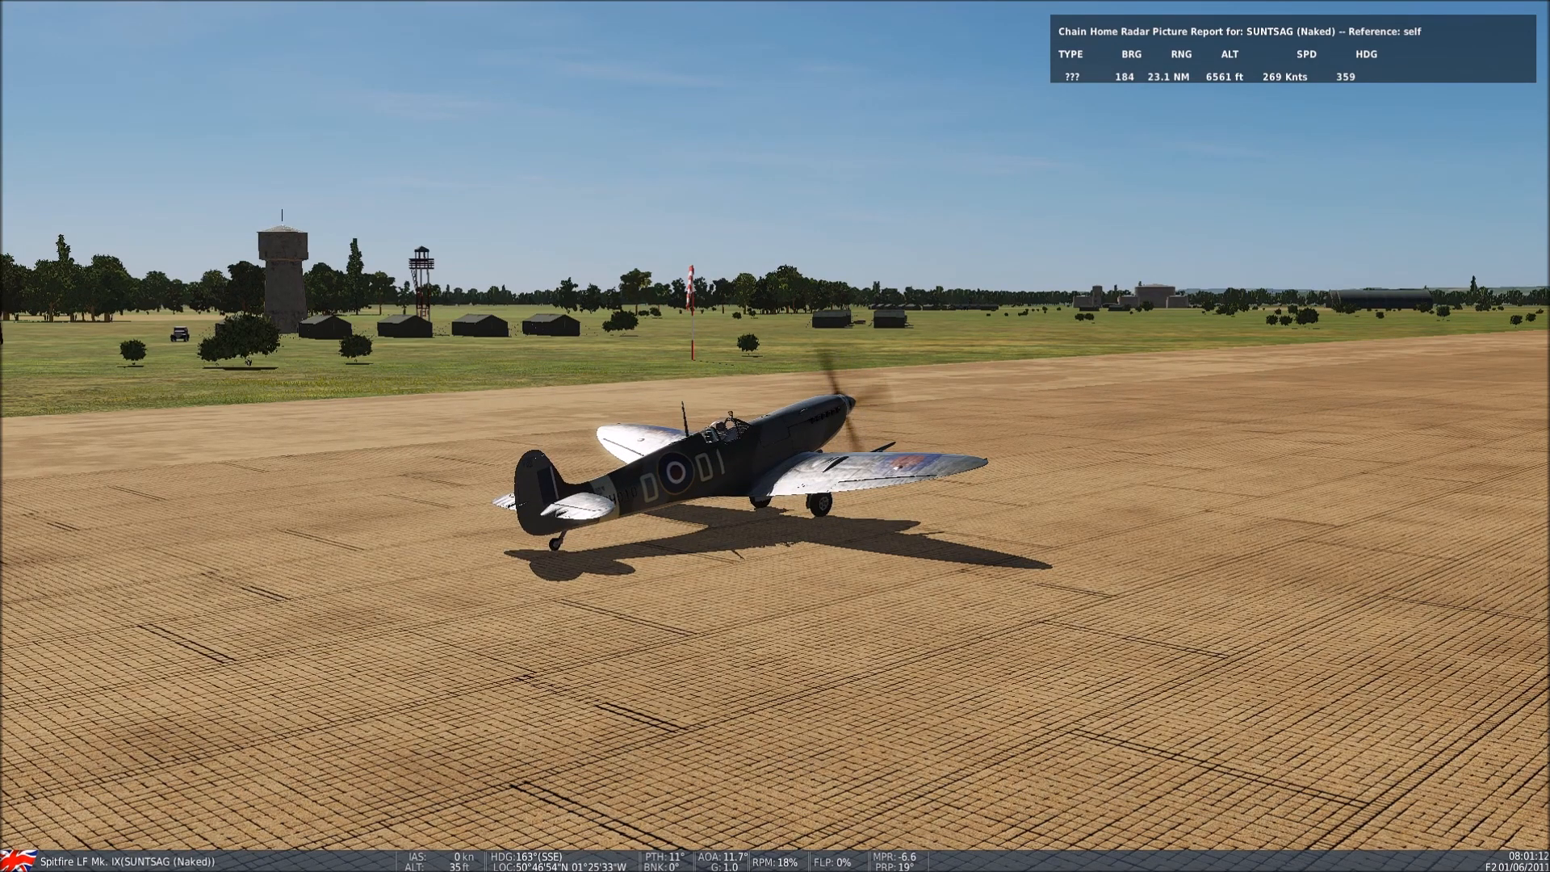
Switch to the Spitfire cockpit view while the Chain Home radar report is displayed.
key("F1")
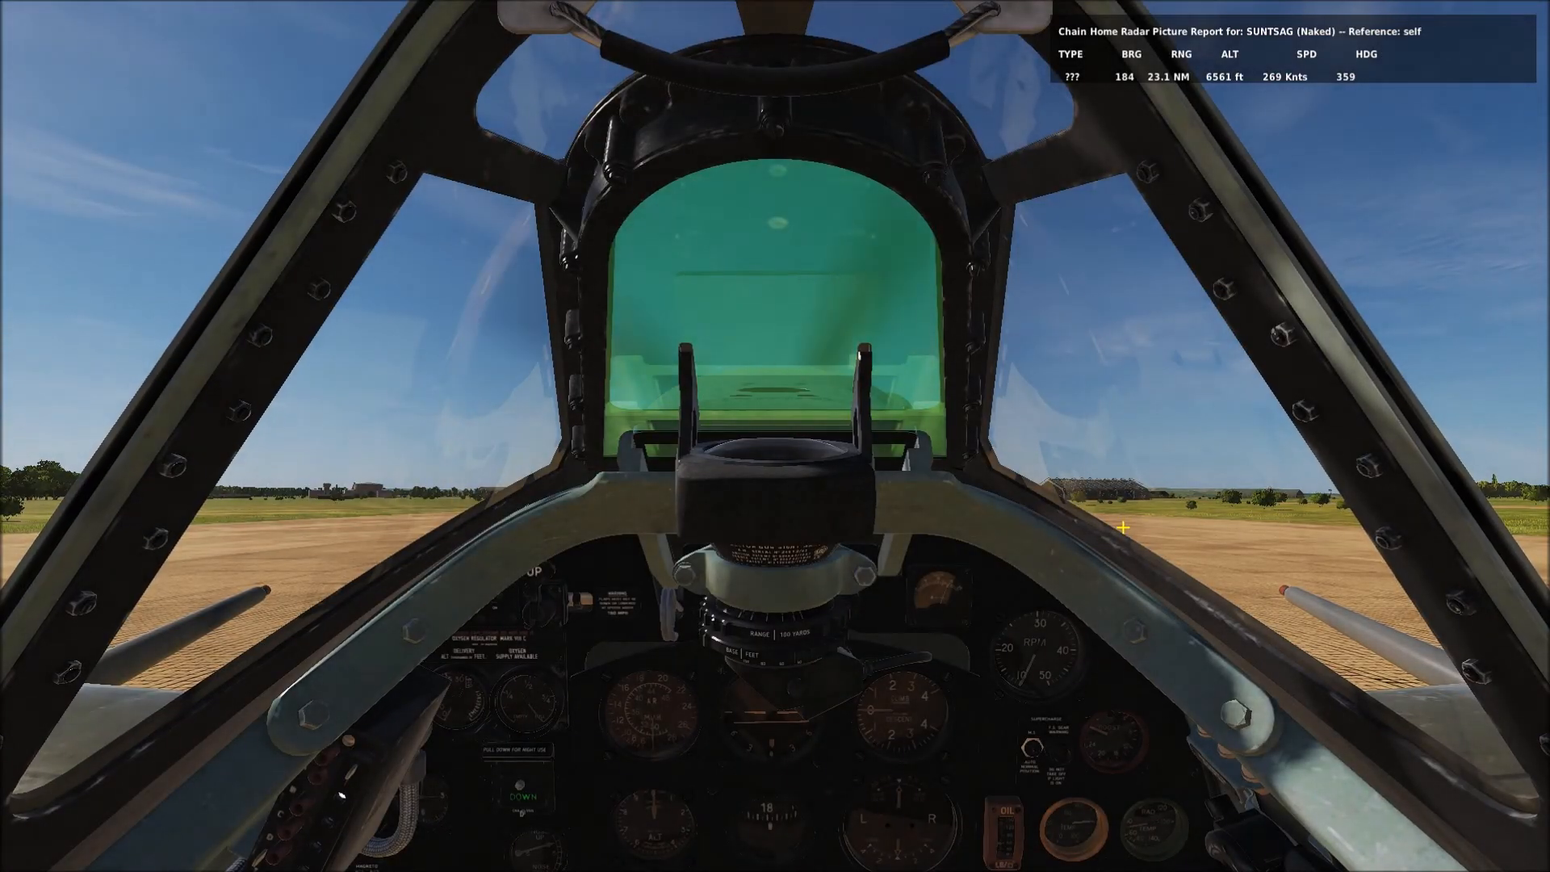